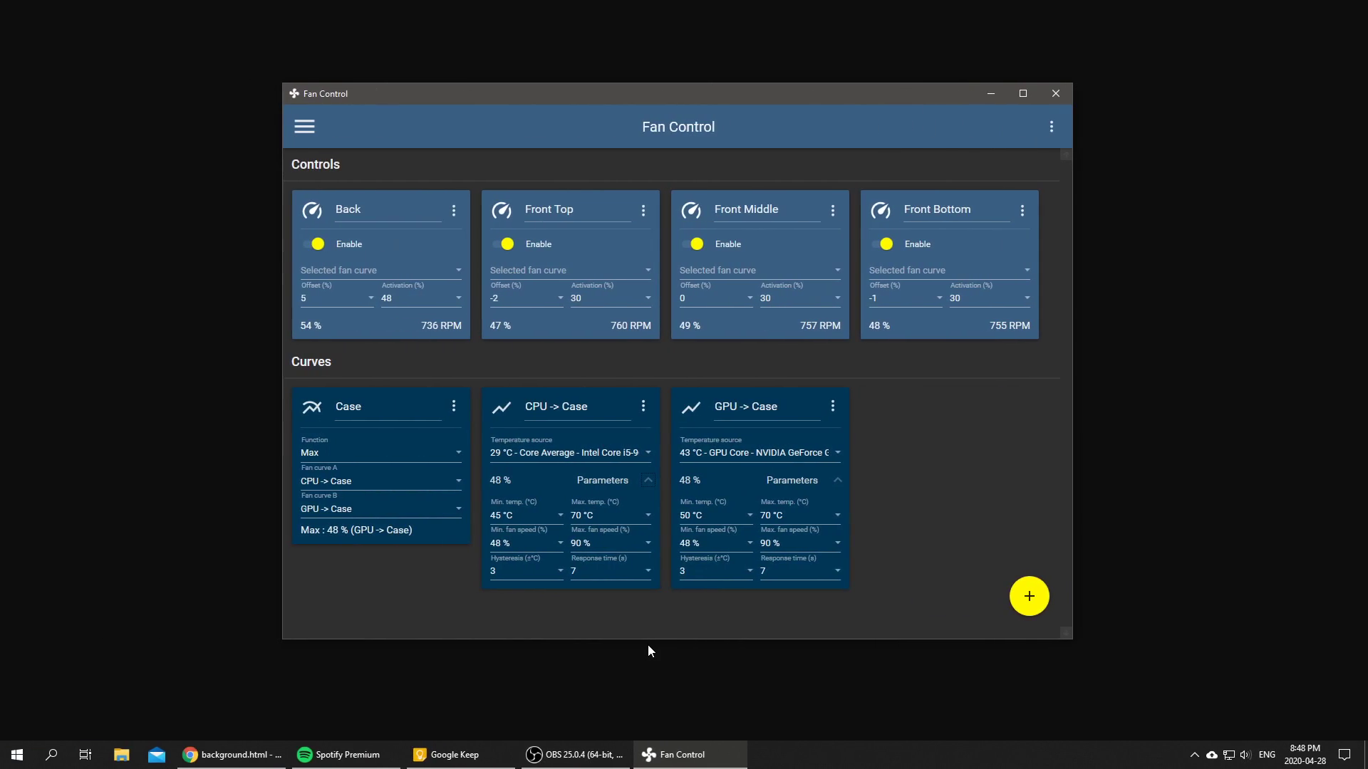
pyautogui.moveTo(646, 108)
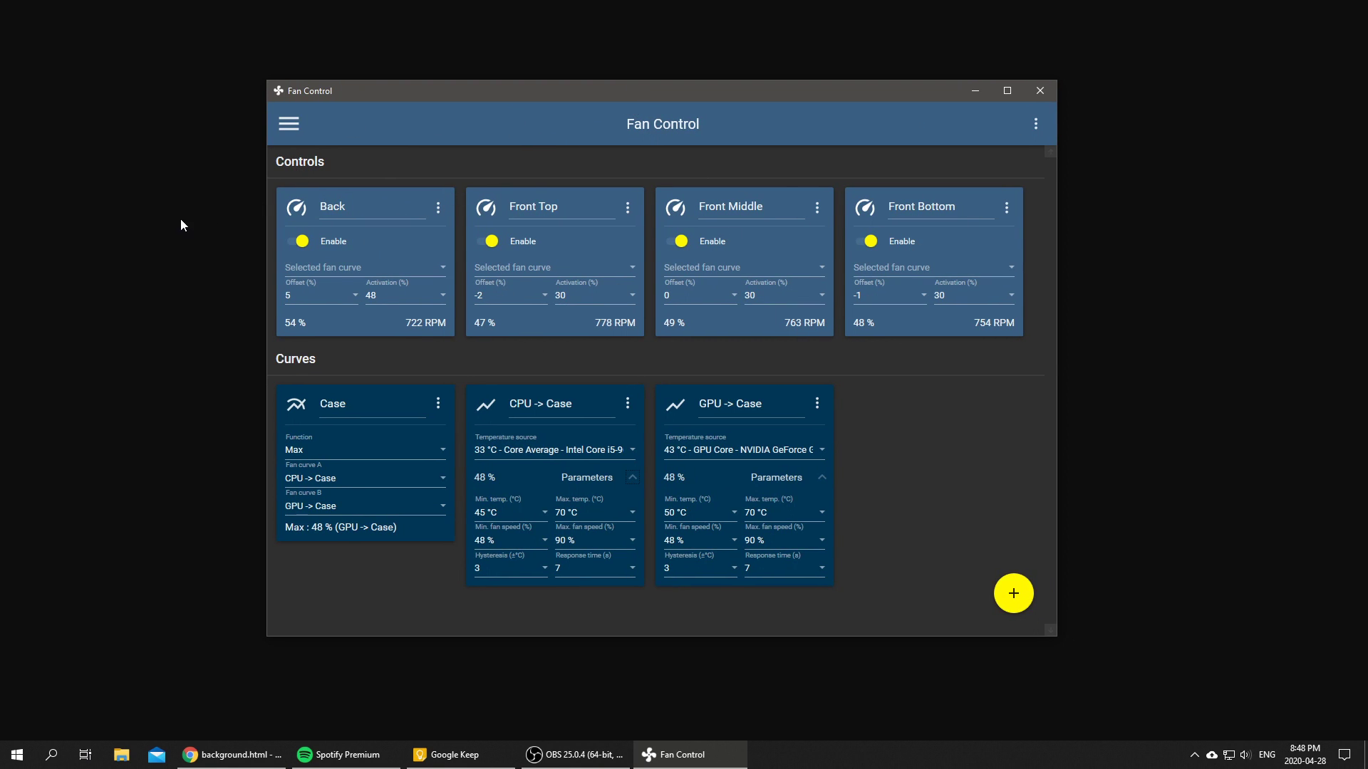
pyautogui.moveTo(509, 535)
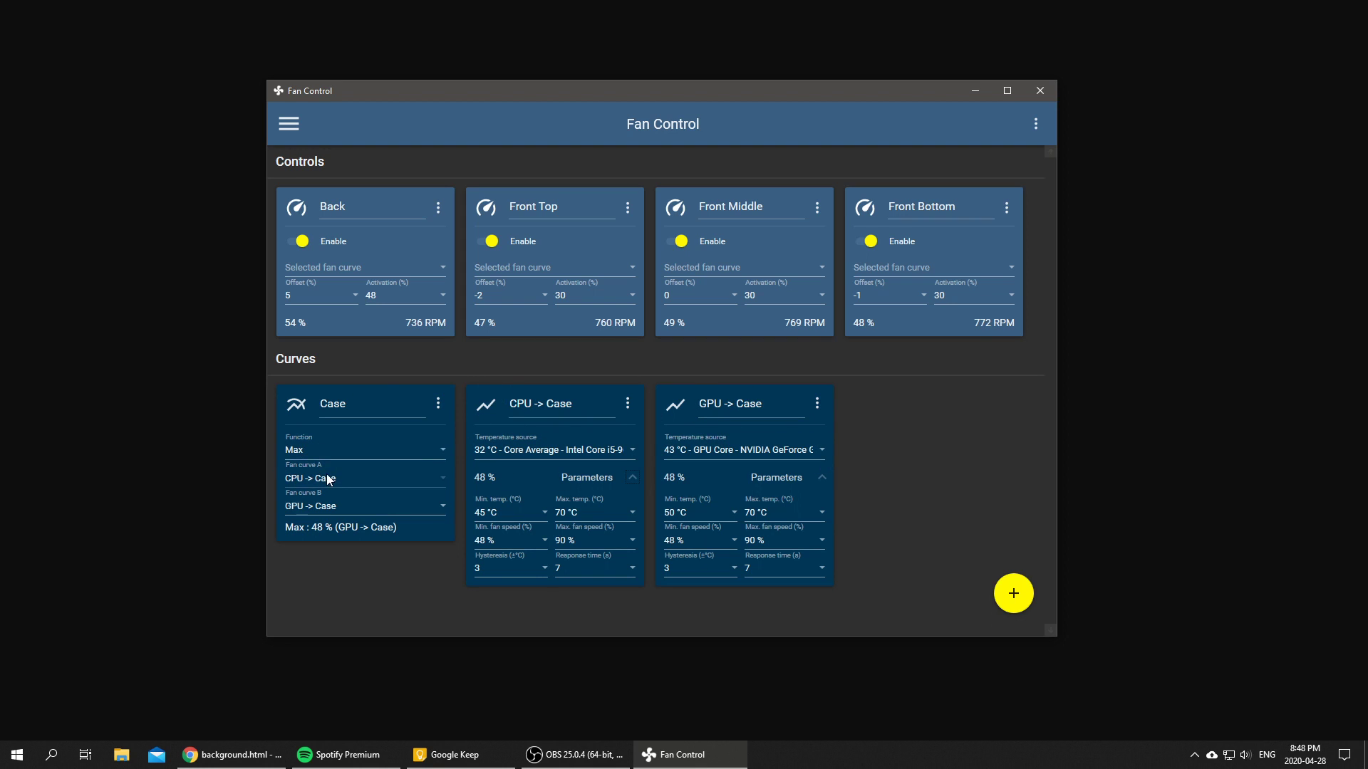
pyautogui.moveTo(312, 447)
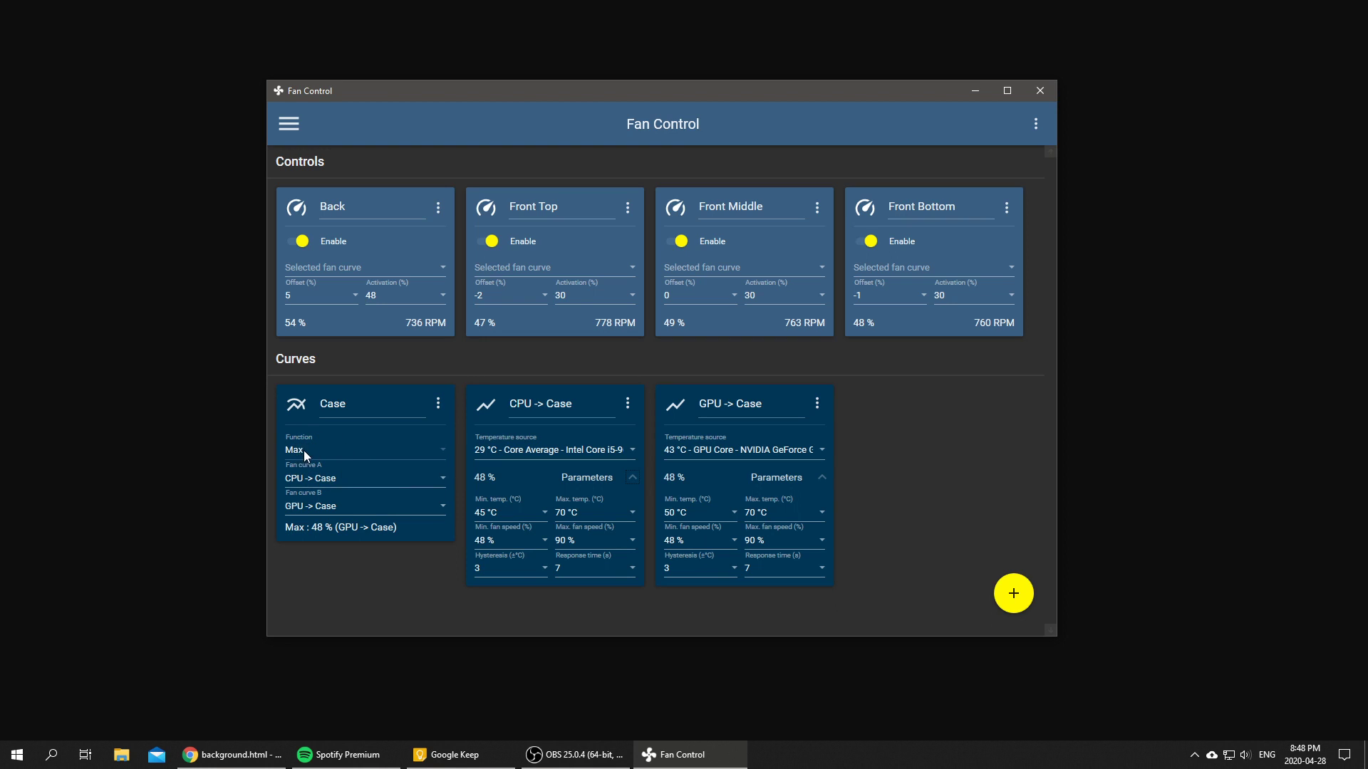
pyautogui.moveTo(353, 460)
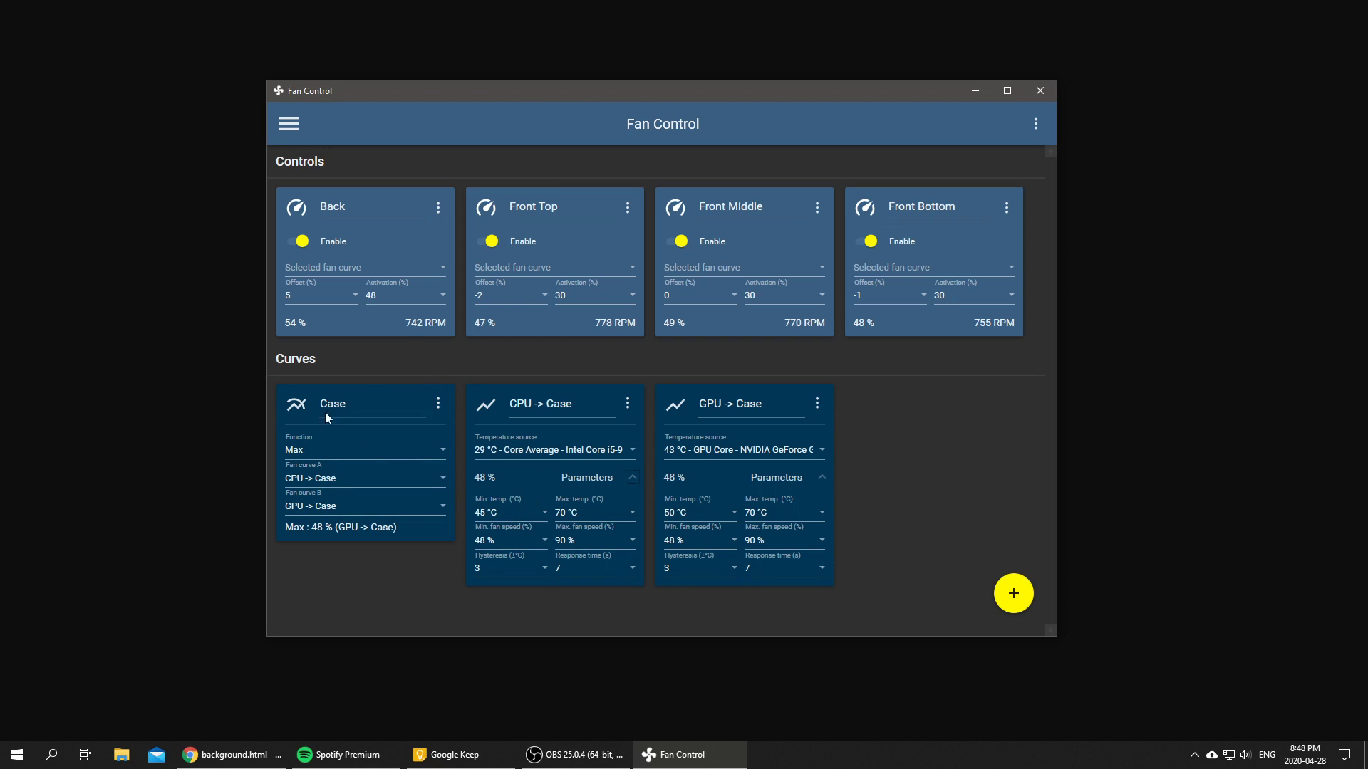
# - Set the remaining front fans, including Front Bottom, to the Case fan curve
pyautogui.click(554, 267)
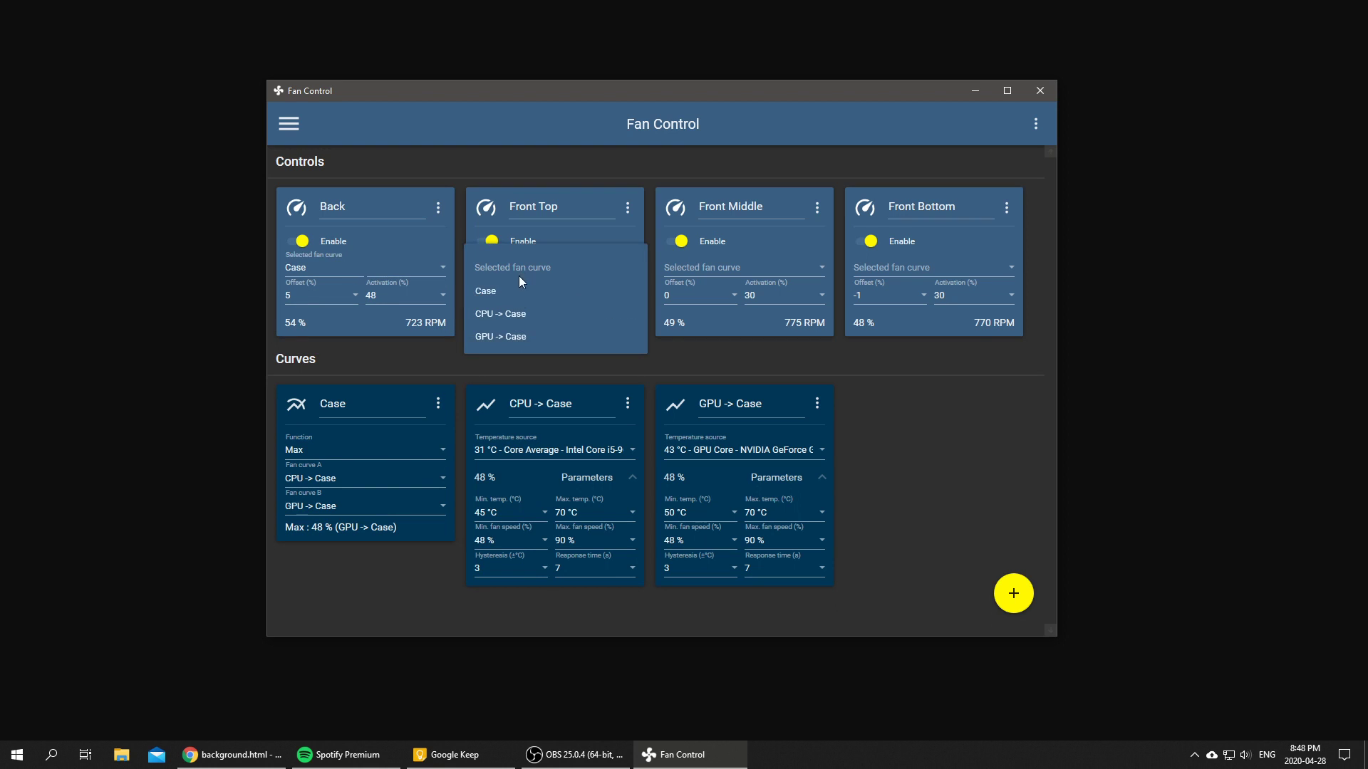
pyautogui.click(931, 266)
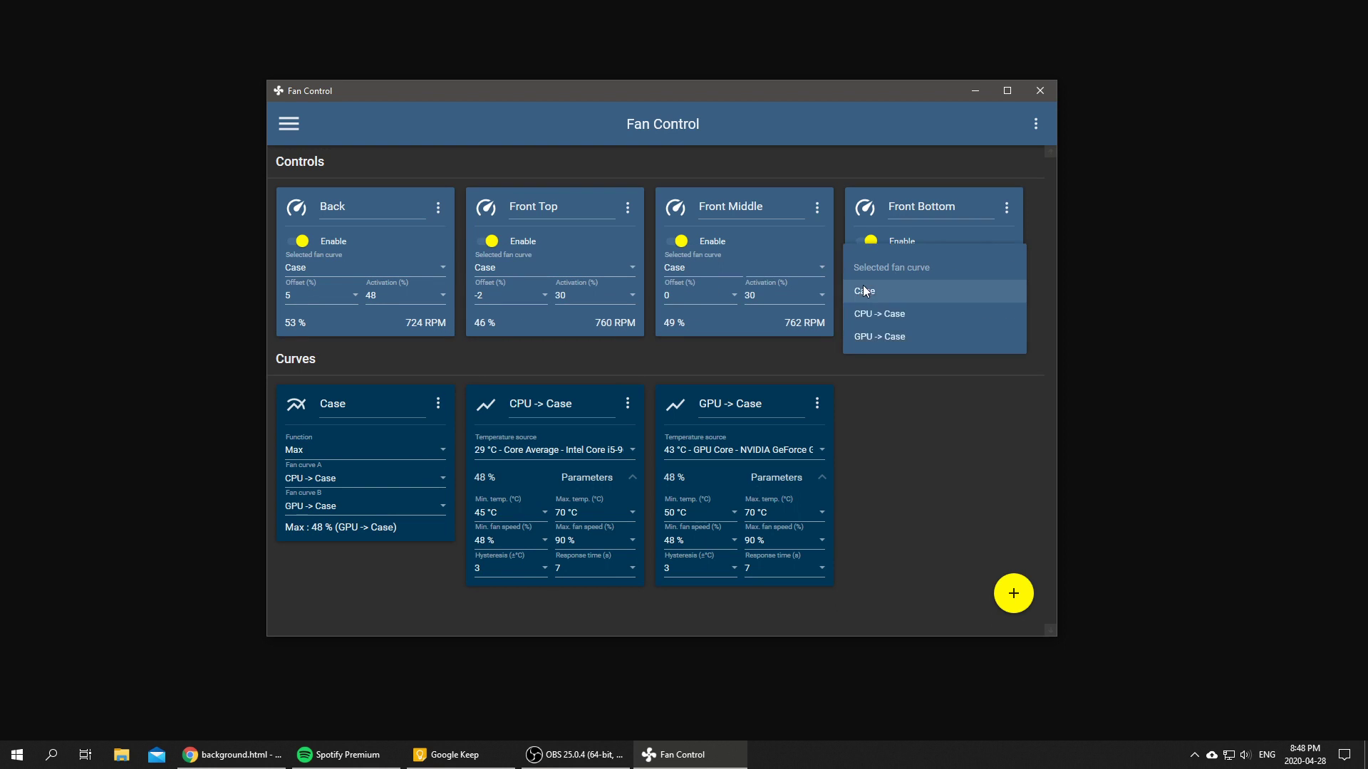
pyautogui.click(863, 291)
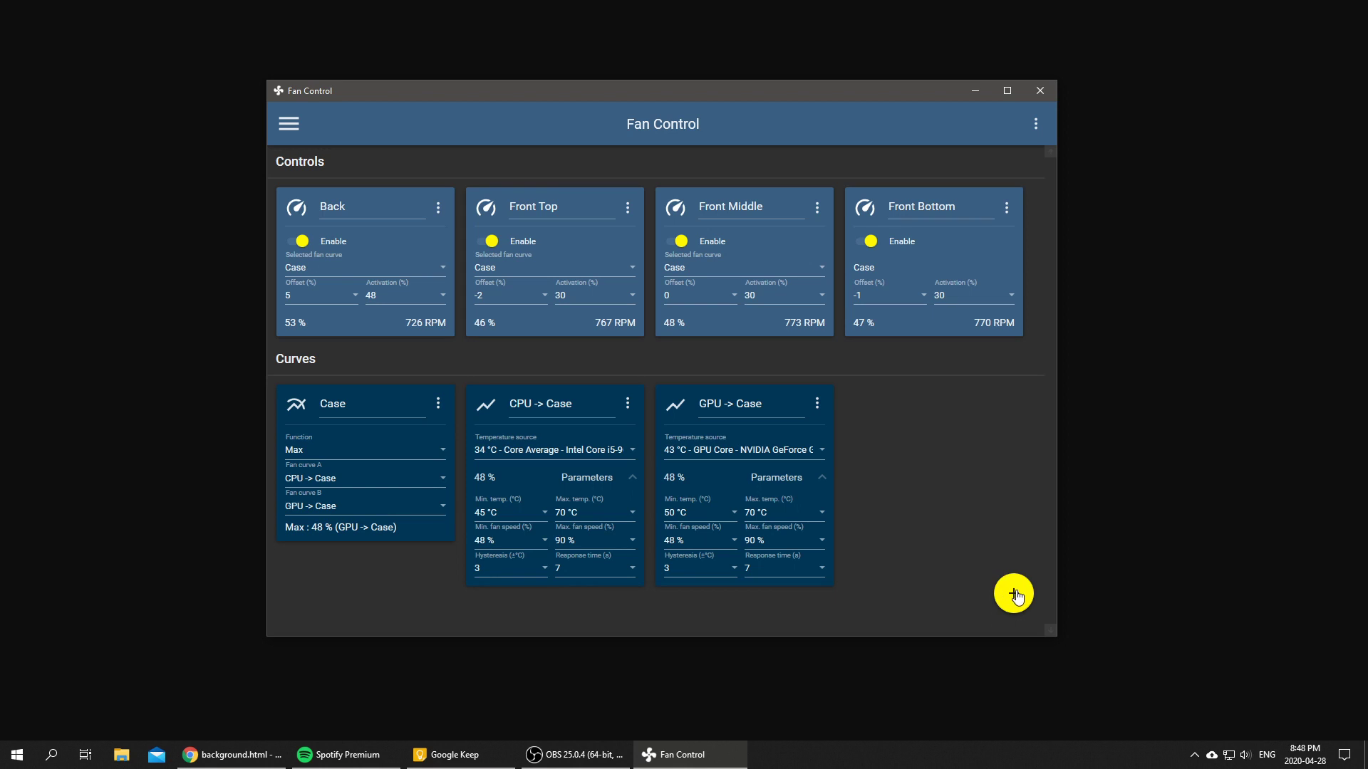
# - Add a Mix fan curve set to Sum with Case as Fan curve A
pyautogui.click(1013, 595)
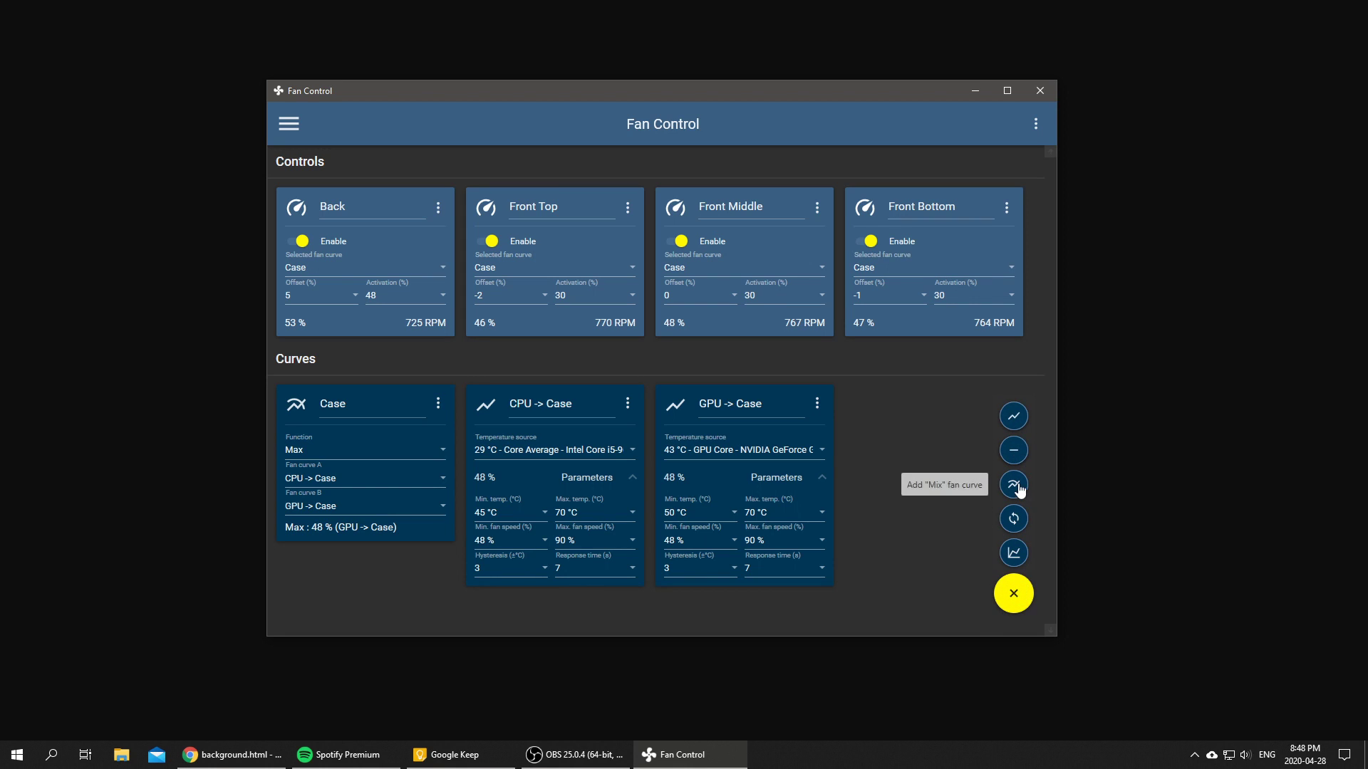
pyautogui.click(1013, 484)
pyautogui.write('Case + Offset')
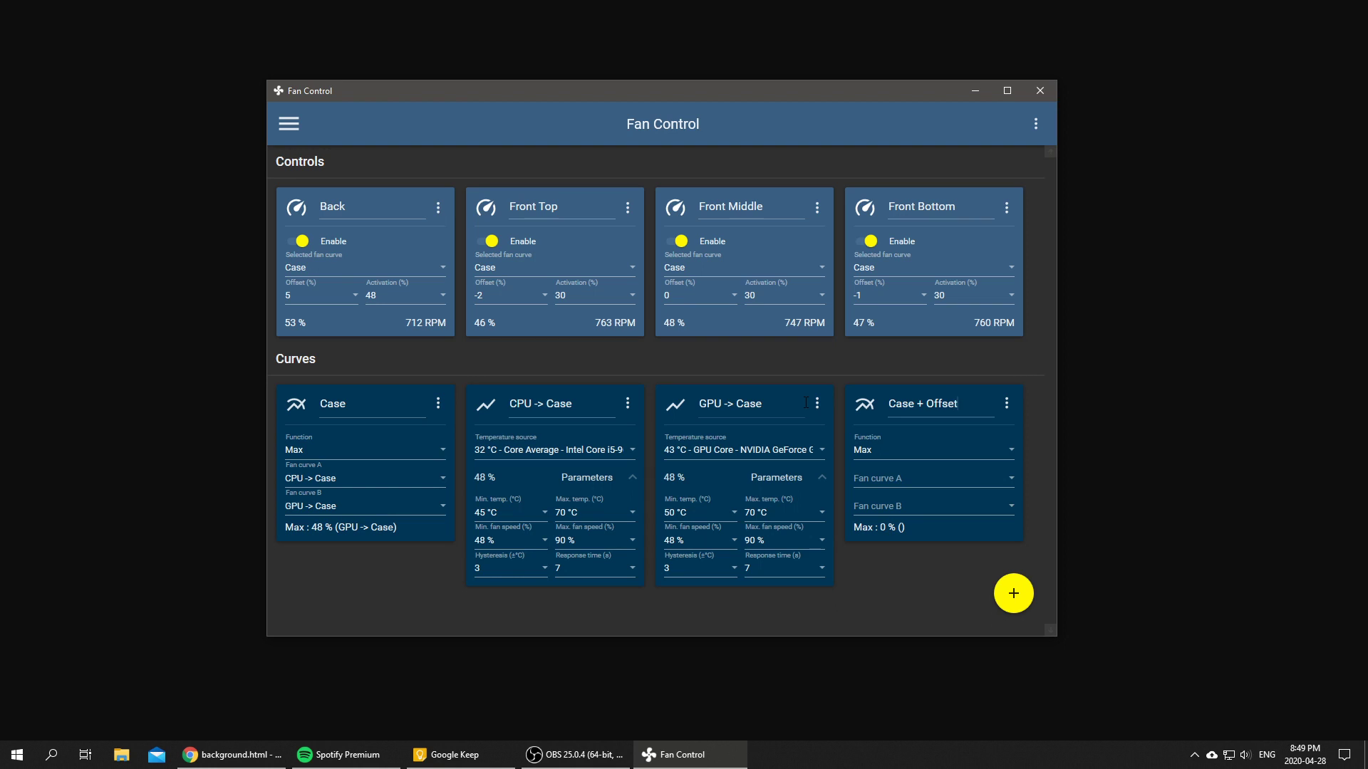
pyautogui.moveTo(903, 448)
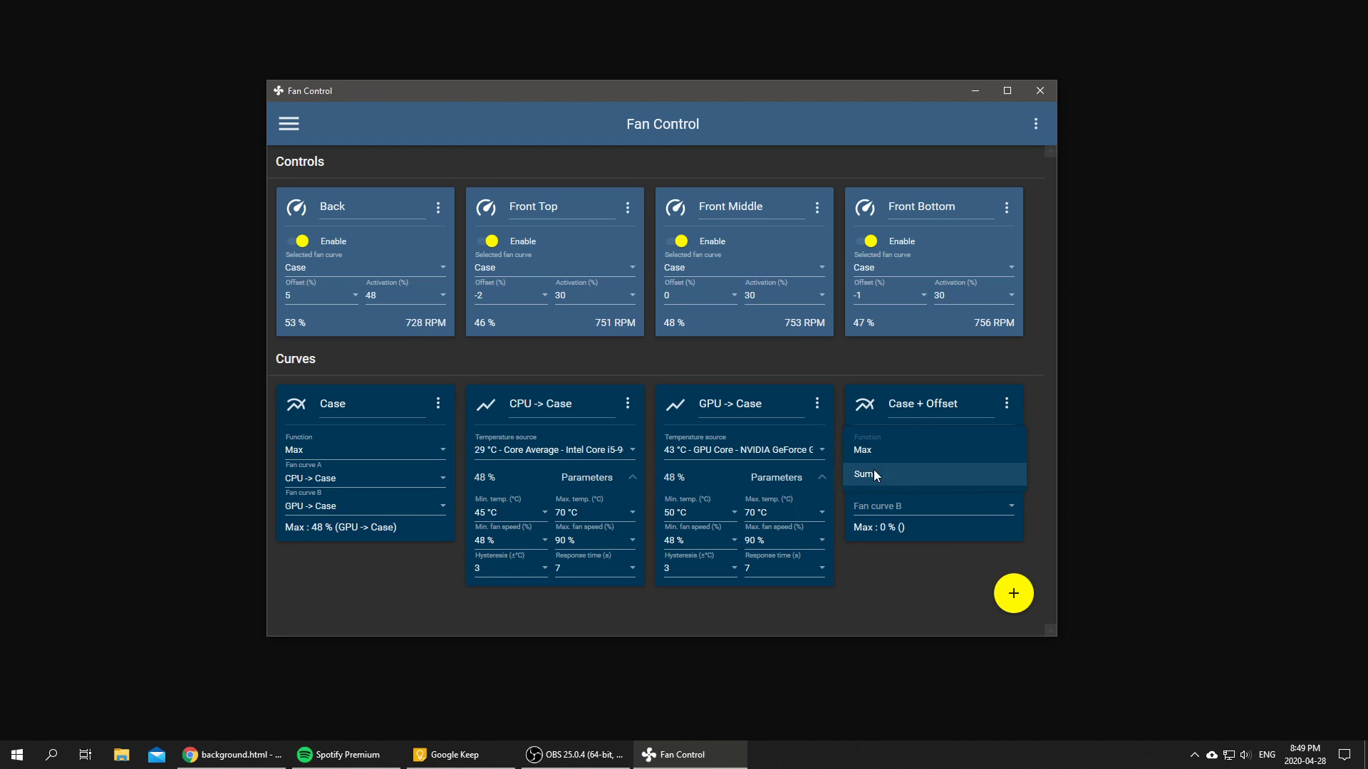
pyautogui.click(864, 473)
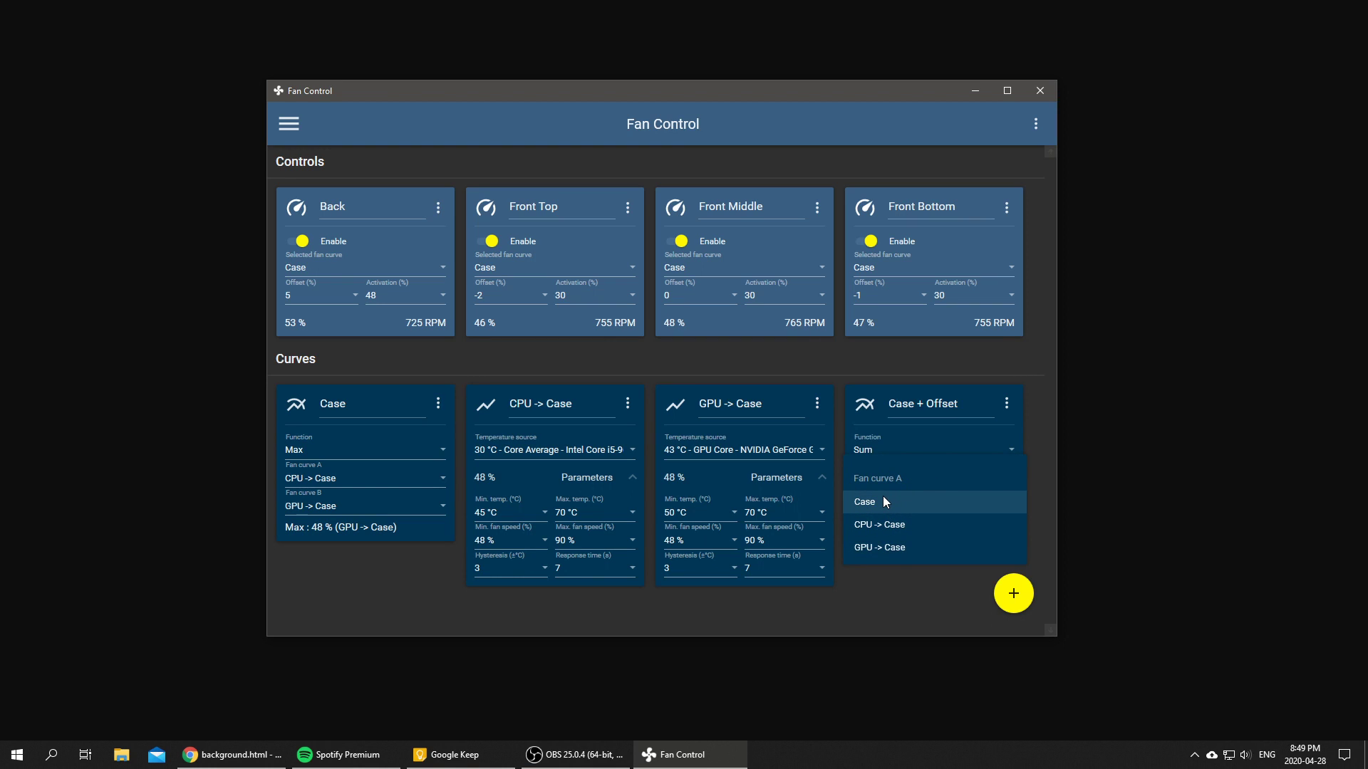
pyautogui.click(863, 502)
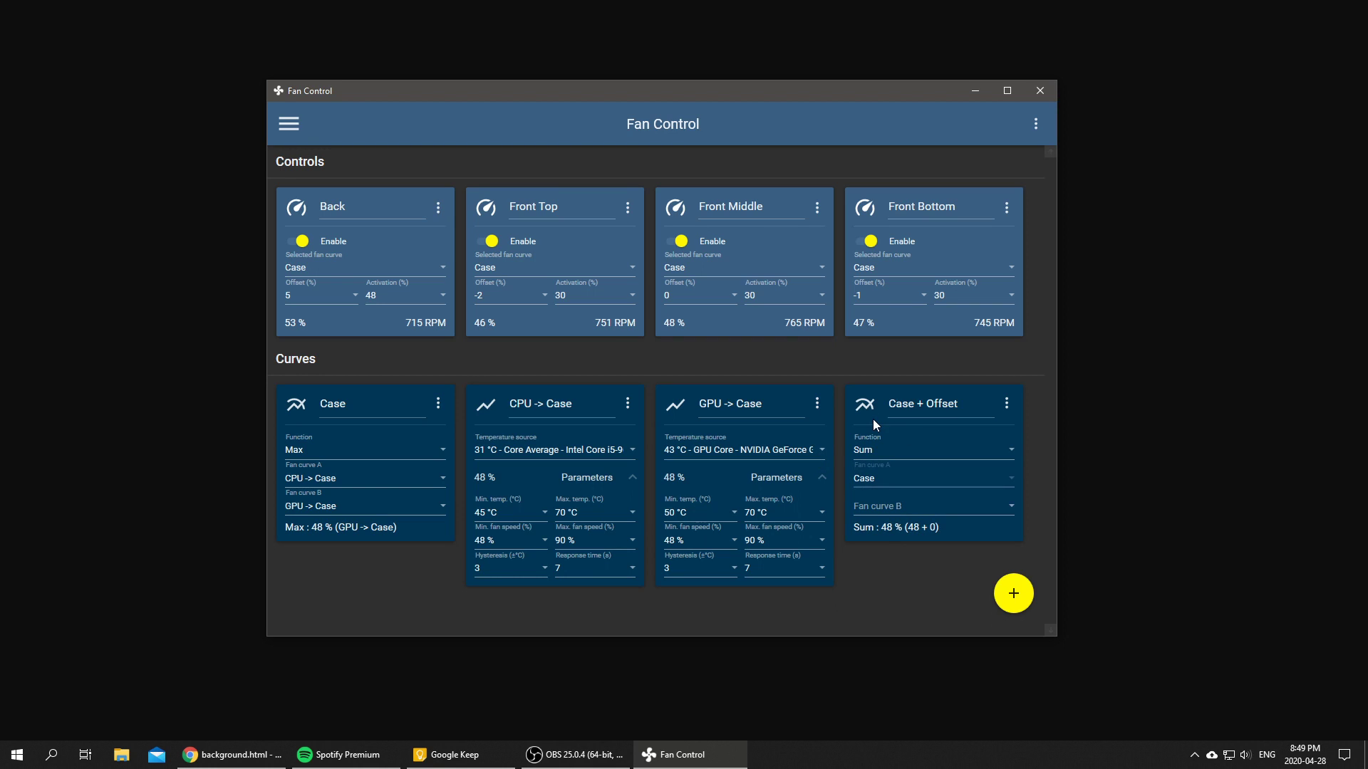
pyautogui.moveTo(887, 552)
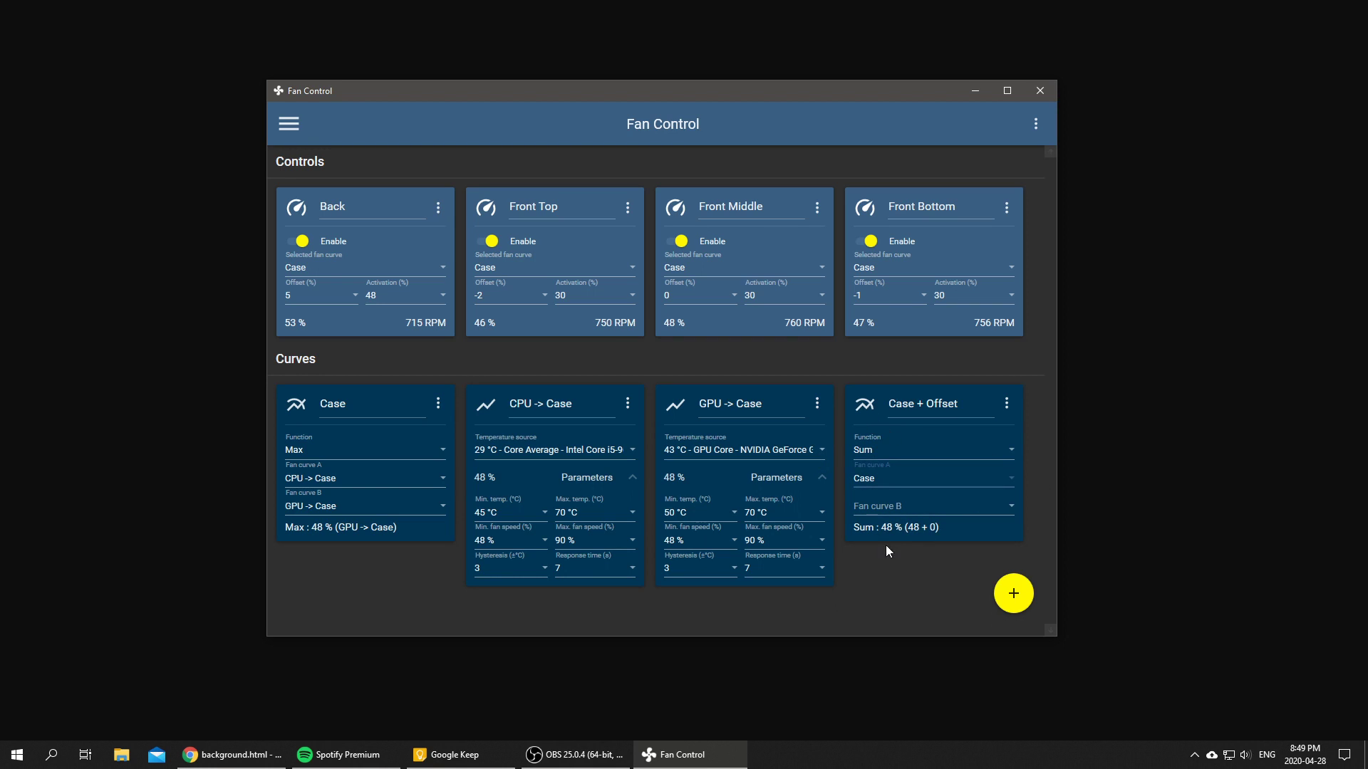
pyautogui.moveTo(884, 532)
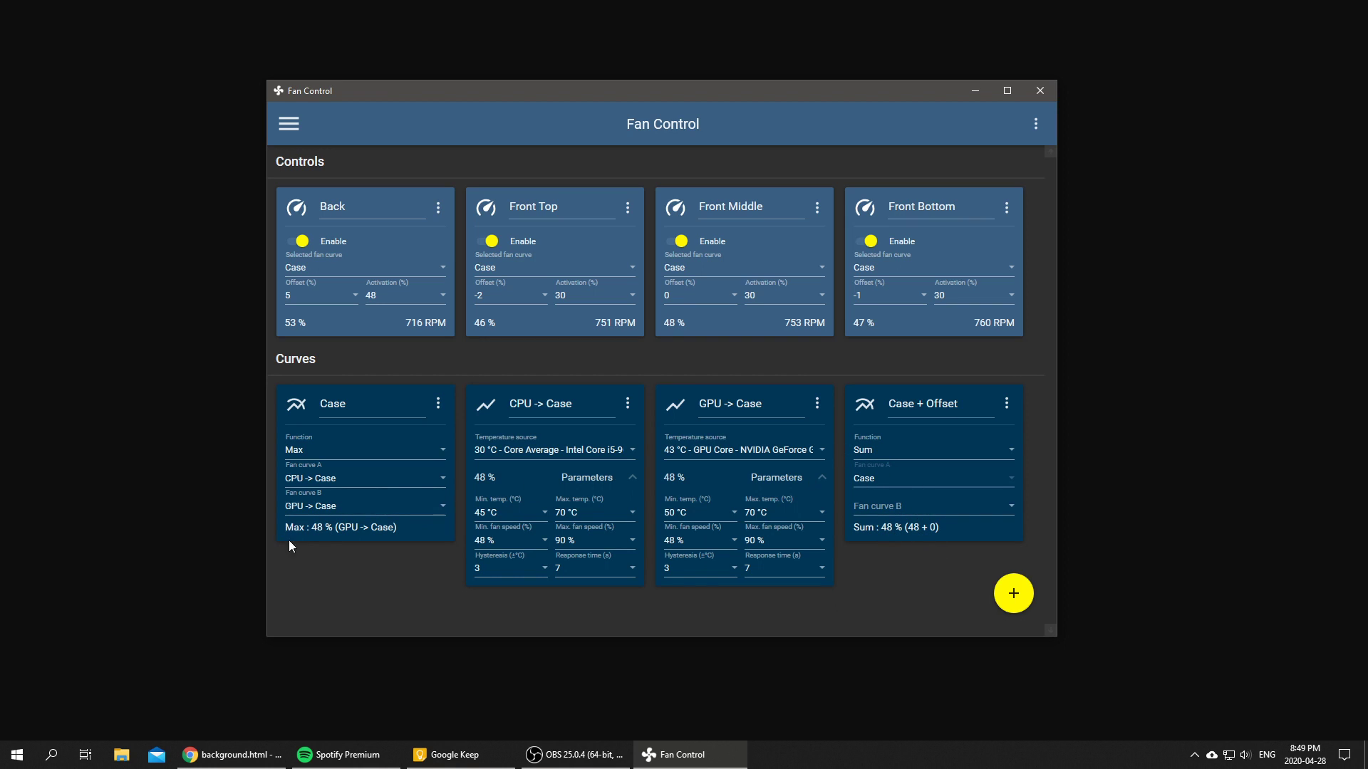
pyautogui.moveTo(449, 513)
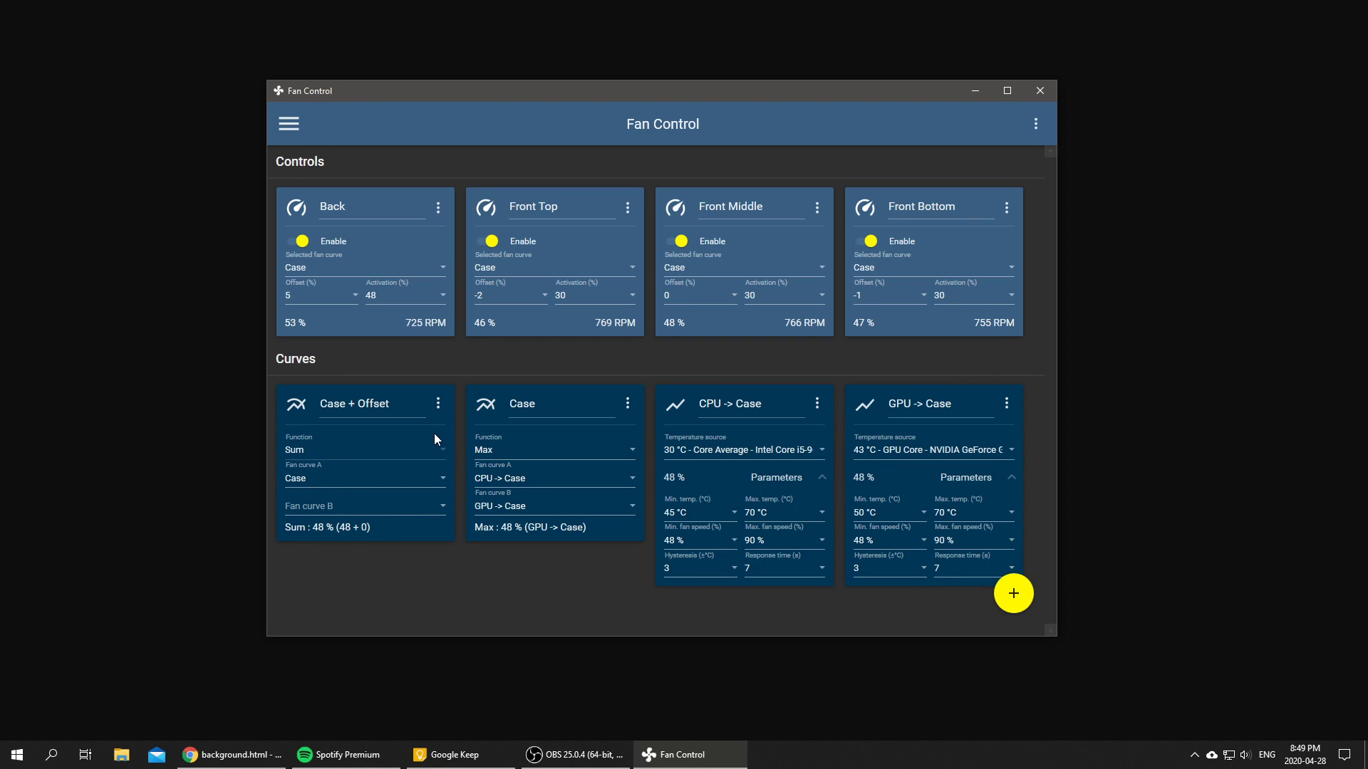
pyautogui.moveTo(1071, 579)
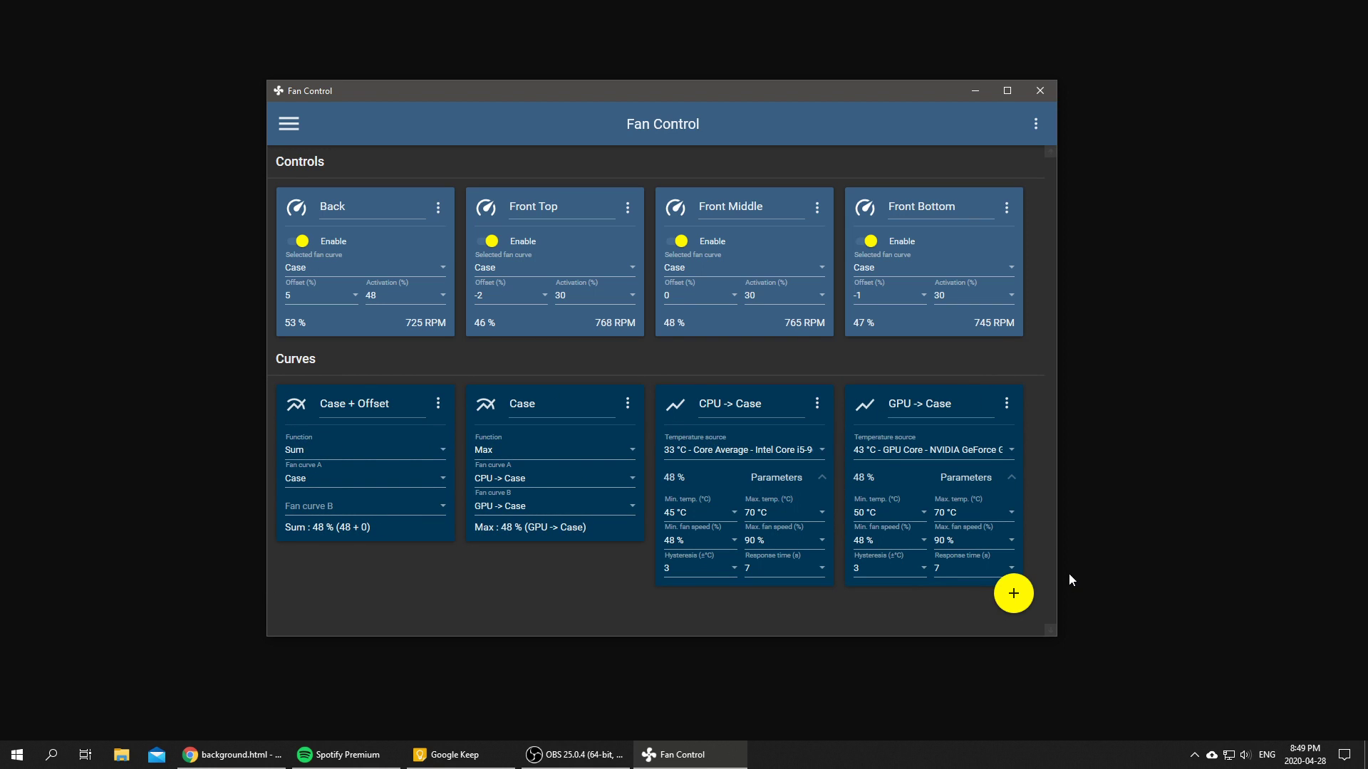
# - Expand the add-curve choices from the yellow + button
pyautogui.click(1013, 593)
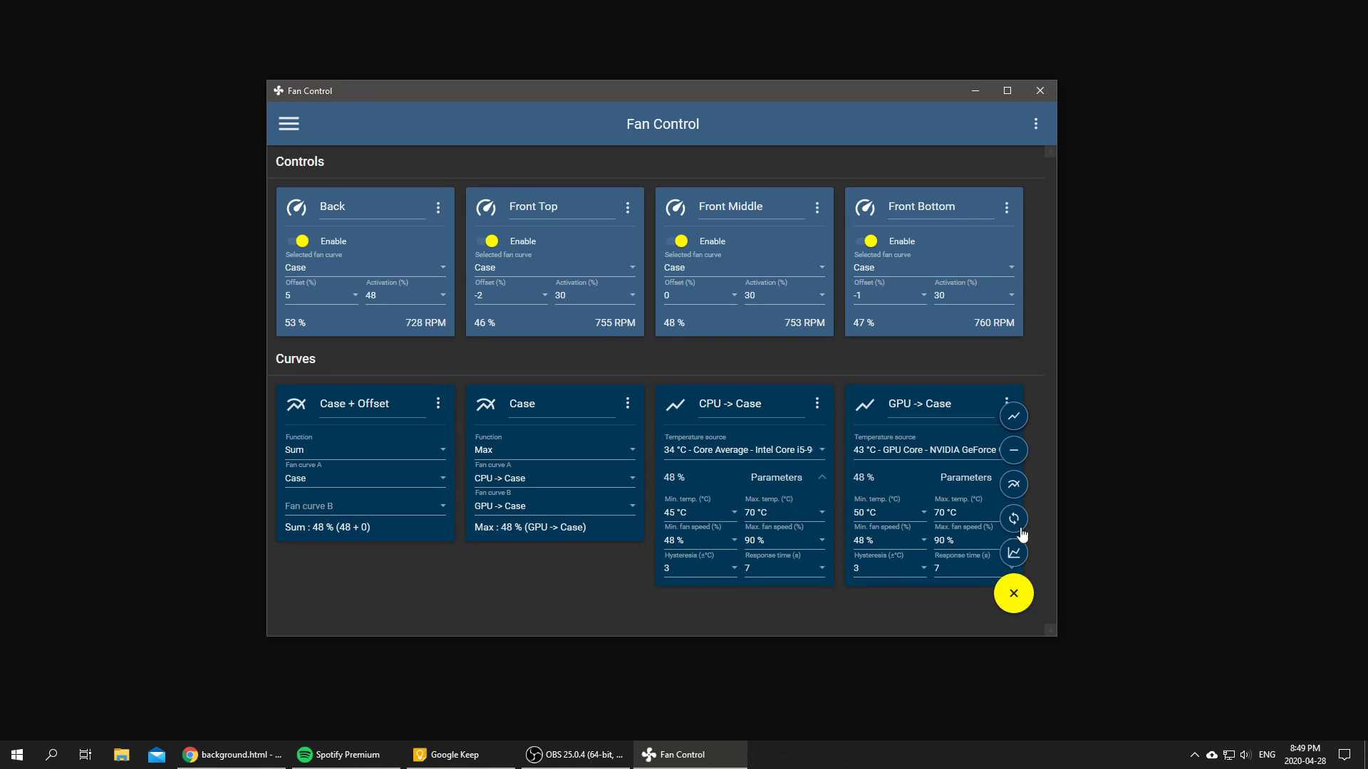
pyautogui.moveTo(1014, 553)
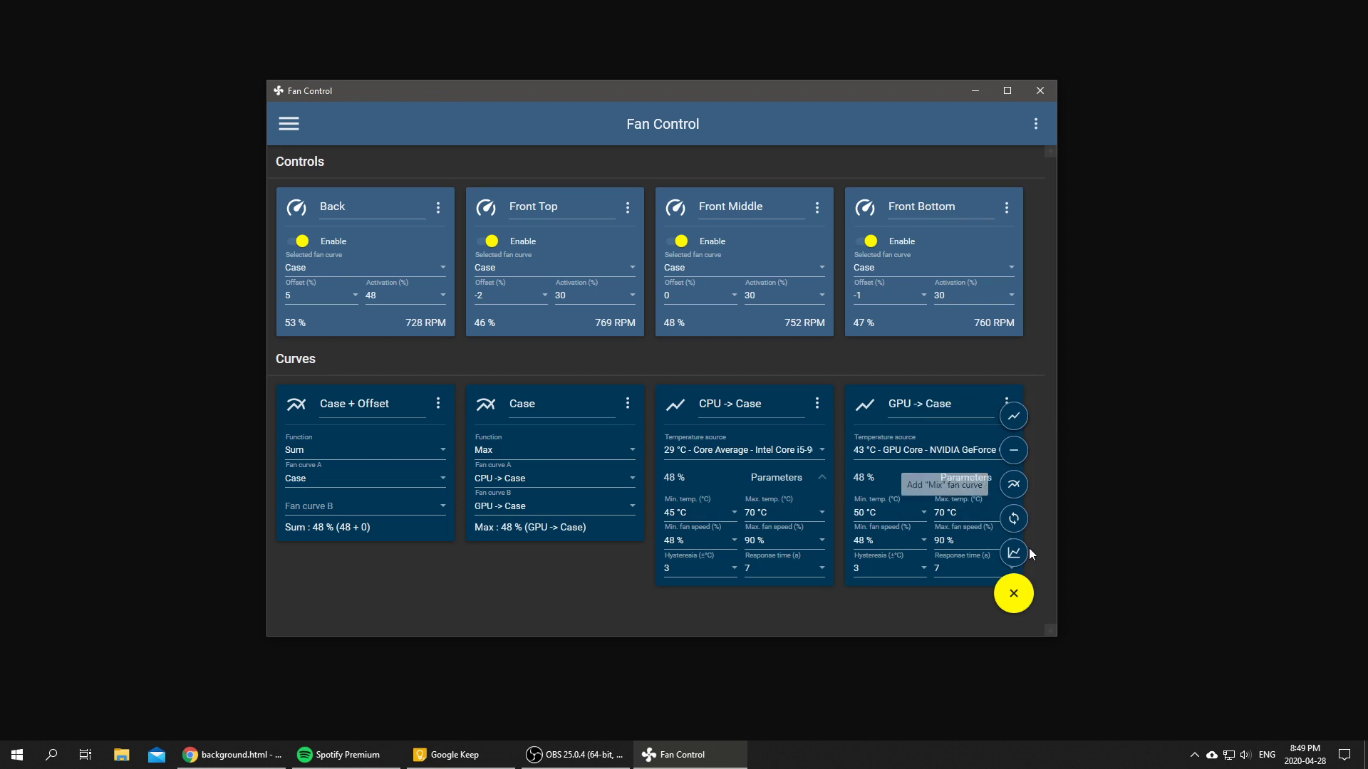
# - Add a new Graph fan curve to become the HDD-temperature Offset
pyautogui.click(1013, 552)
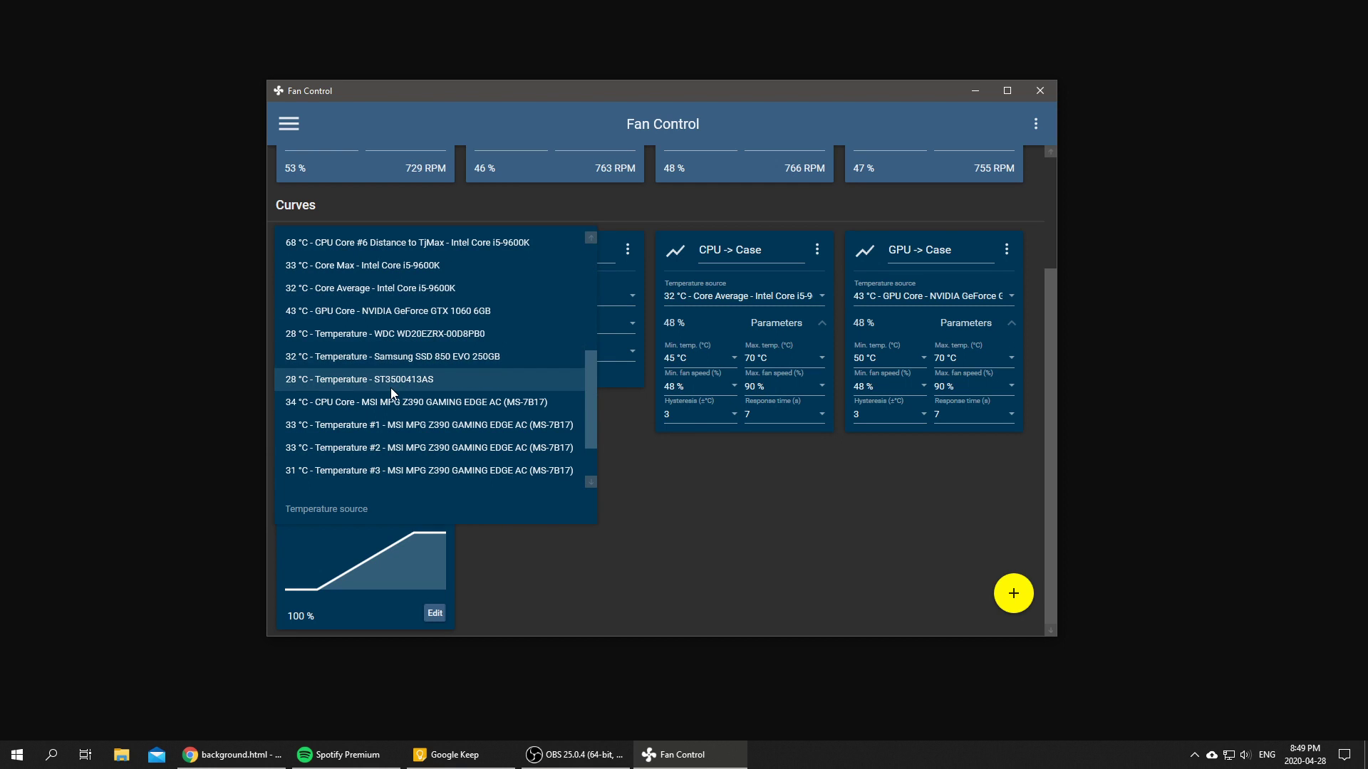
pyautogui.moveTo(430, 339)
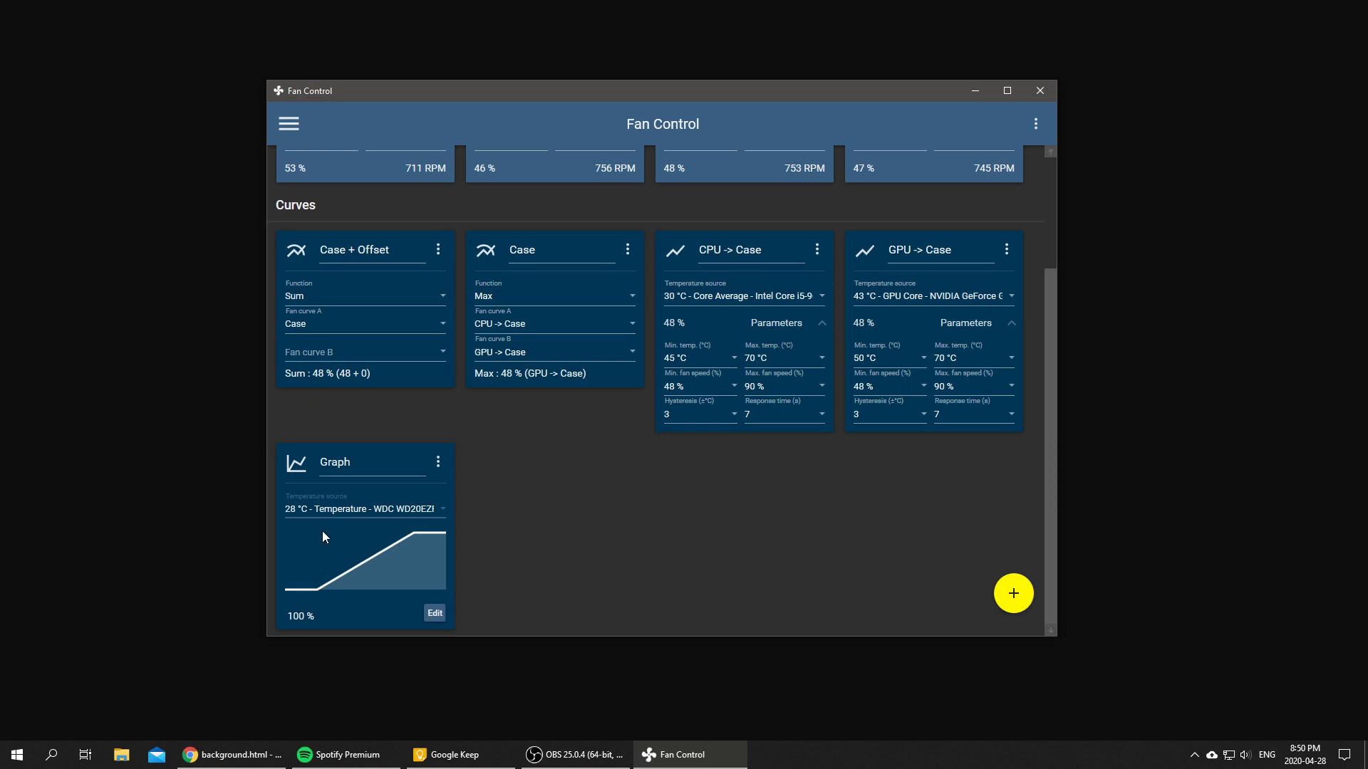
pyautogui.moveTo(308, 537)
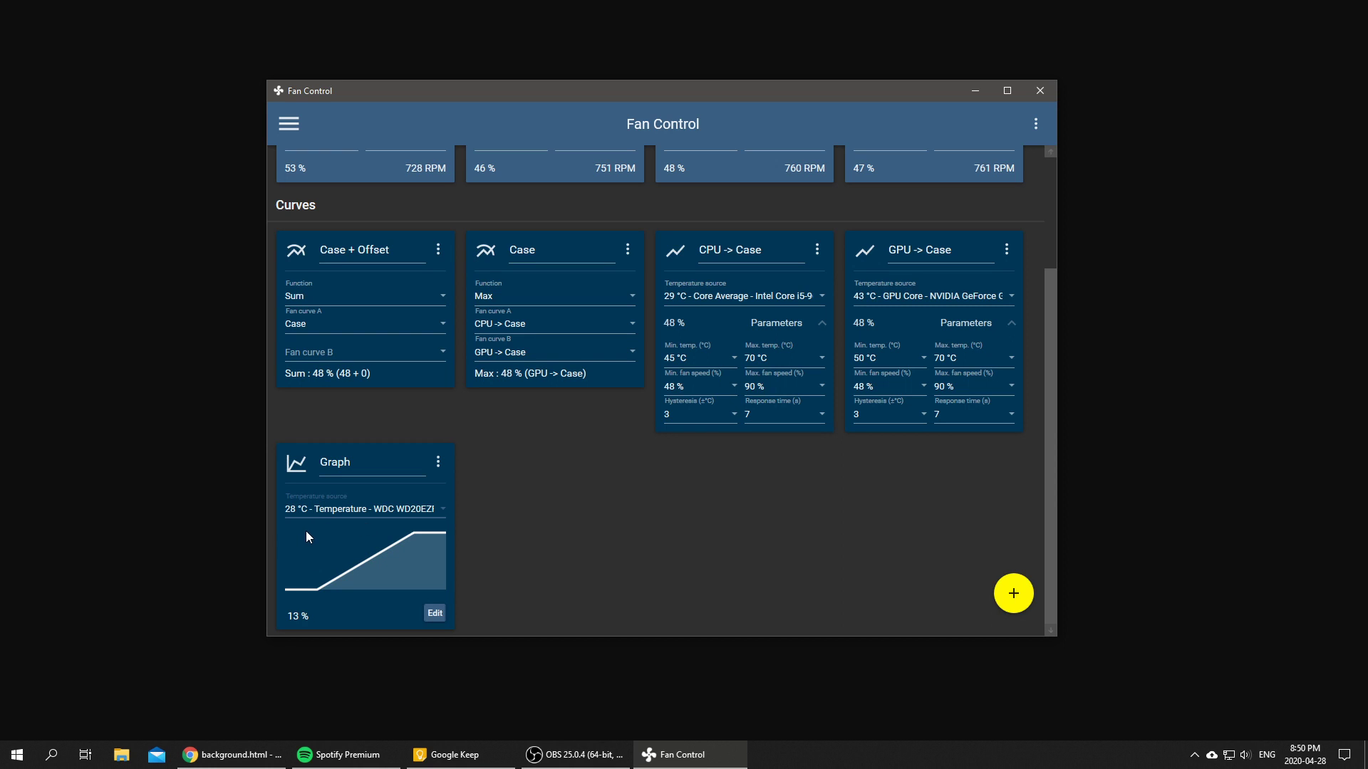
pyautogui.moveTo(410, 577)
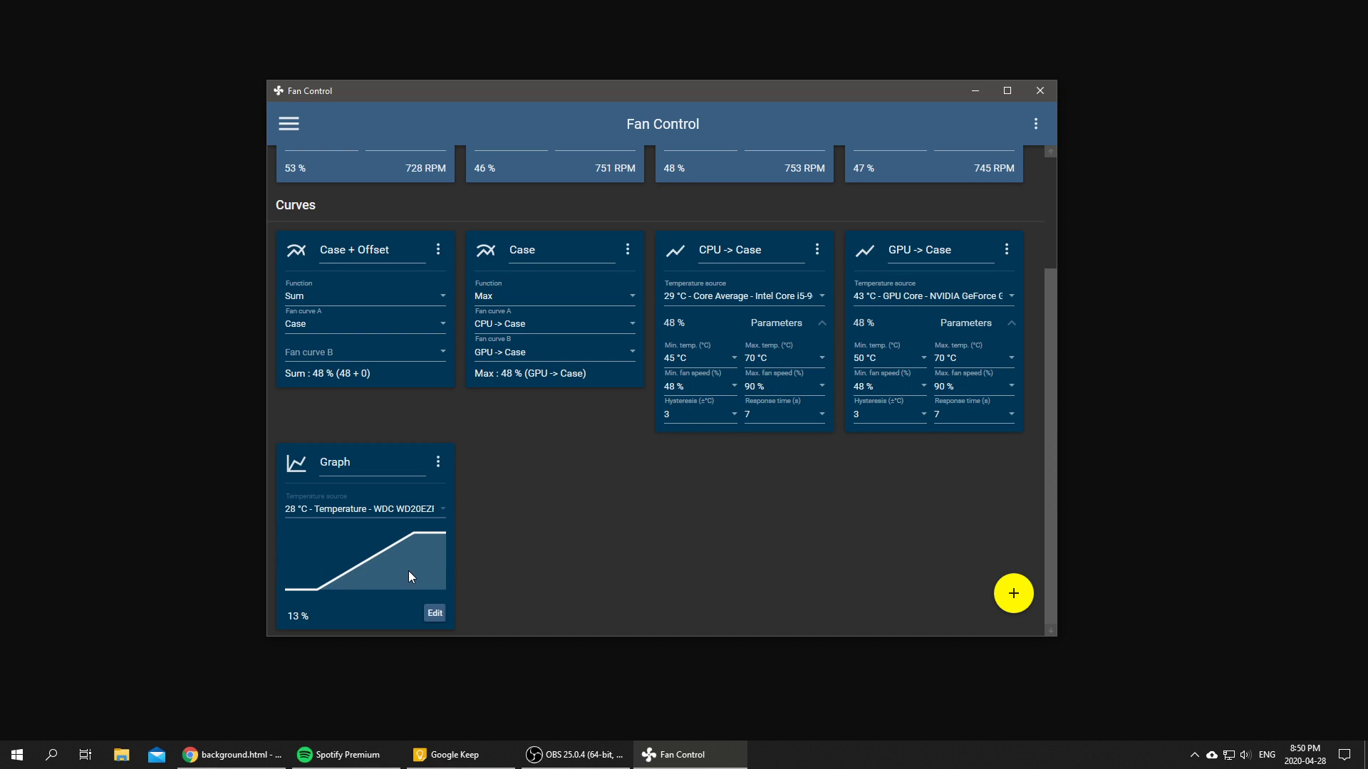
pyautogui.moveTo(303, 514)
pyautogui.write('Offset')
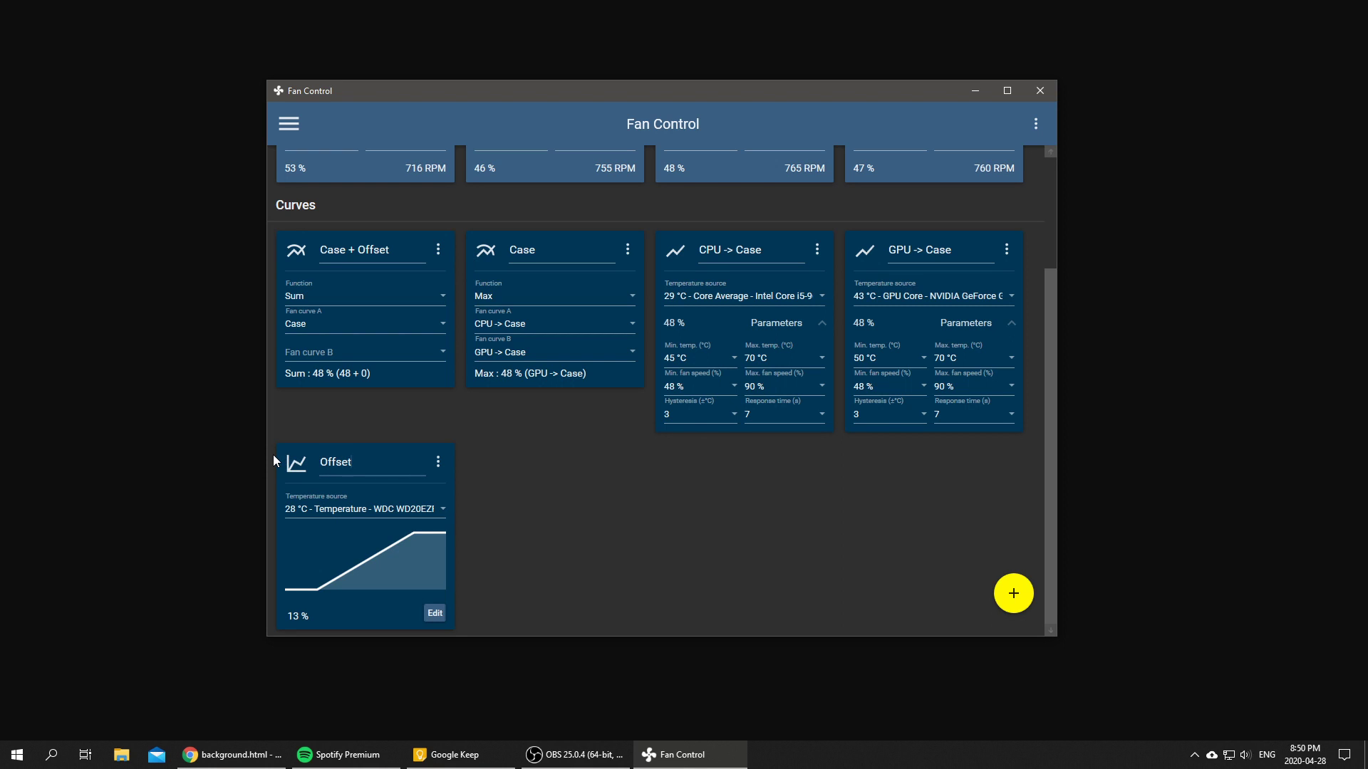
# - In the Offset graph editor, set response time 15 s and hysteresis 1 °C
pyautogui.click(433, 613)
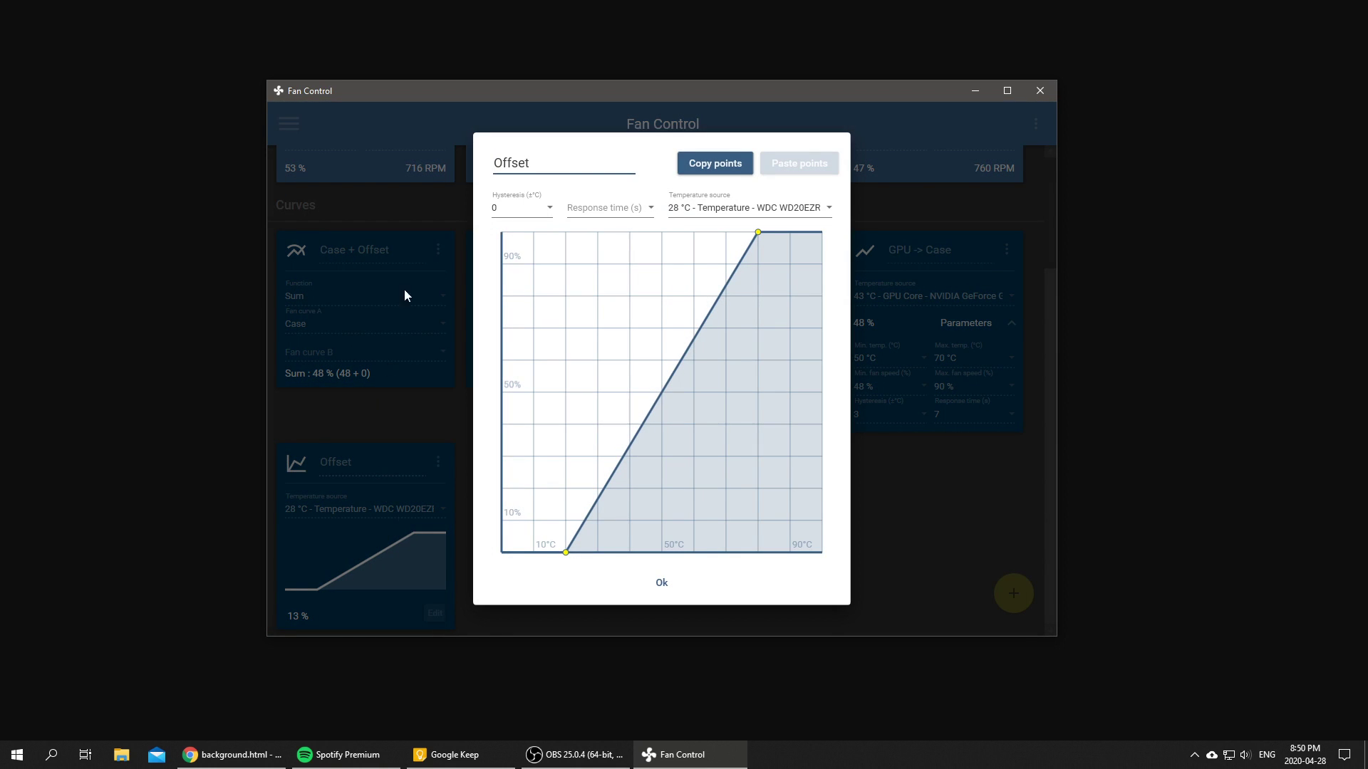
pyautogui.click(609, 208)
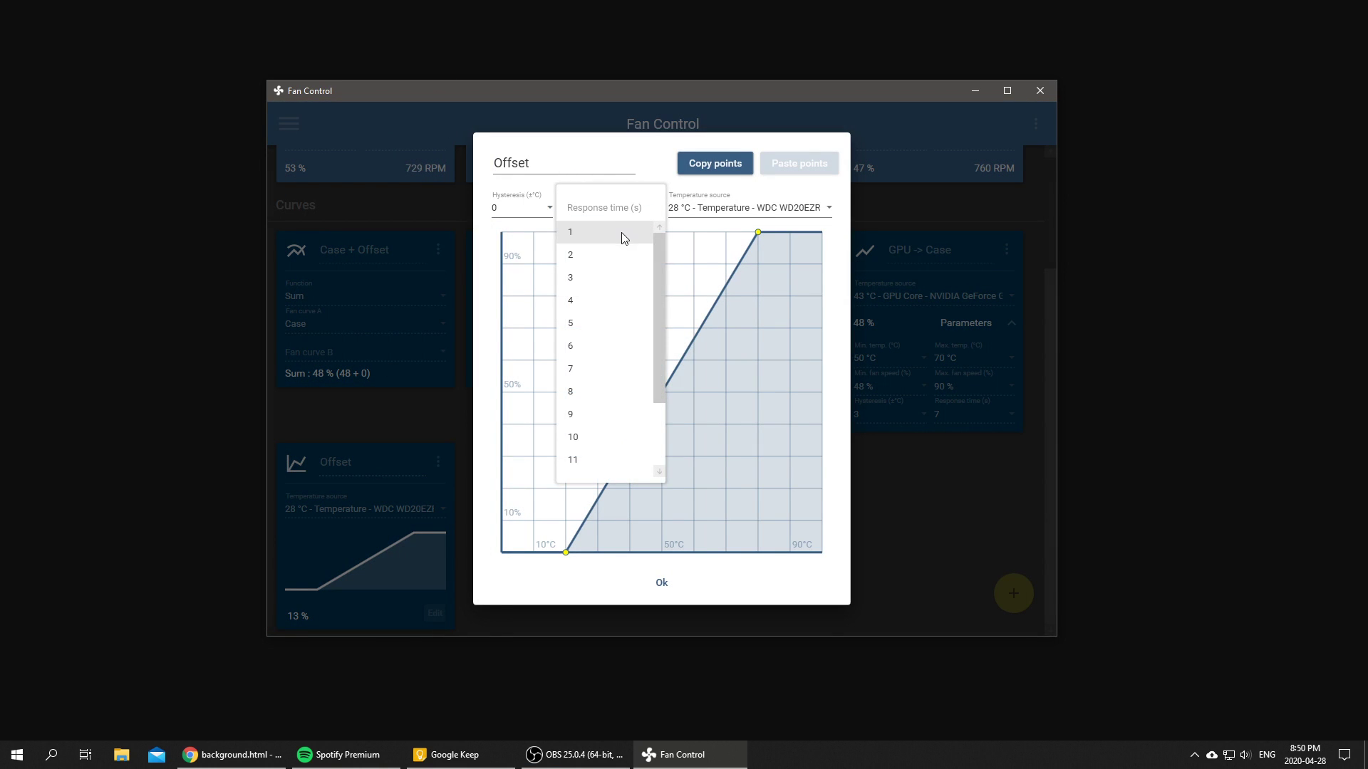
pyautogui.scroll(-3)
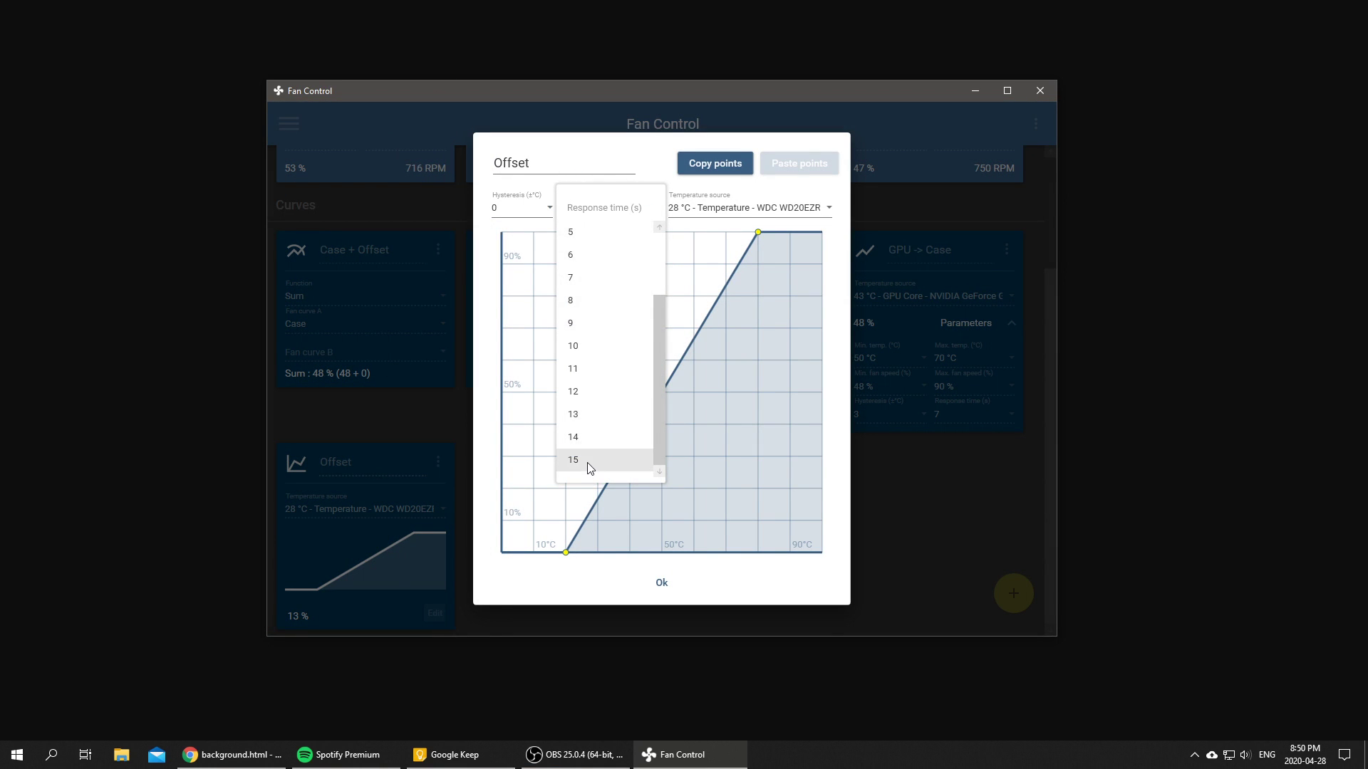
pyautogui.click(573, 460)
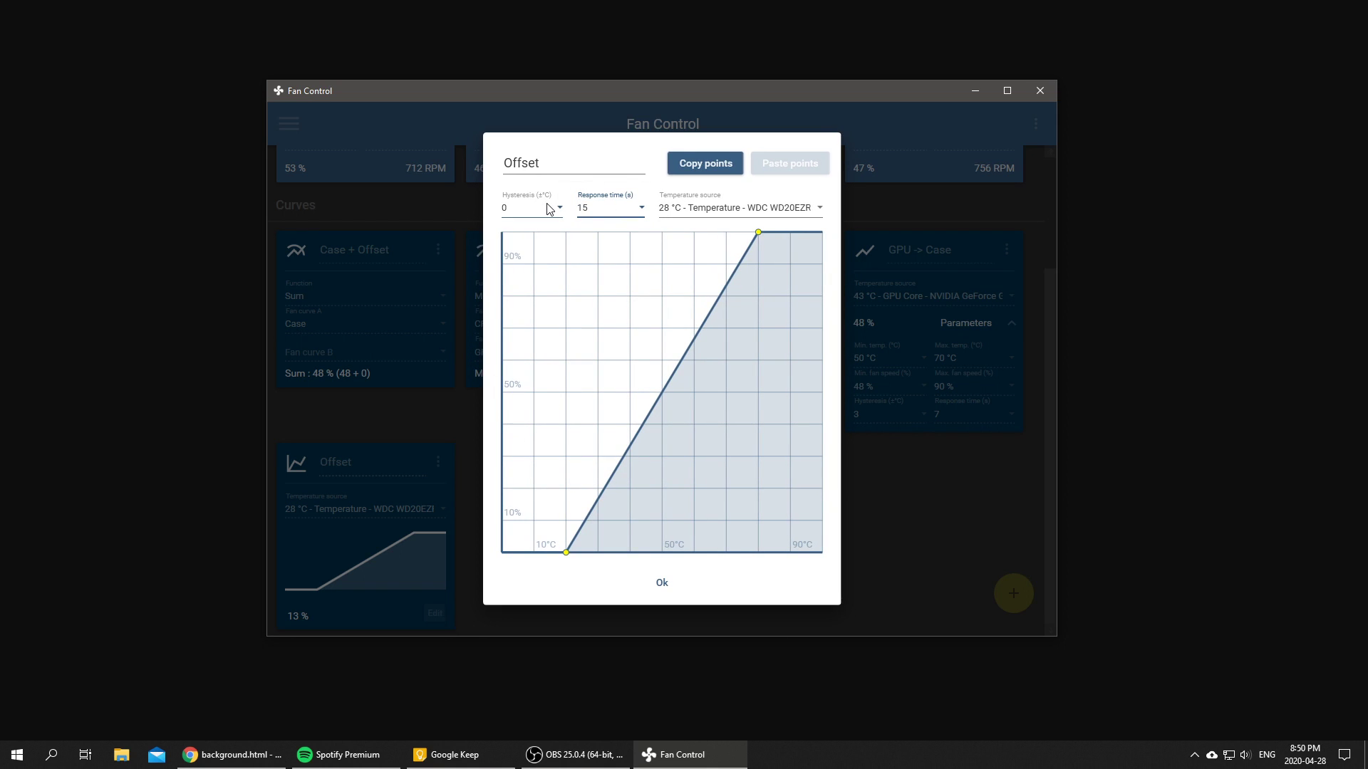
pyautogui.moveTo(620, 263)
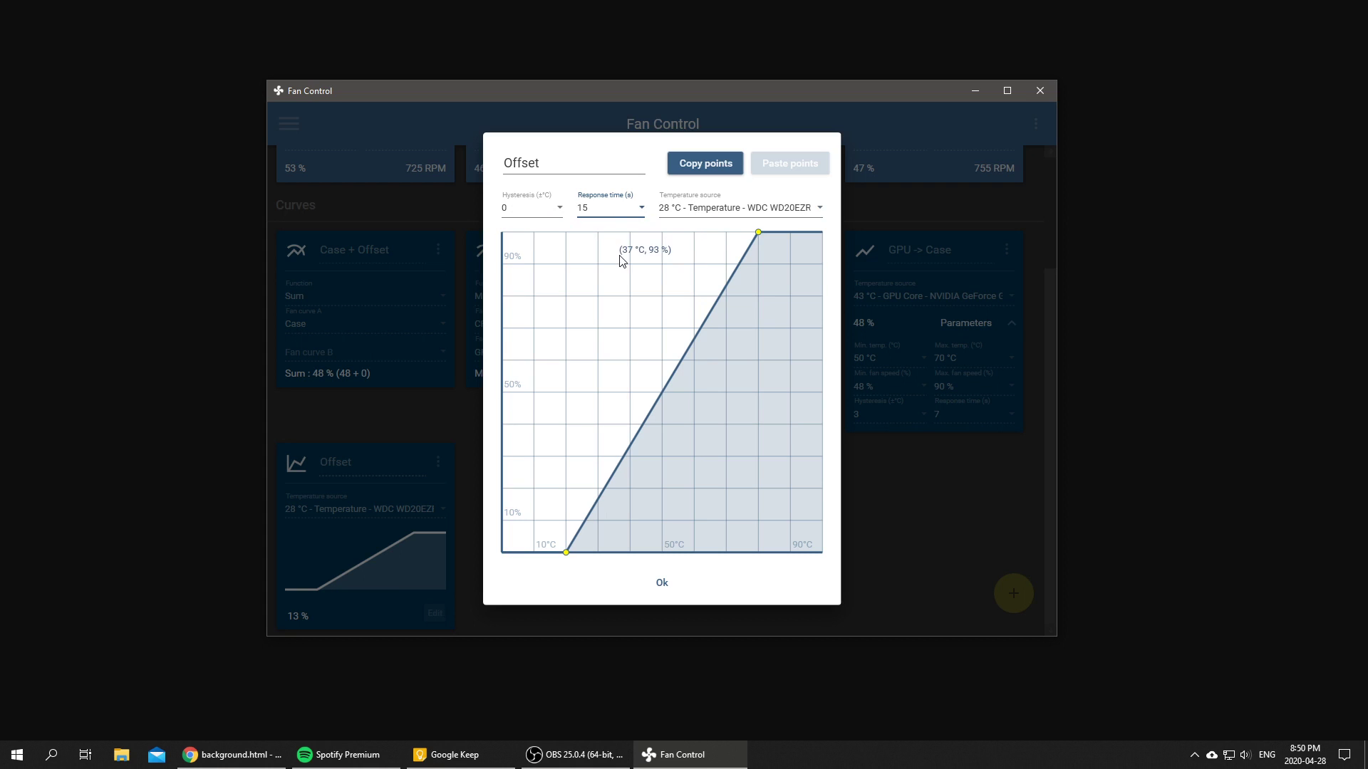
pyautogui.moveTo(537, 214)
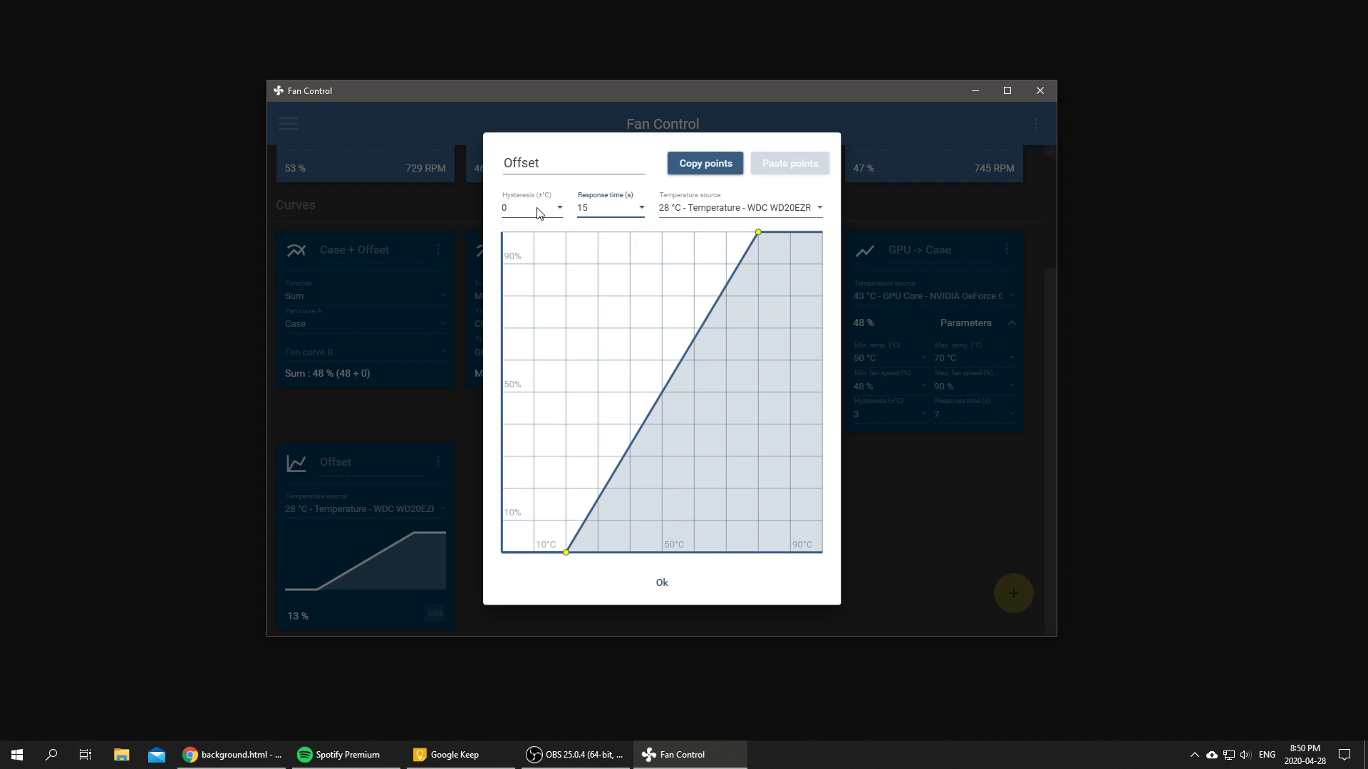
pyautogui.moveTo(513, 214)
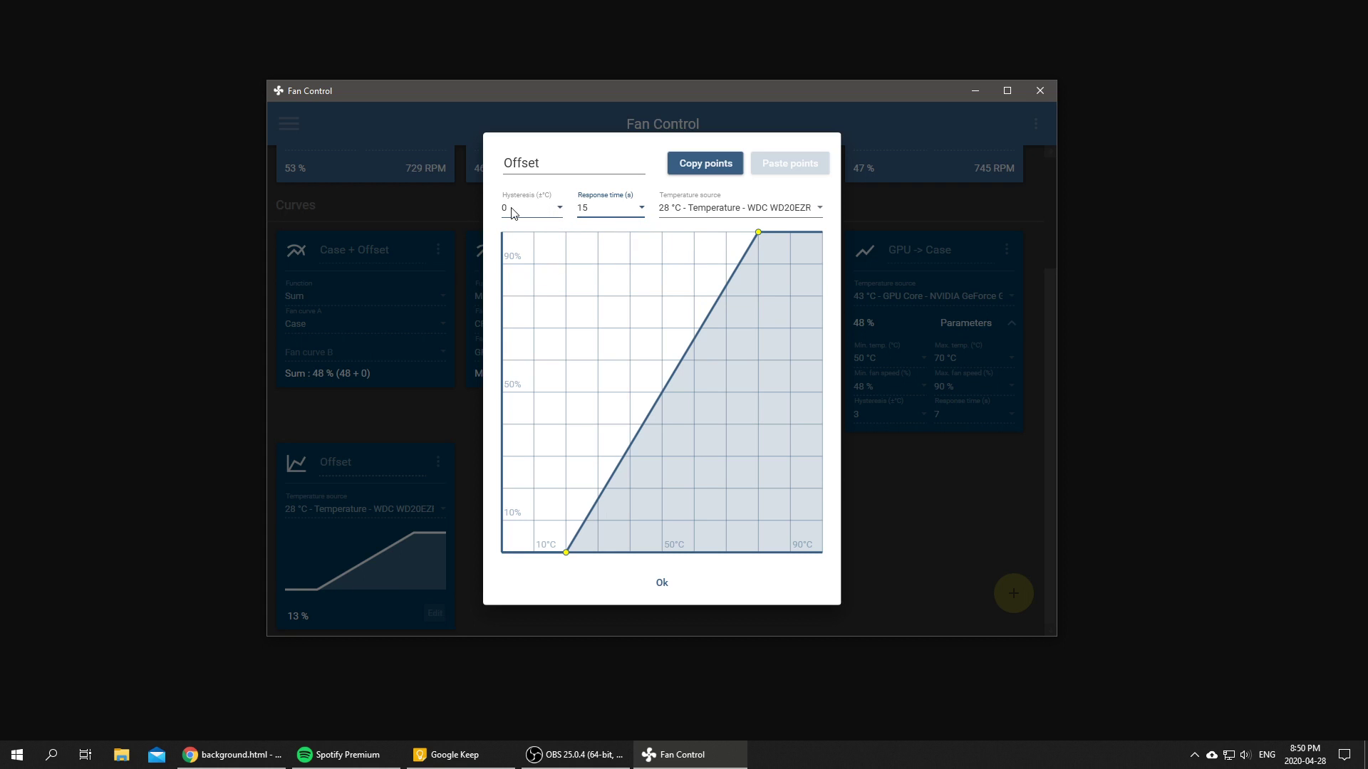
pyautogui.click(531, 208)
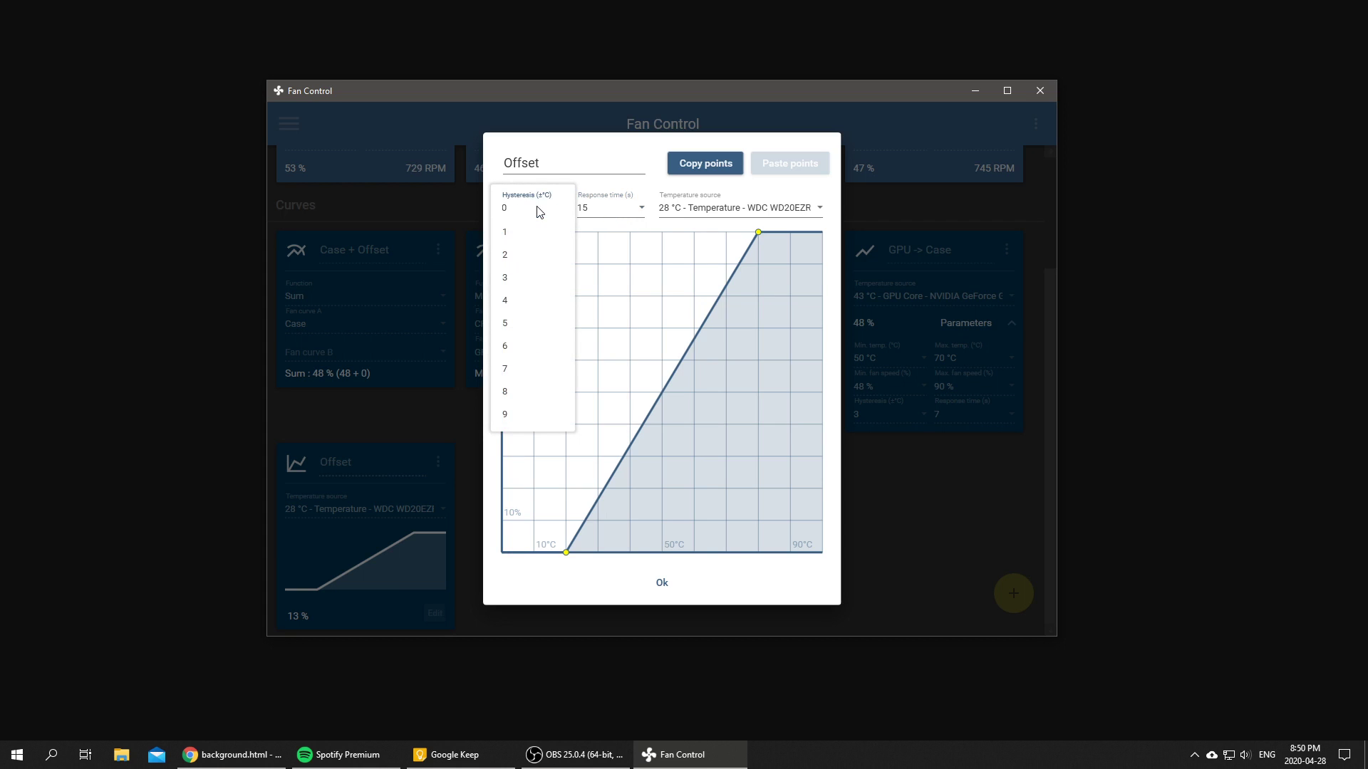
pyautogui.click(503, 201)
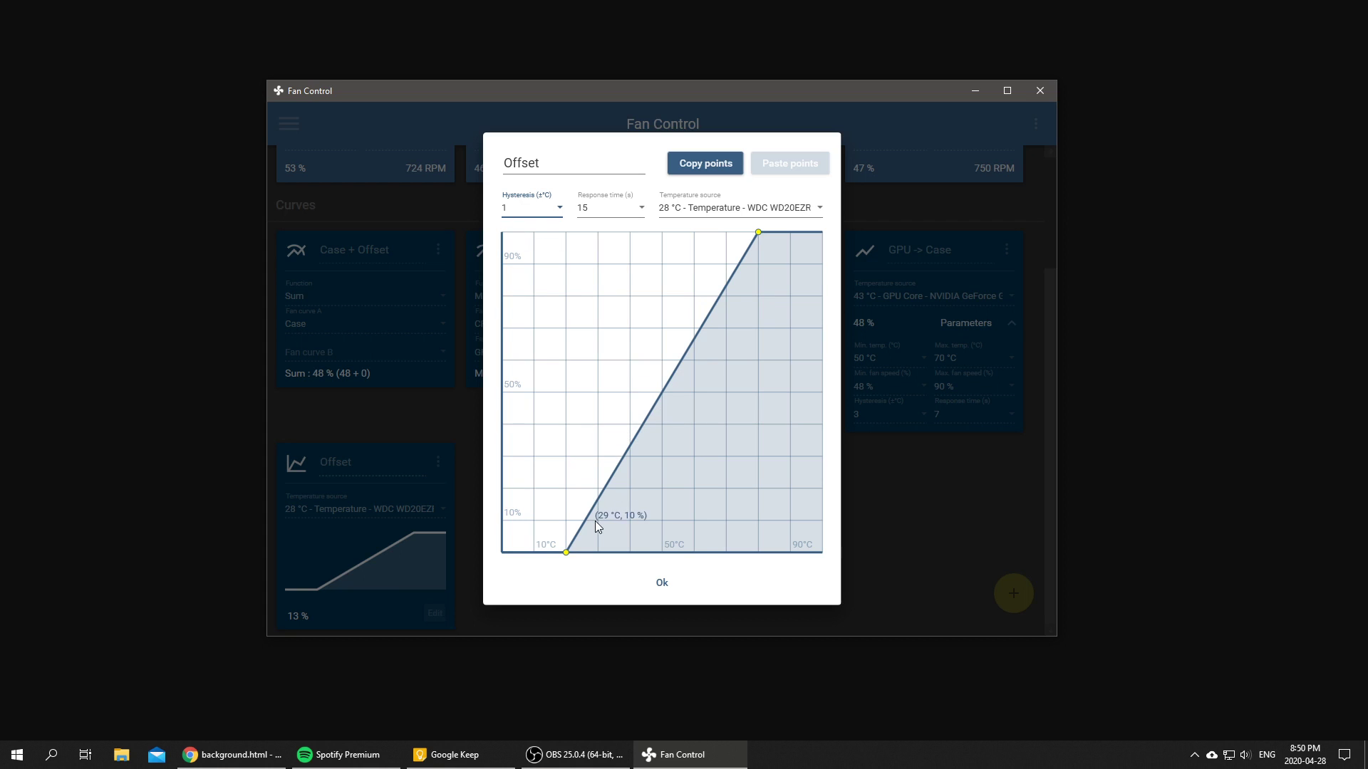
pyautogui.moveTo(299, 523)
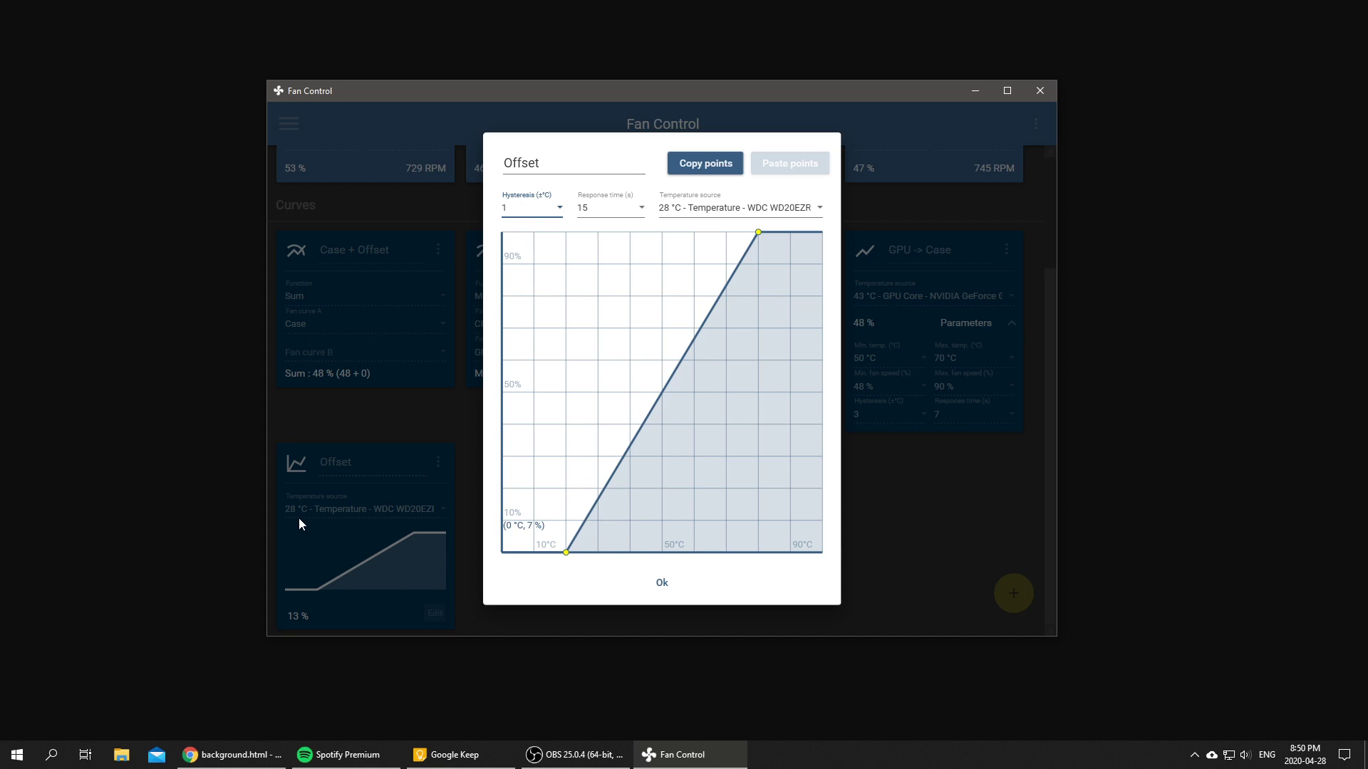
pyautogui.moveTo(594, 467)
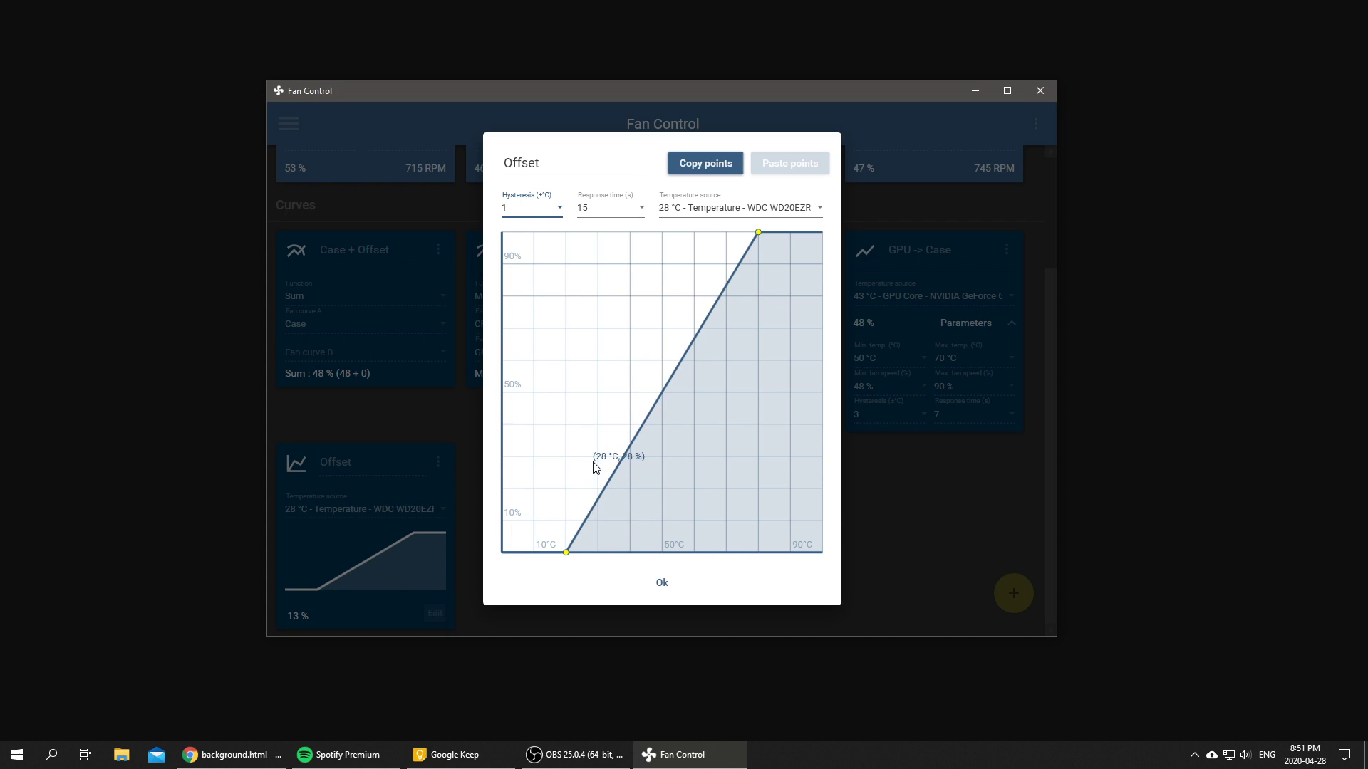
pyautogui.moveTo(596, 557)
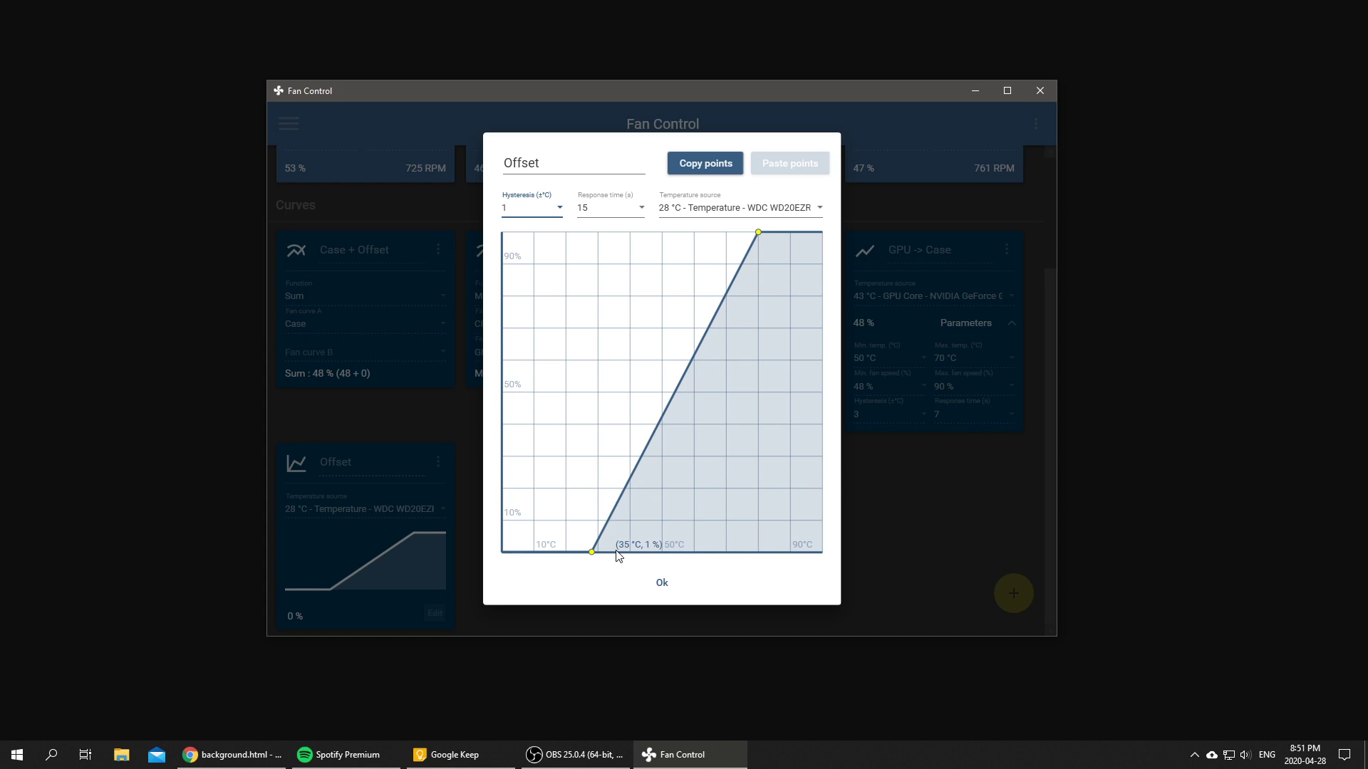
pyautogui.moveTo(620, 537)
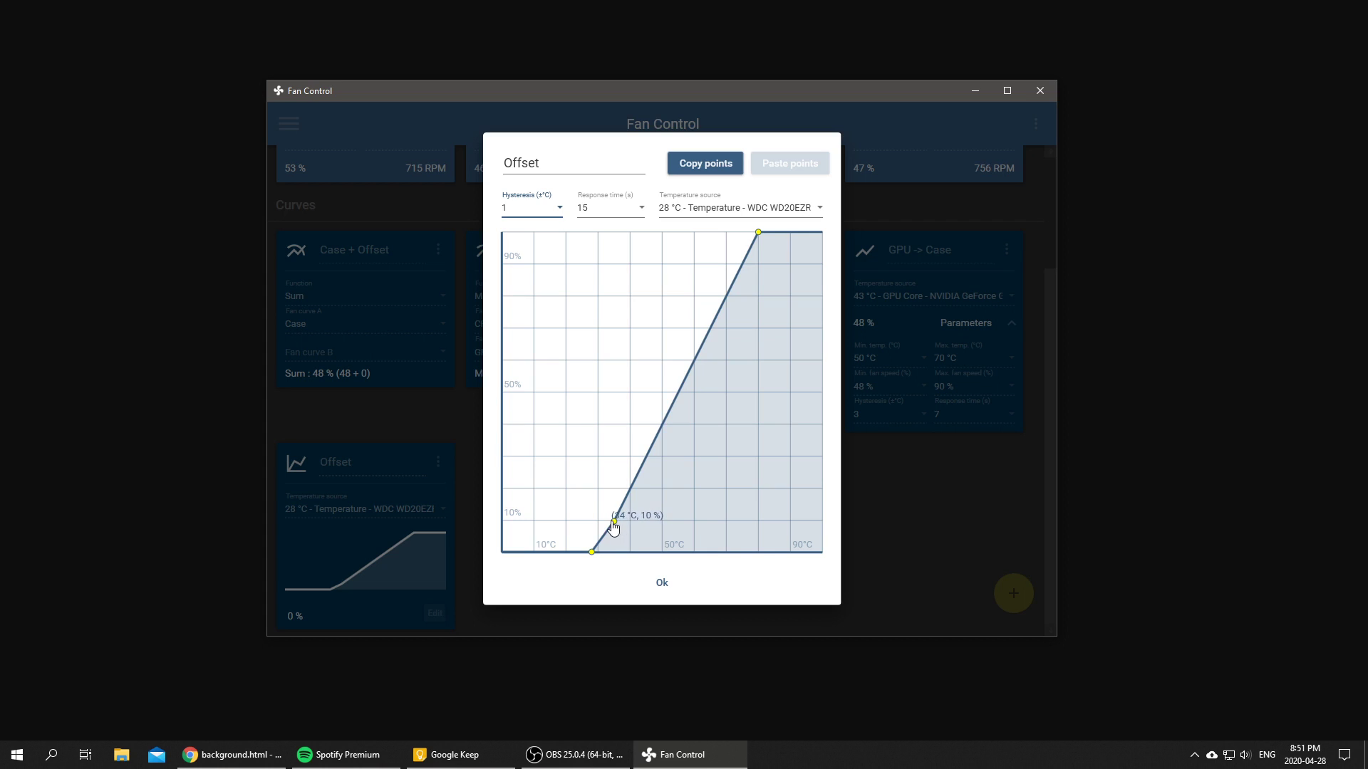
pyautogui.moveTo(761, 238)
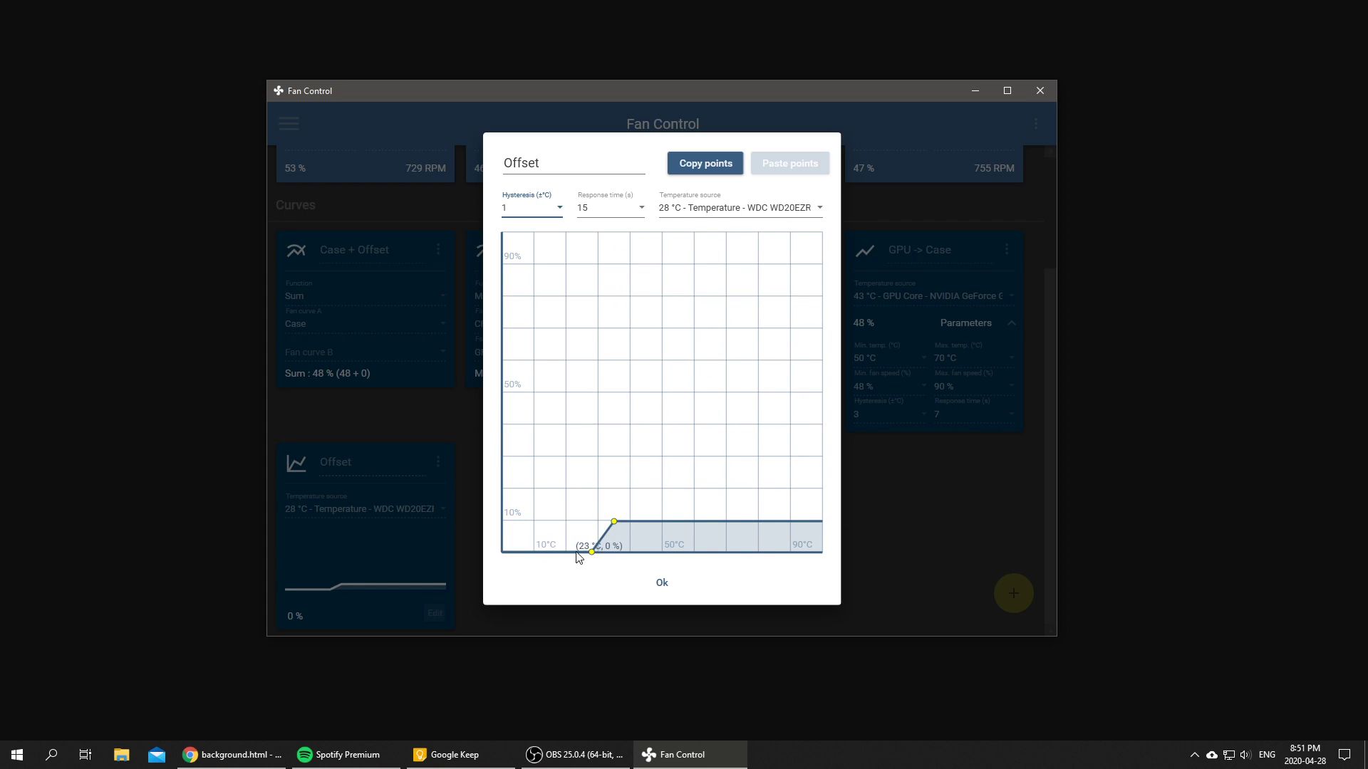
pyautogui.moveTo(592, 551)
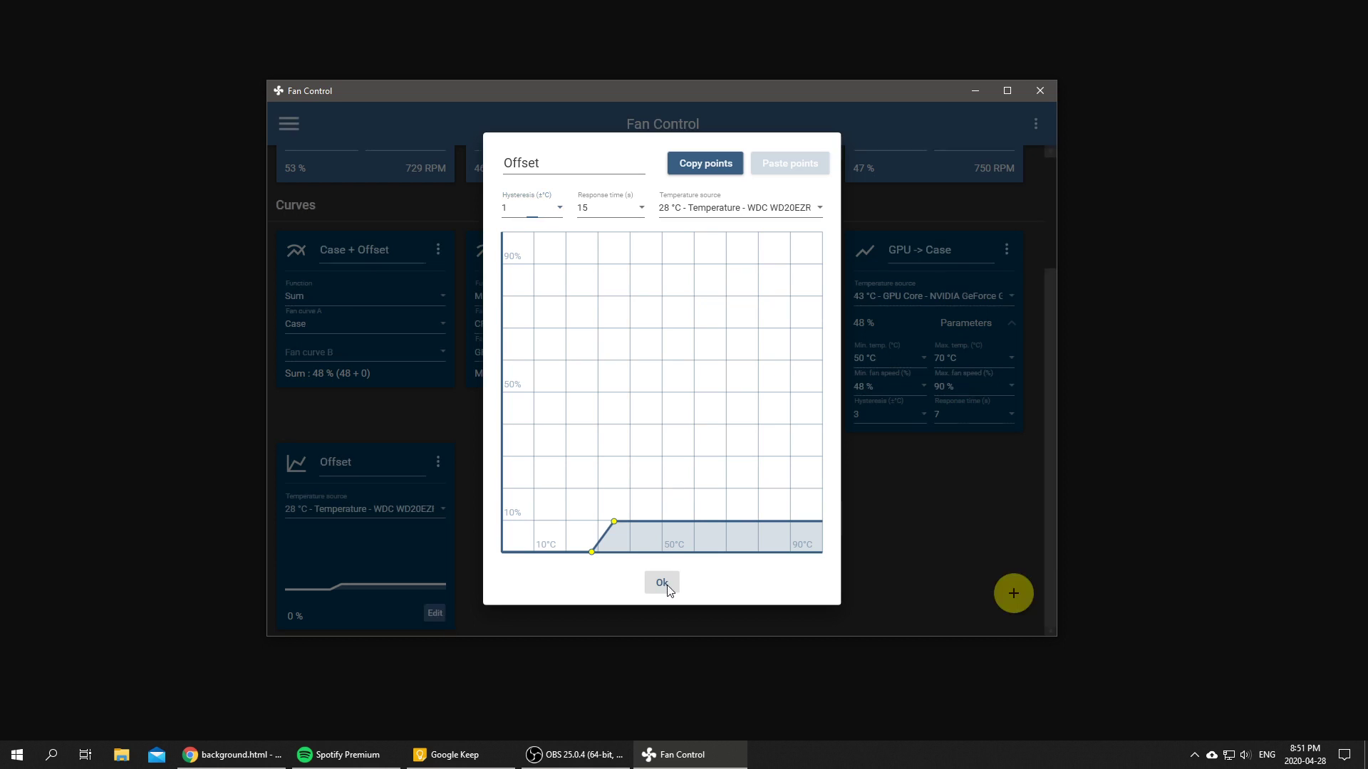
# - Confirm the Offset ramp and use Offset as Case + Offset's second curve (51% = 48 + 3)
pyautogui.click(661, 583)
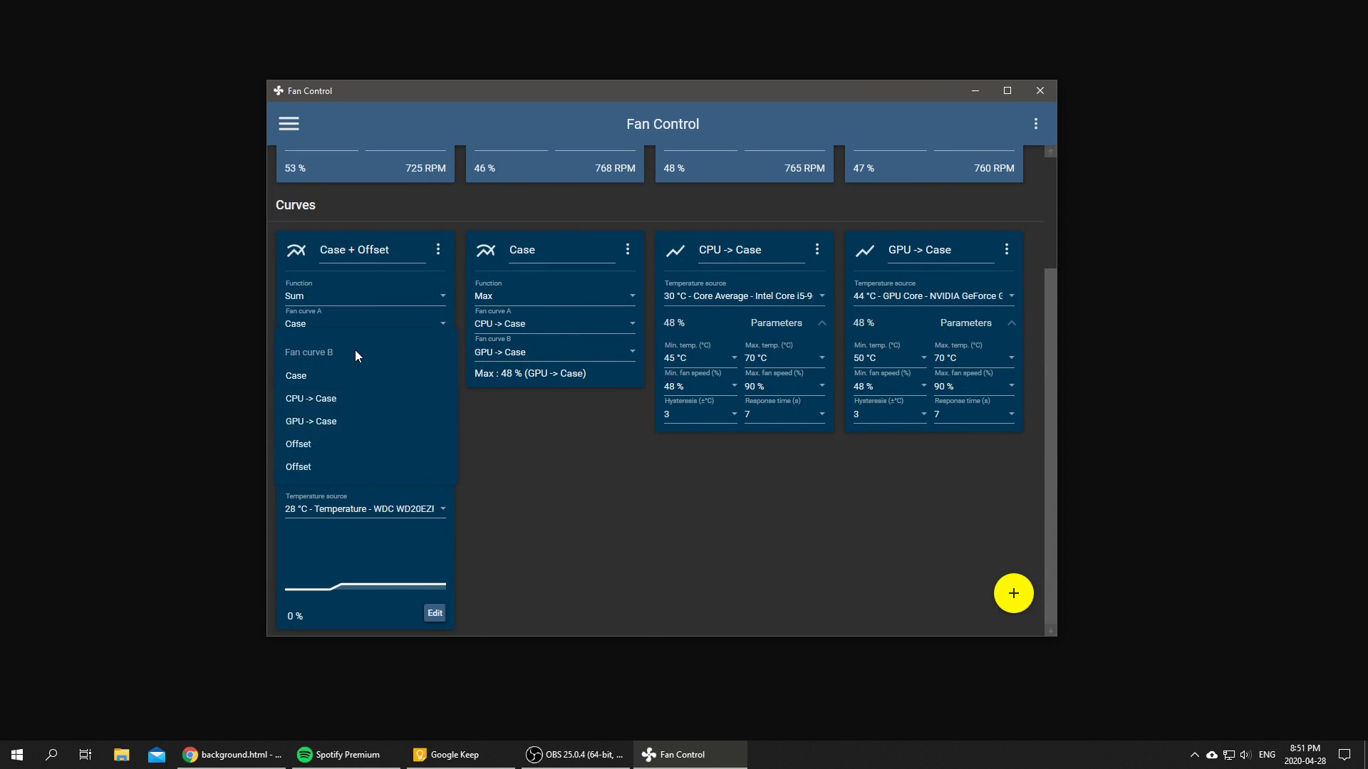
pyautogui.moveTo(326, 361)
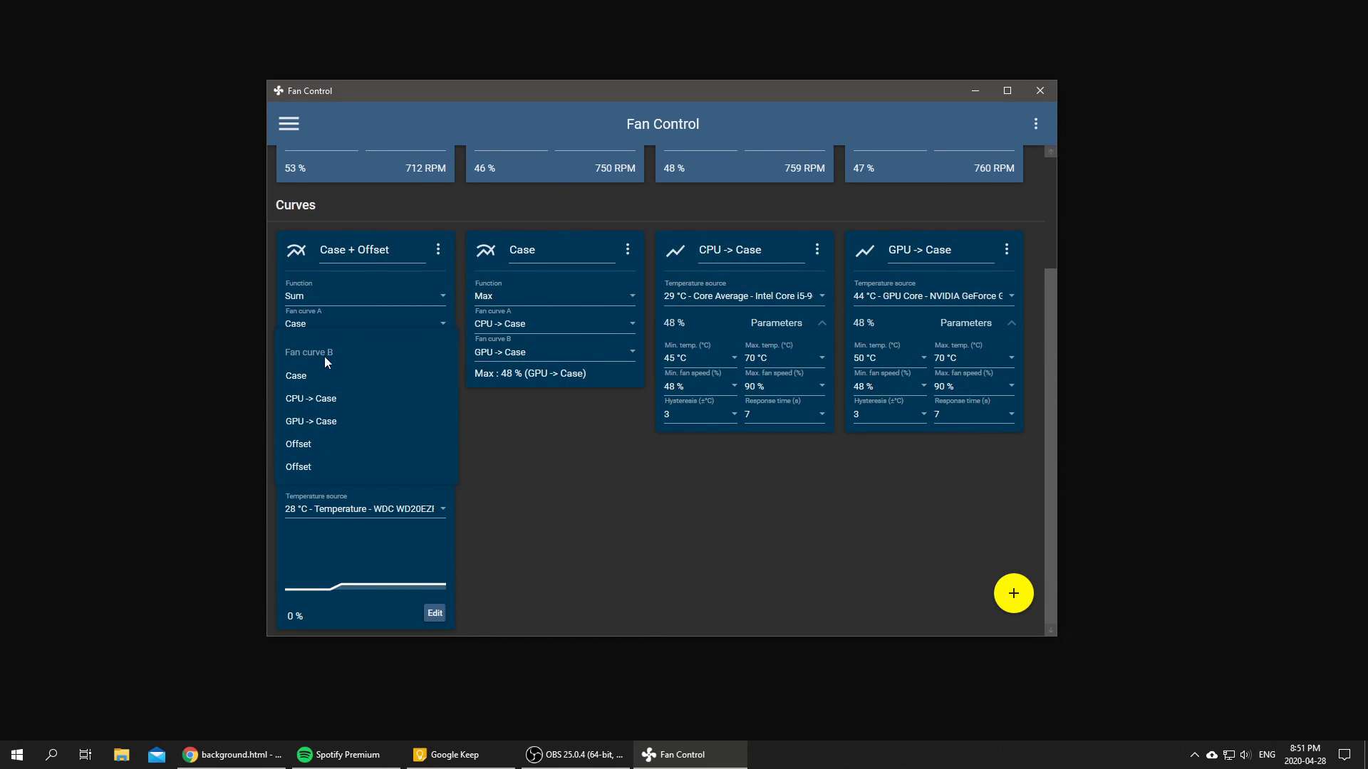
pyautogui.moveTo(332, 448)
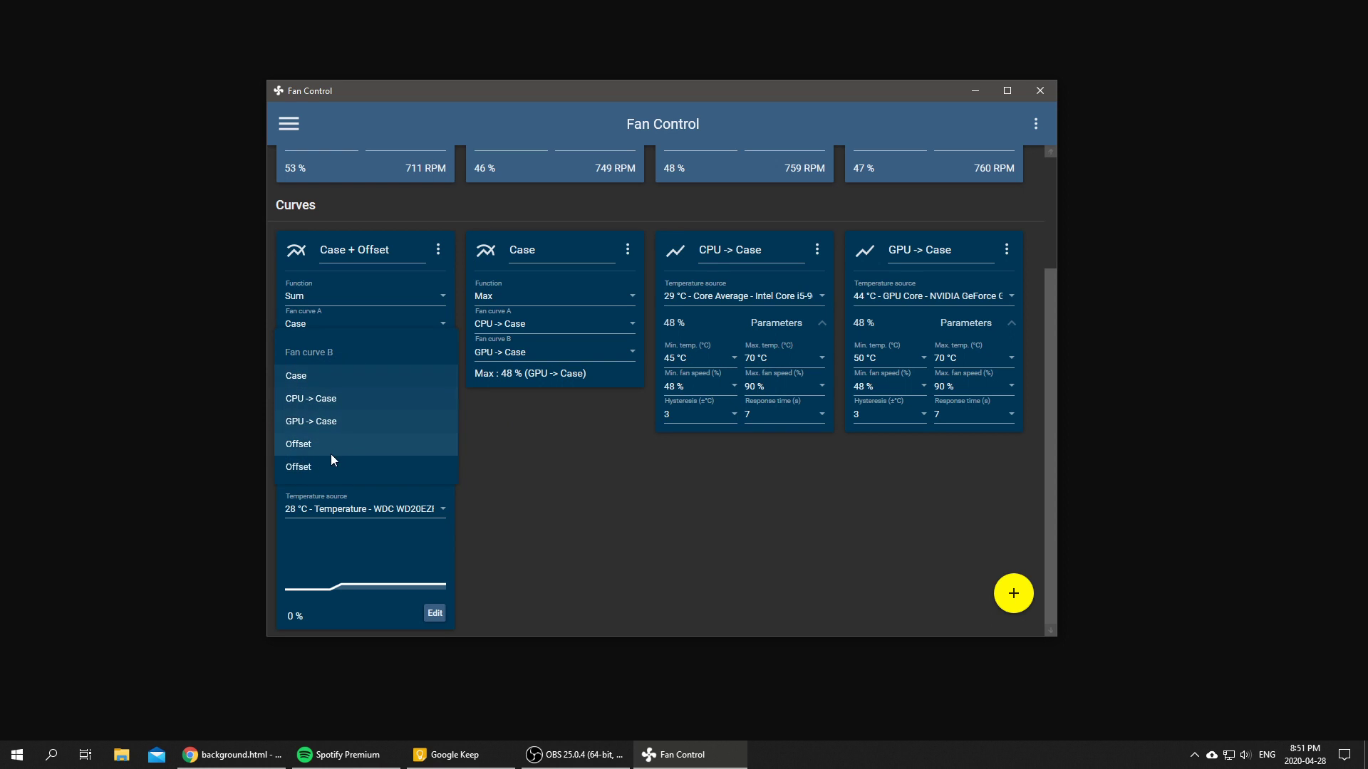
pyautogui.click(298, 443)
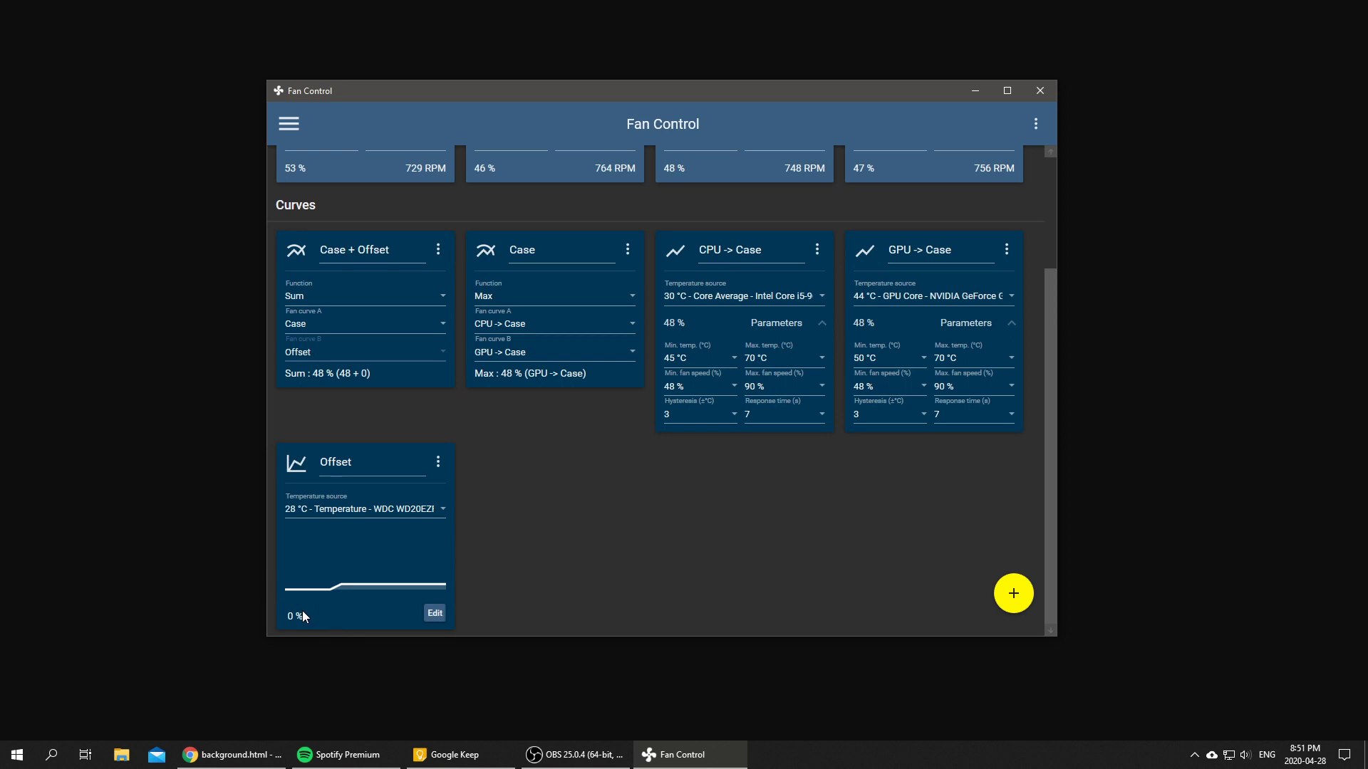
pyautogui.moveTo(358, 382)
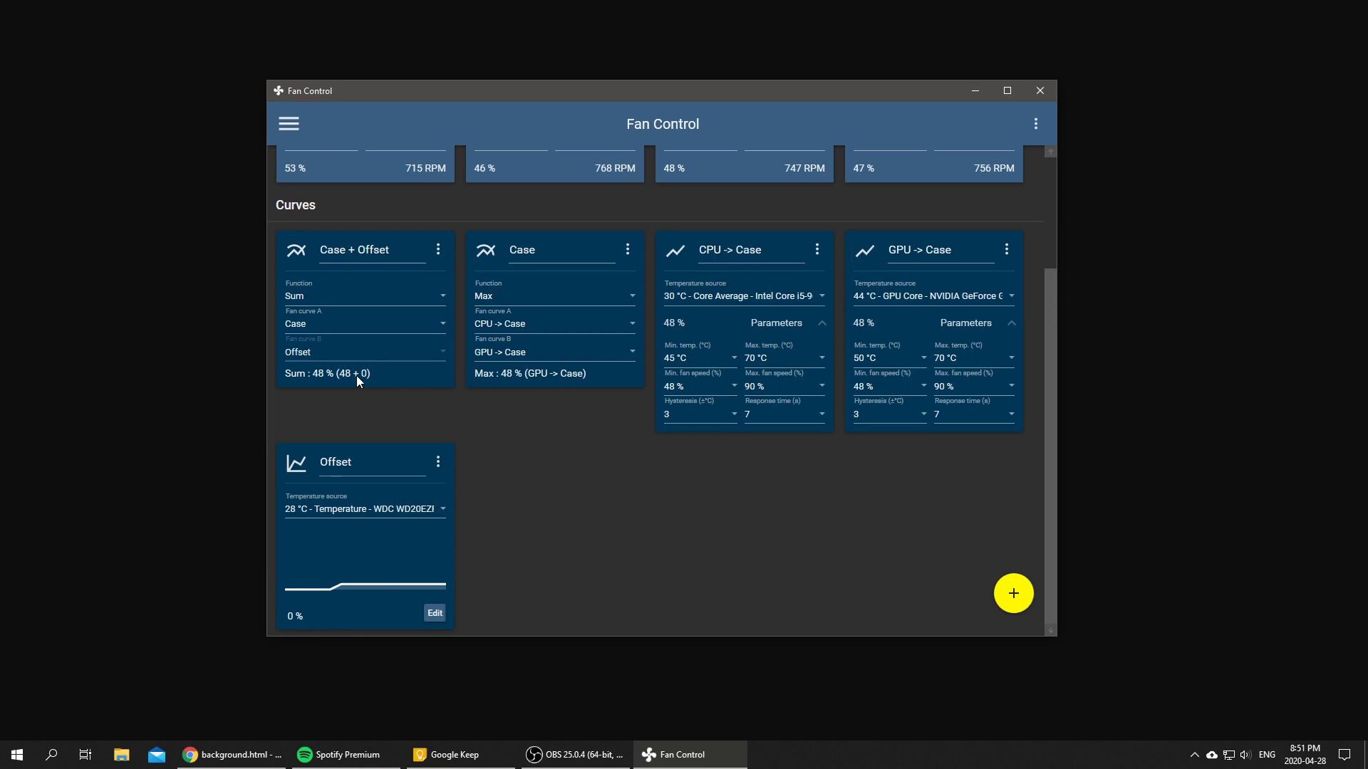
pyautogui.click(434, 613)
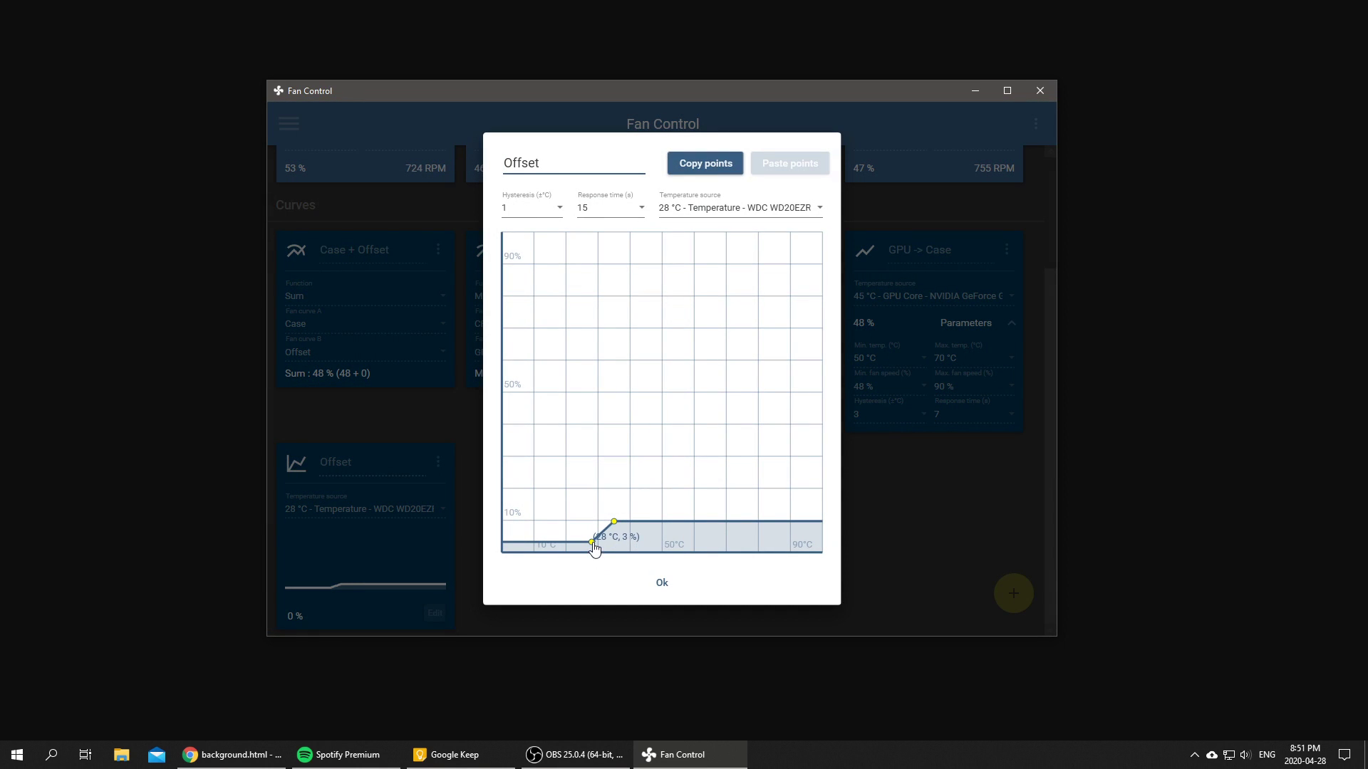
pyautogui.click(659, 581)
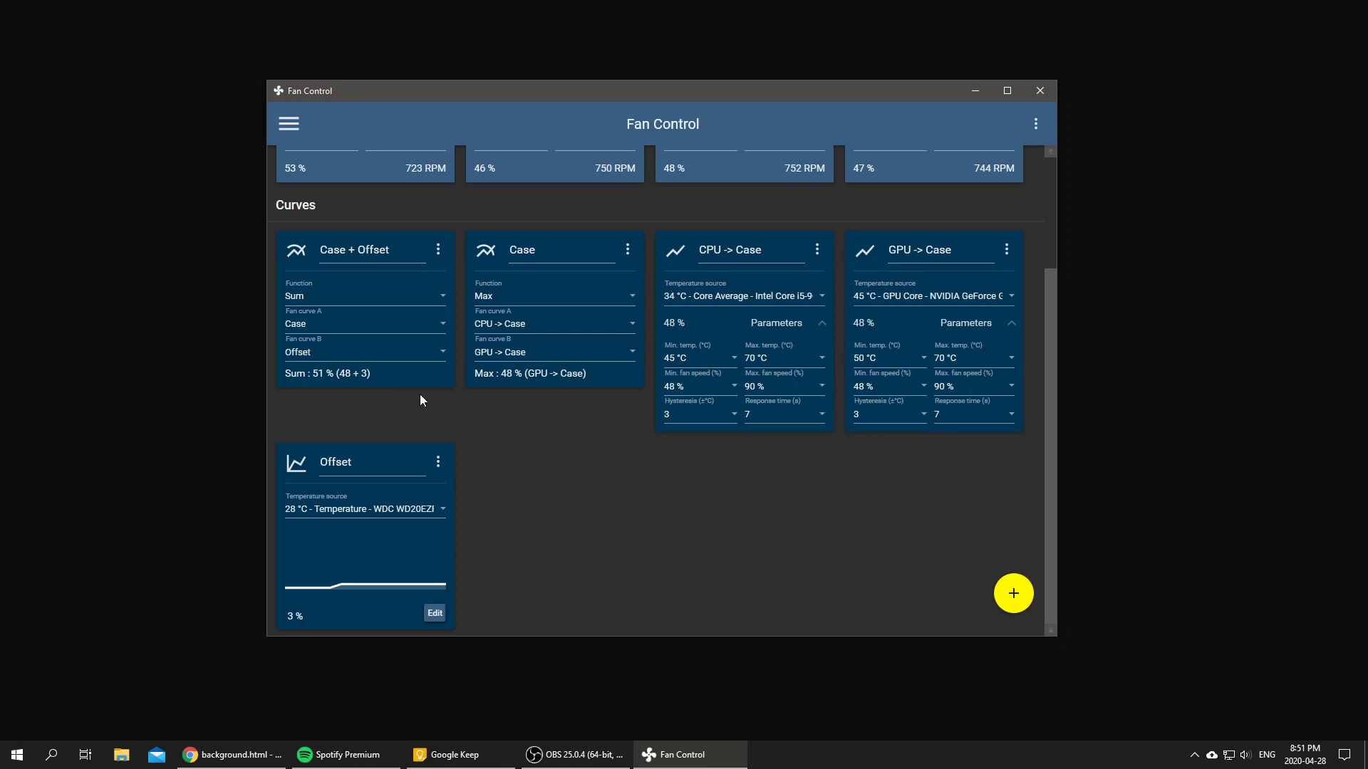
pyautogui.moveTo(374, 376)
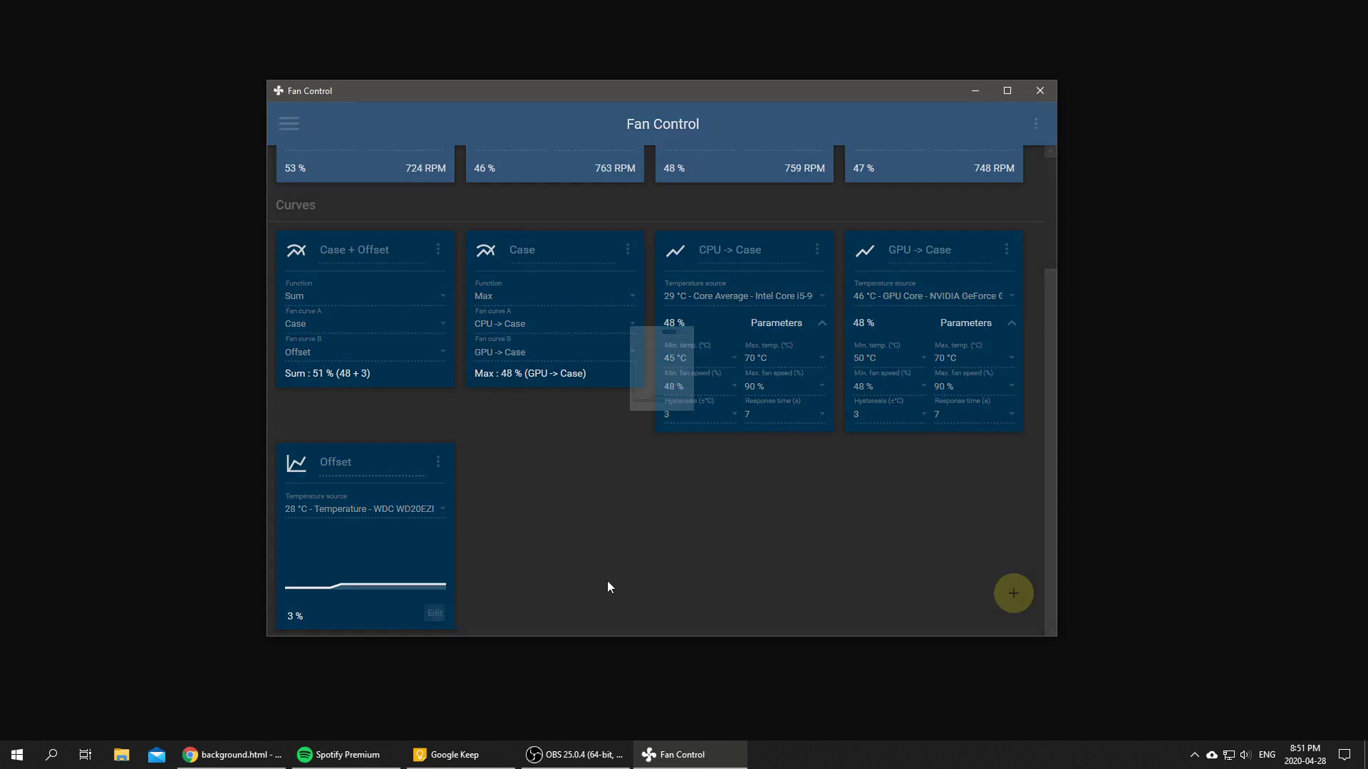
# - Lower the Offset graph's lowest point to 0% and confirm the change
pyautogui.click(433, 613)
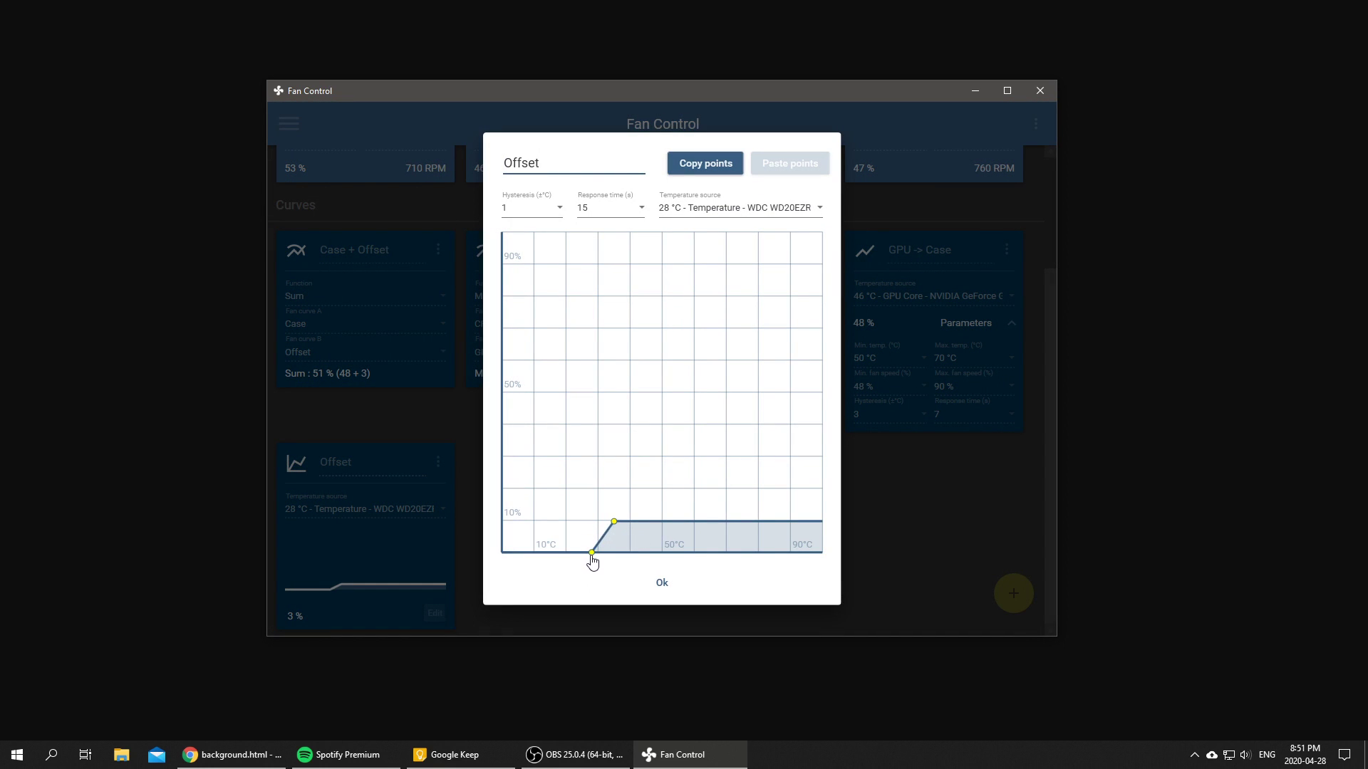
pyautogui.click(661, 582)
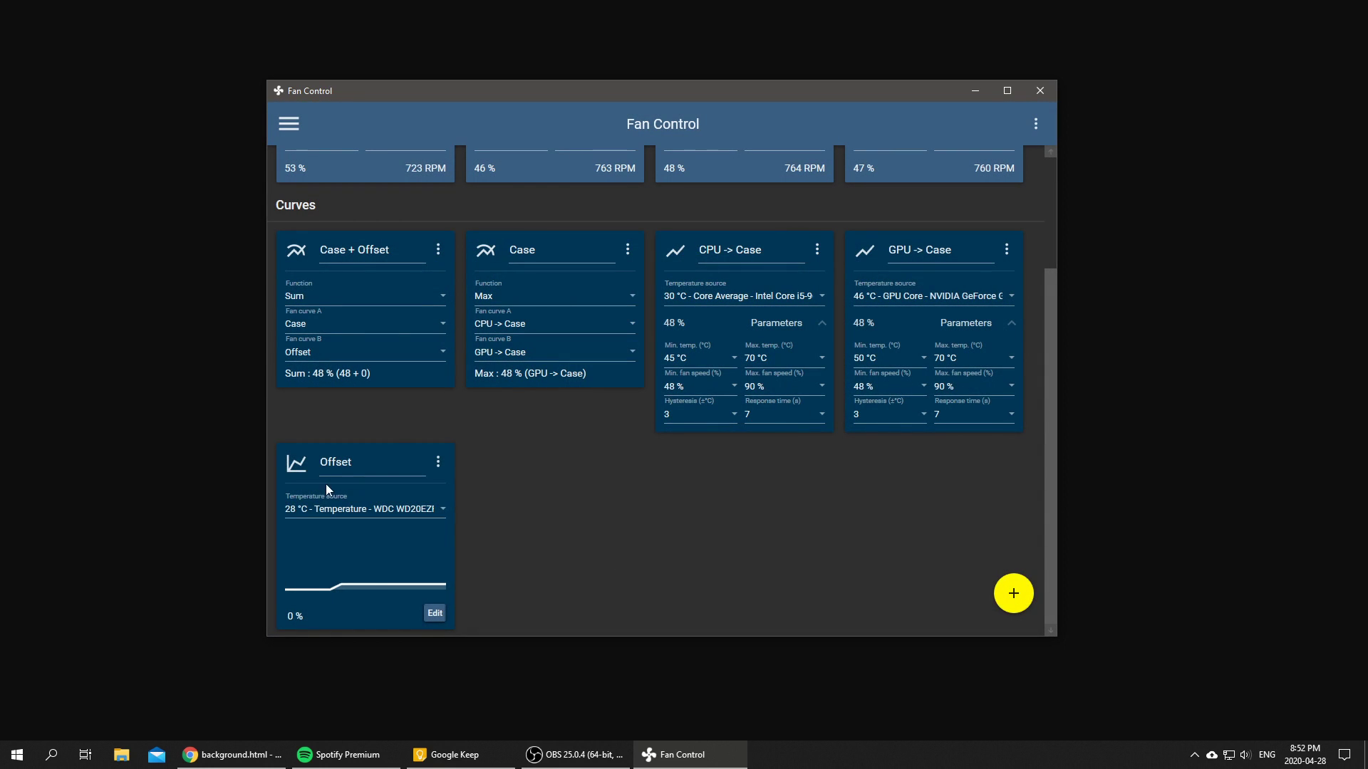
pyautogui.scroll(3)
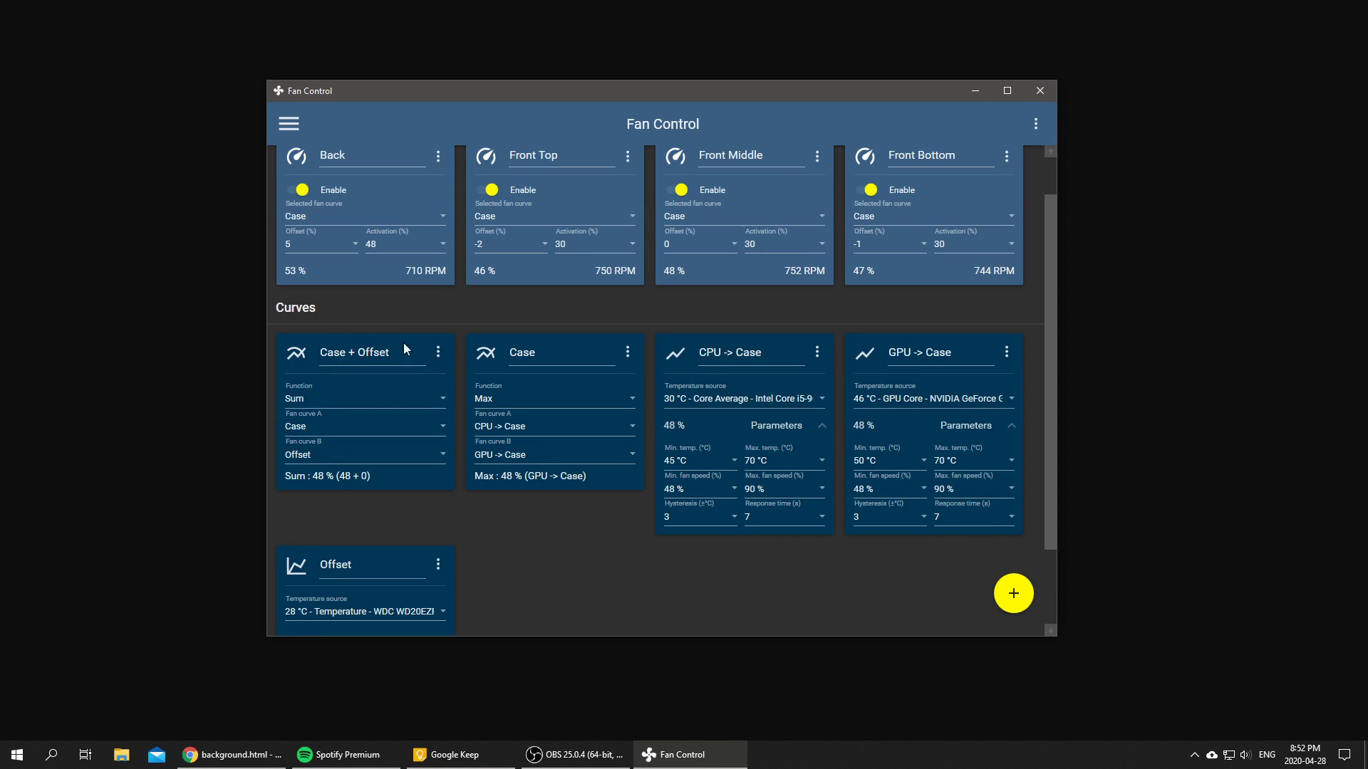
pyautogui.scroll(3)
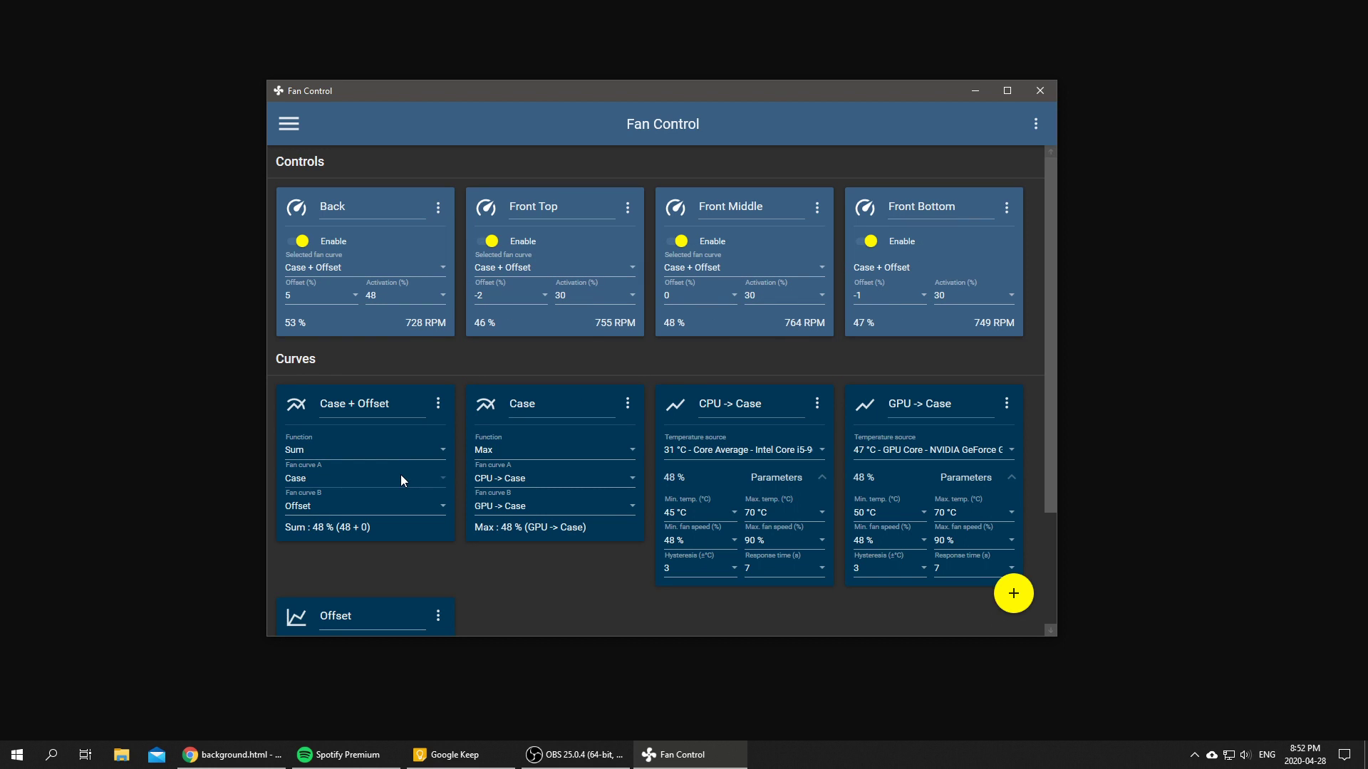
pyautogui.moveTo(946, 228)
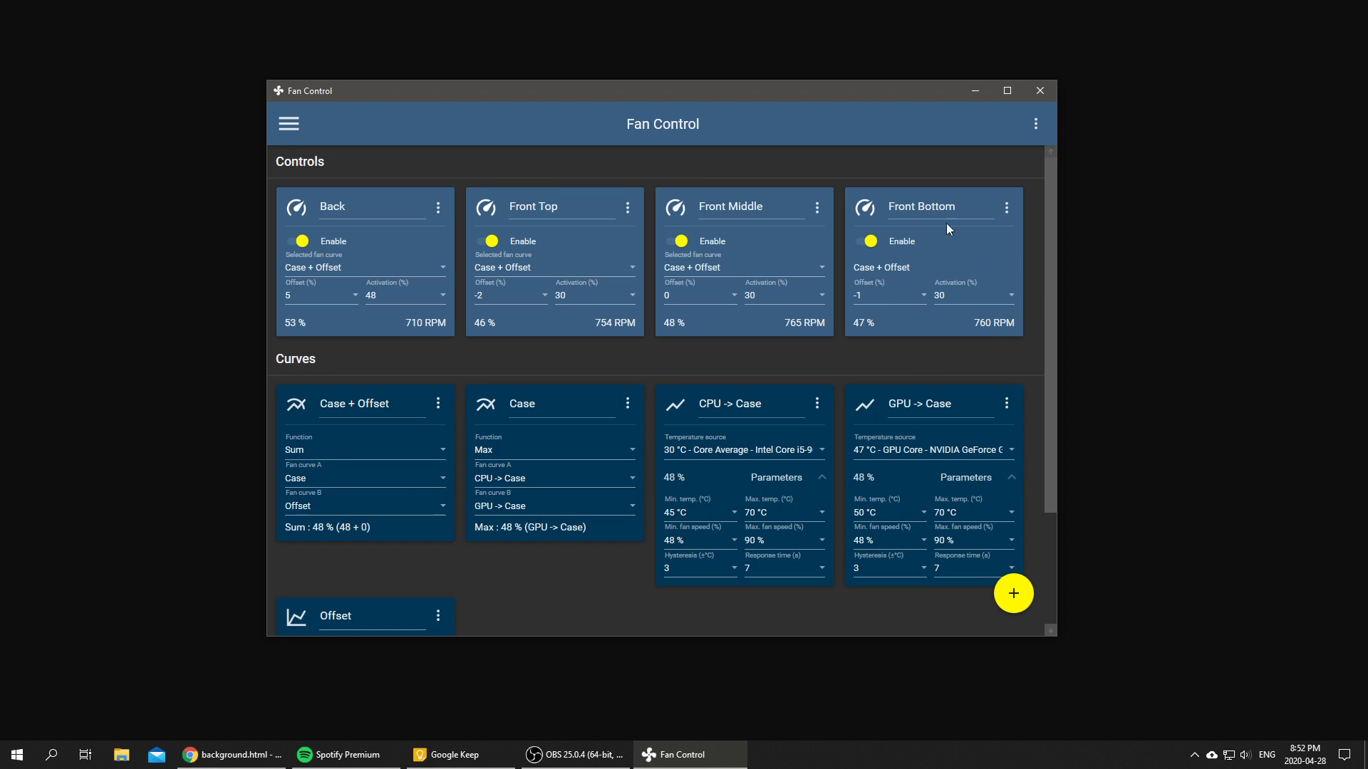
pyautogui.moveTo(513, 313)
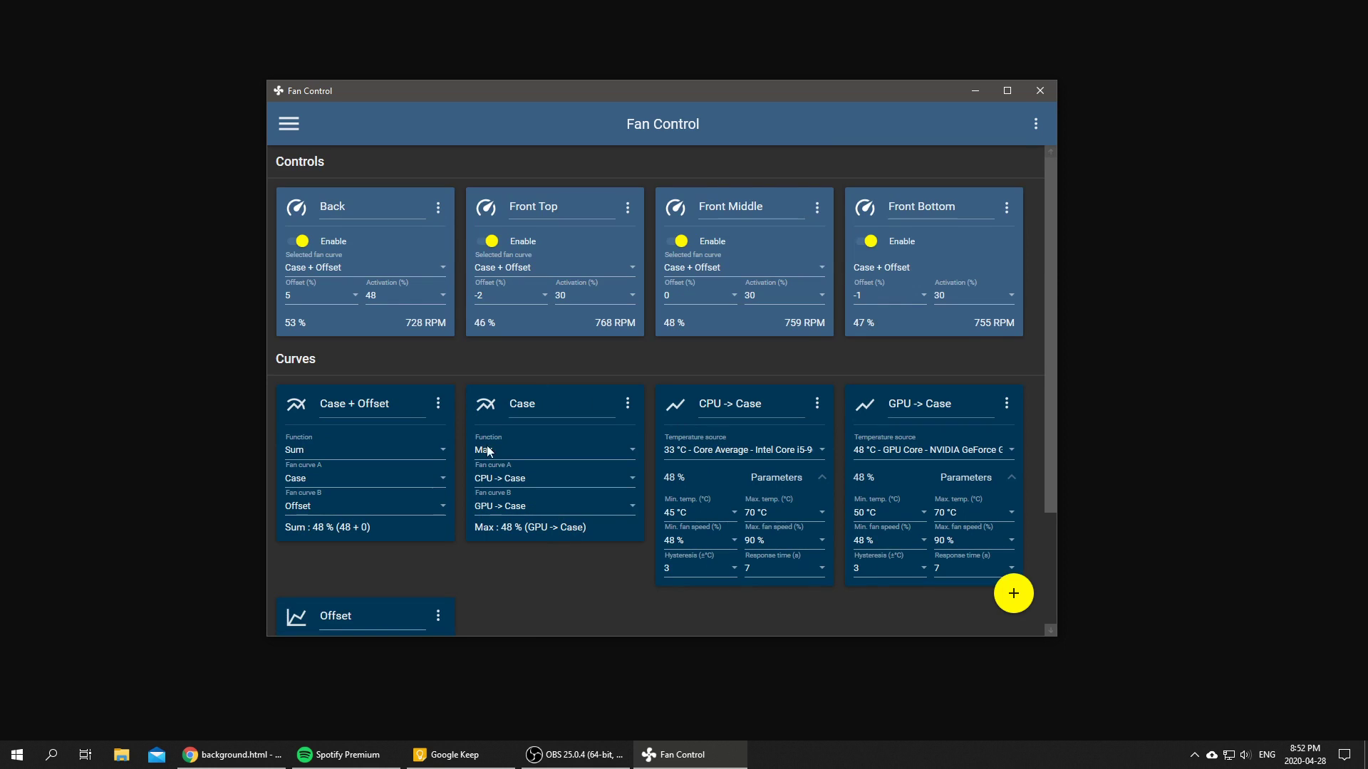
# - Add a Flat curve GAMING!!!! at 15% as Case + Offset's Fan curve B (63% = 48 + 15)
pyautogui.scroll(-3)
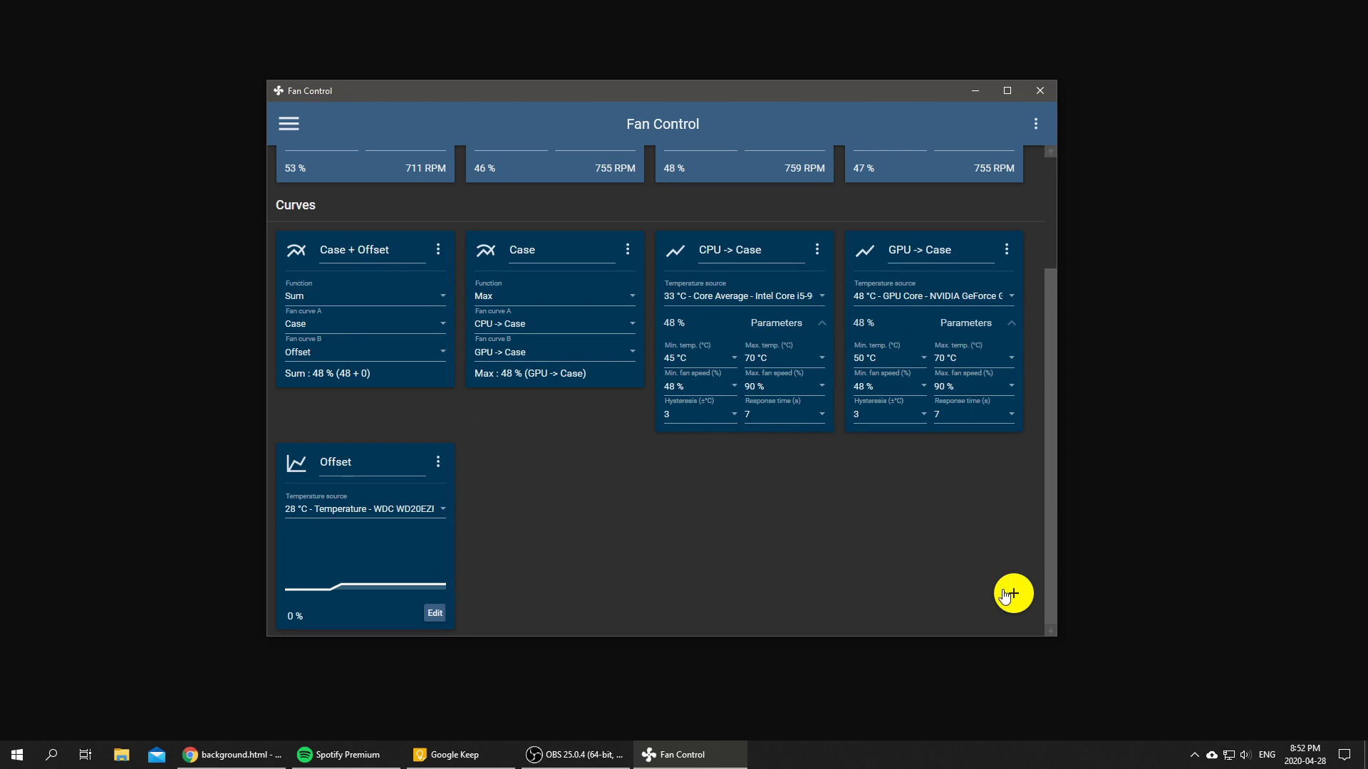
pyautogui.click(1013, 594)
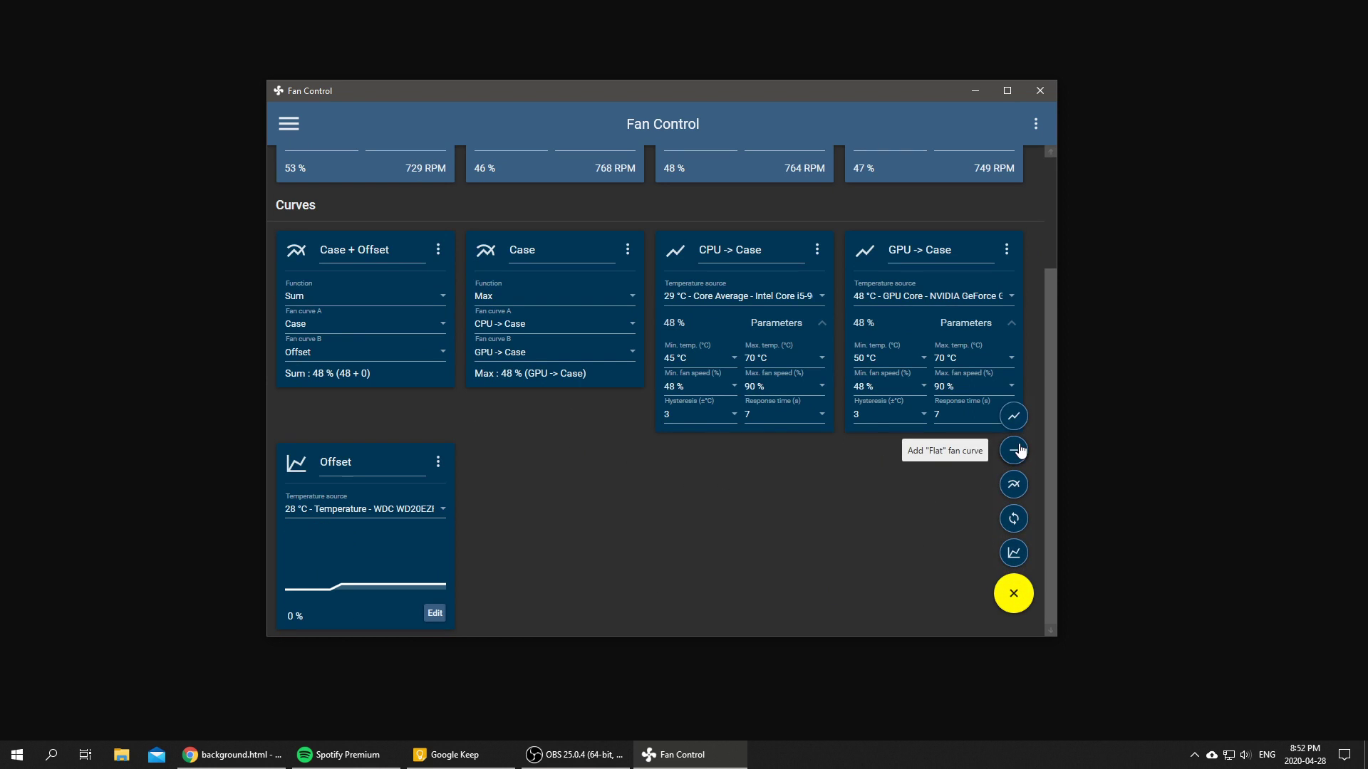
pyautogui.click(1013, 451)
pyautogui.write('GAMING!!!!')
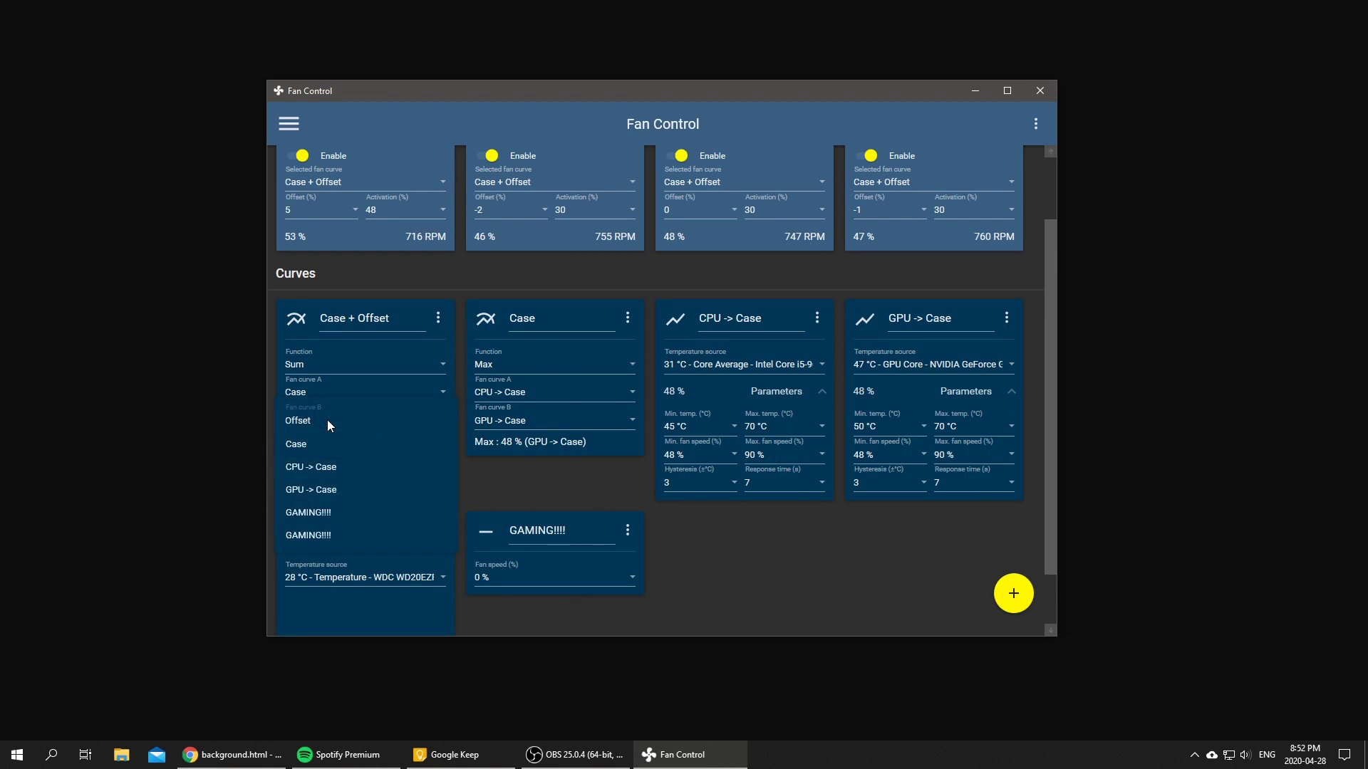
pyautogui.click(308, 511)
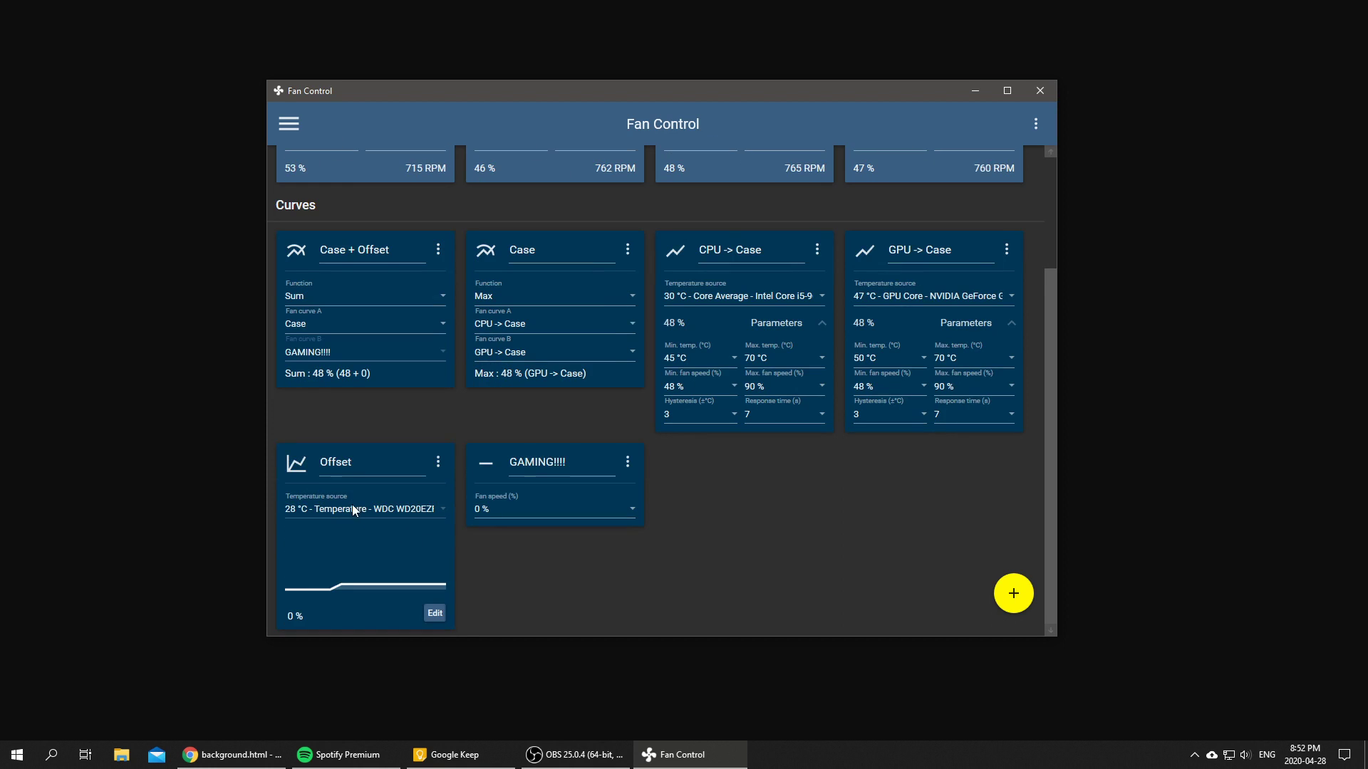
pyautogui.moveTo(527, 507)
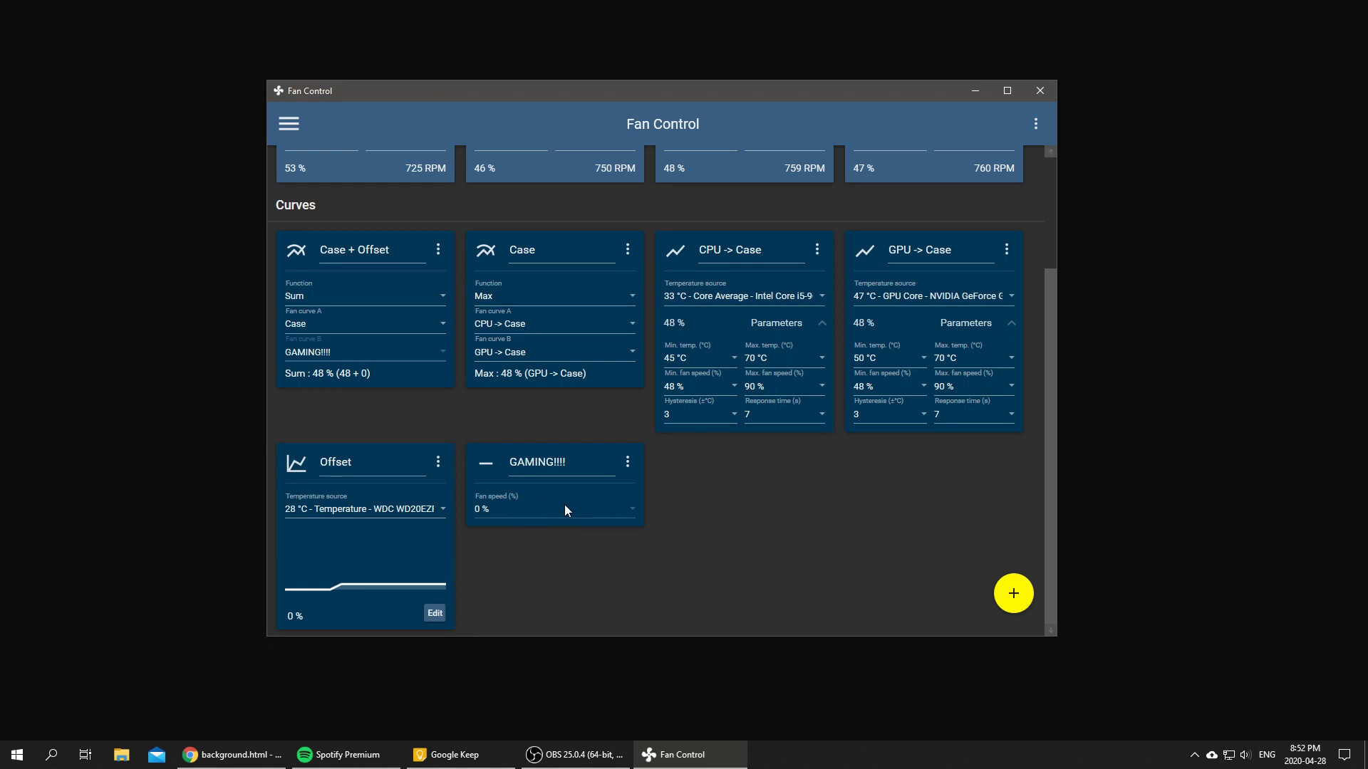
pyautogui.click(553, 510)
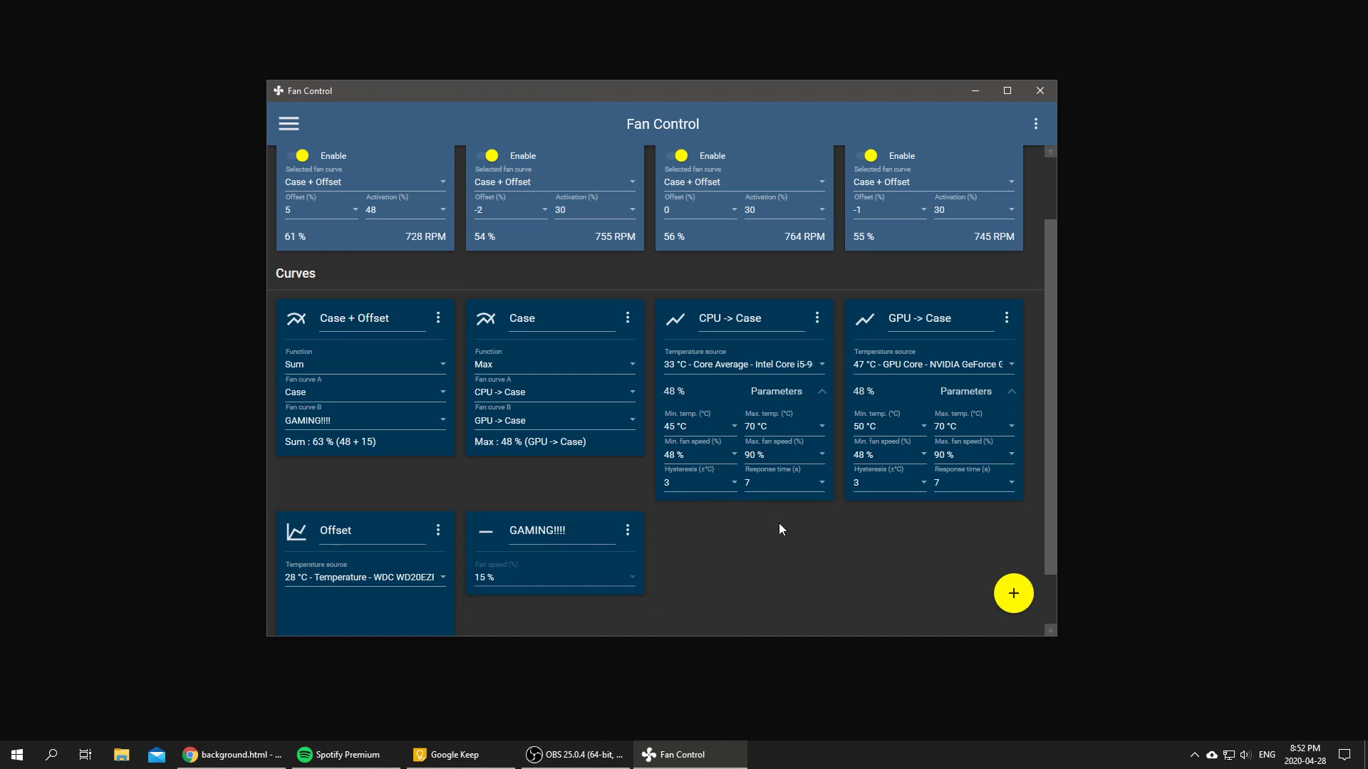
pyautogui.moveTo(453, 603)
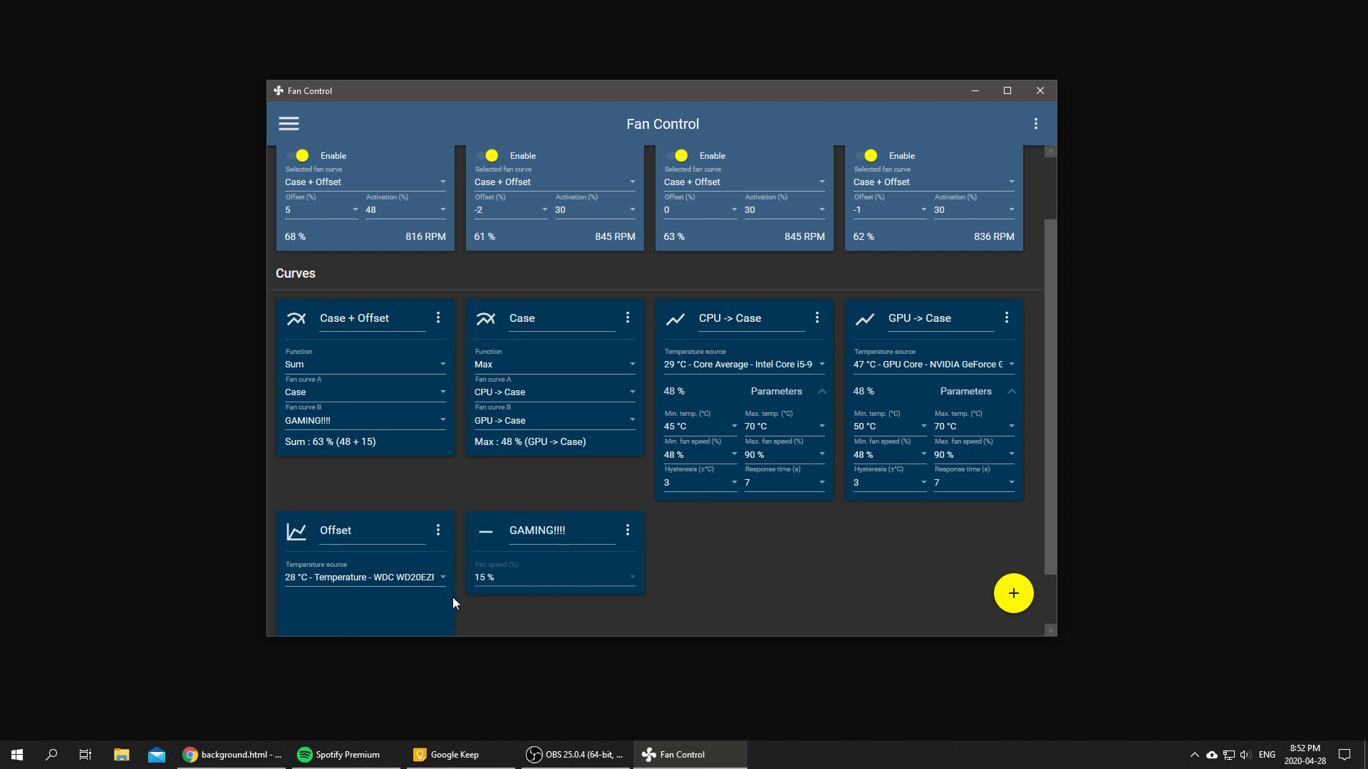
pyautogui.scroll(3)
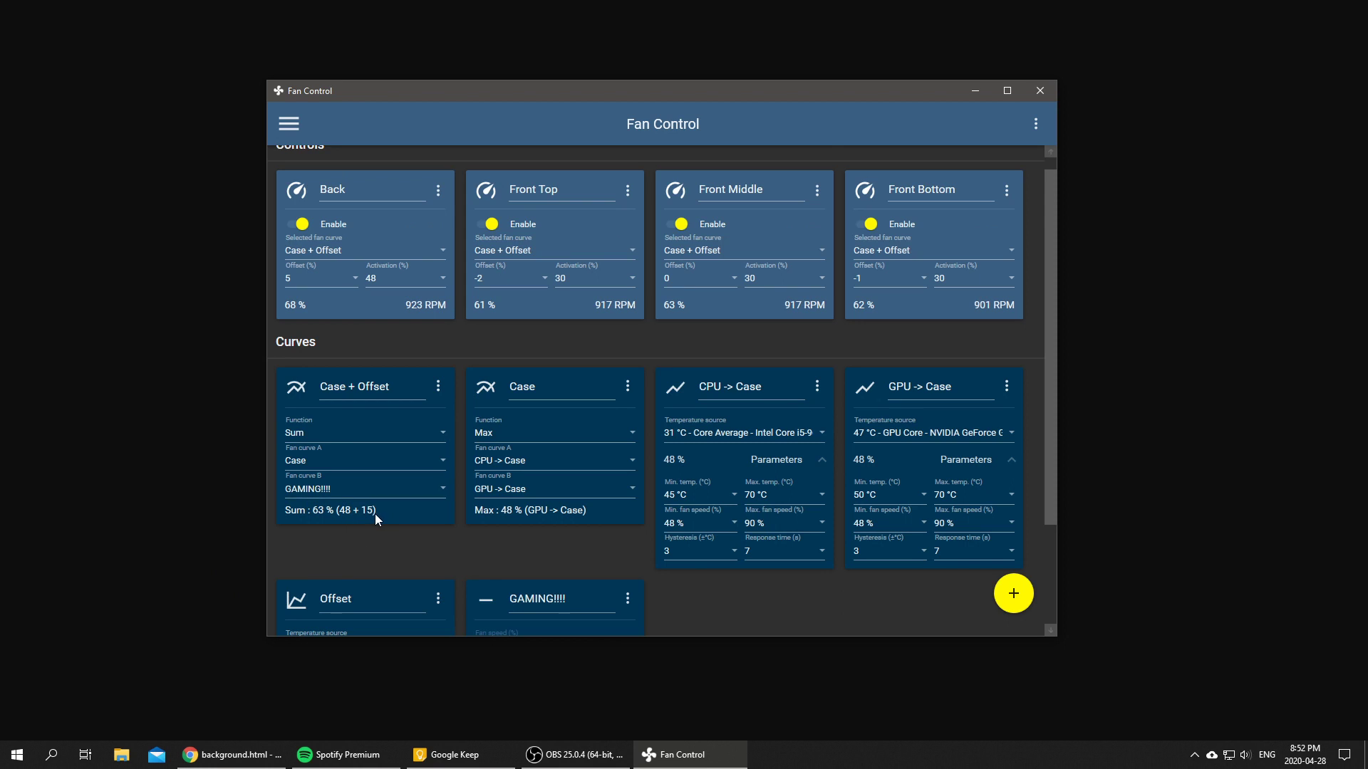
pyautogui.scroll(-3)
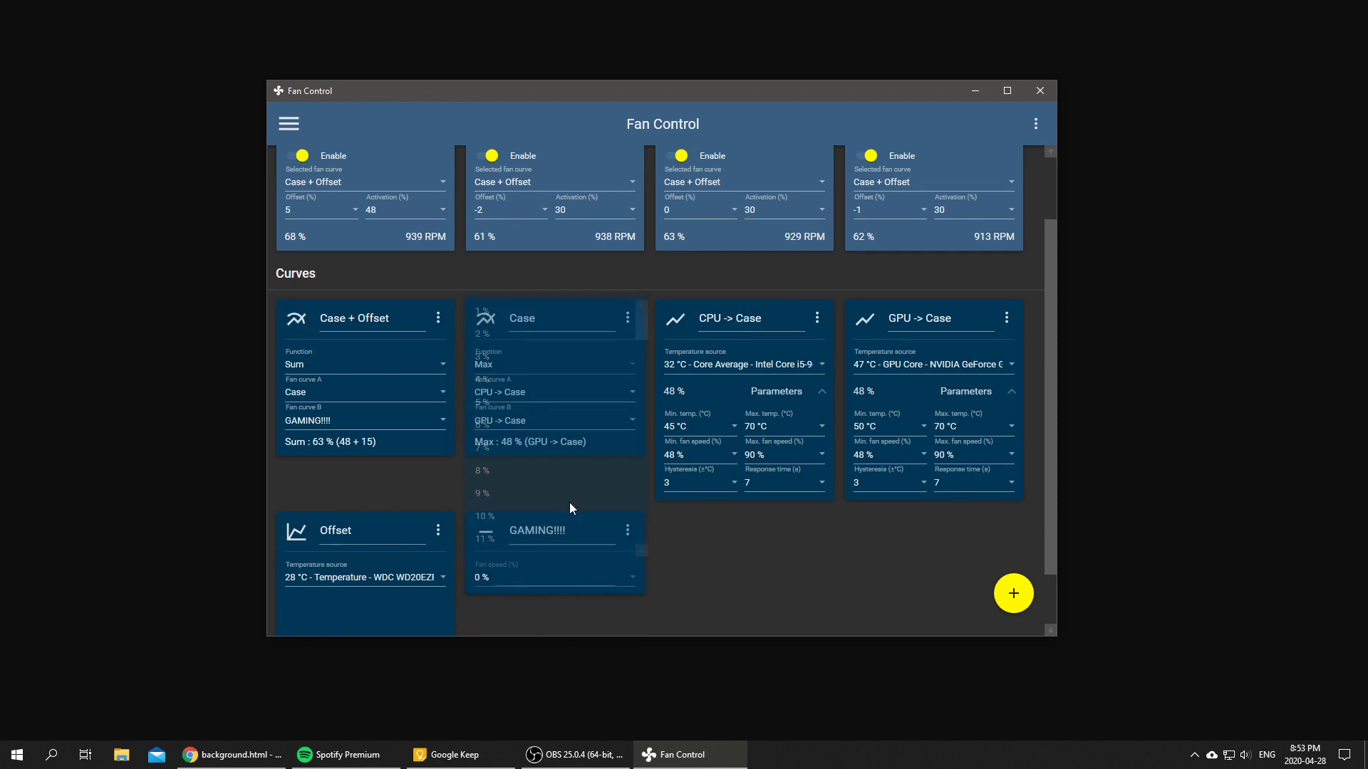
pyautogui.scroll(3)
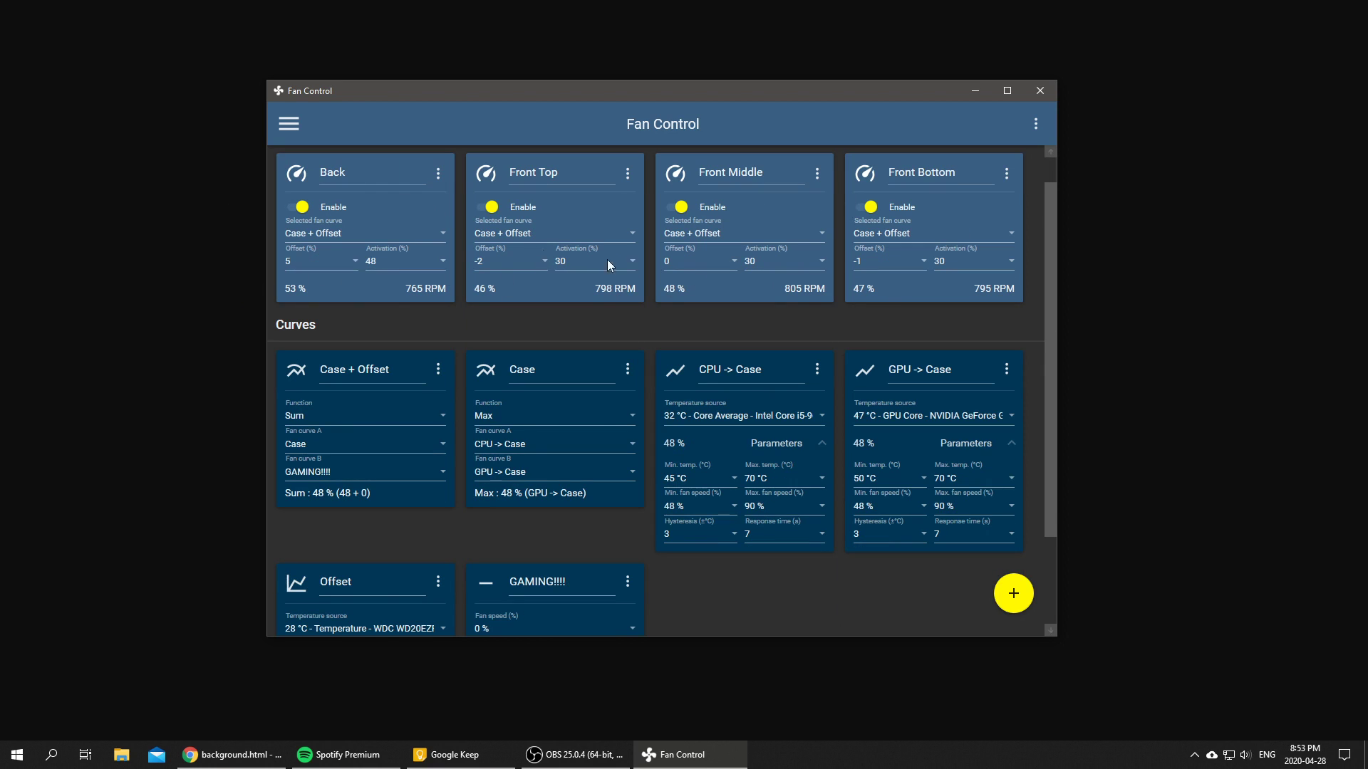
pyautogui.scroll(-3)
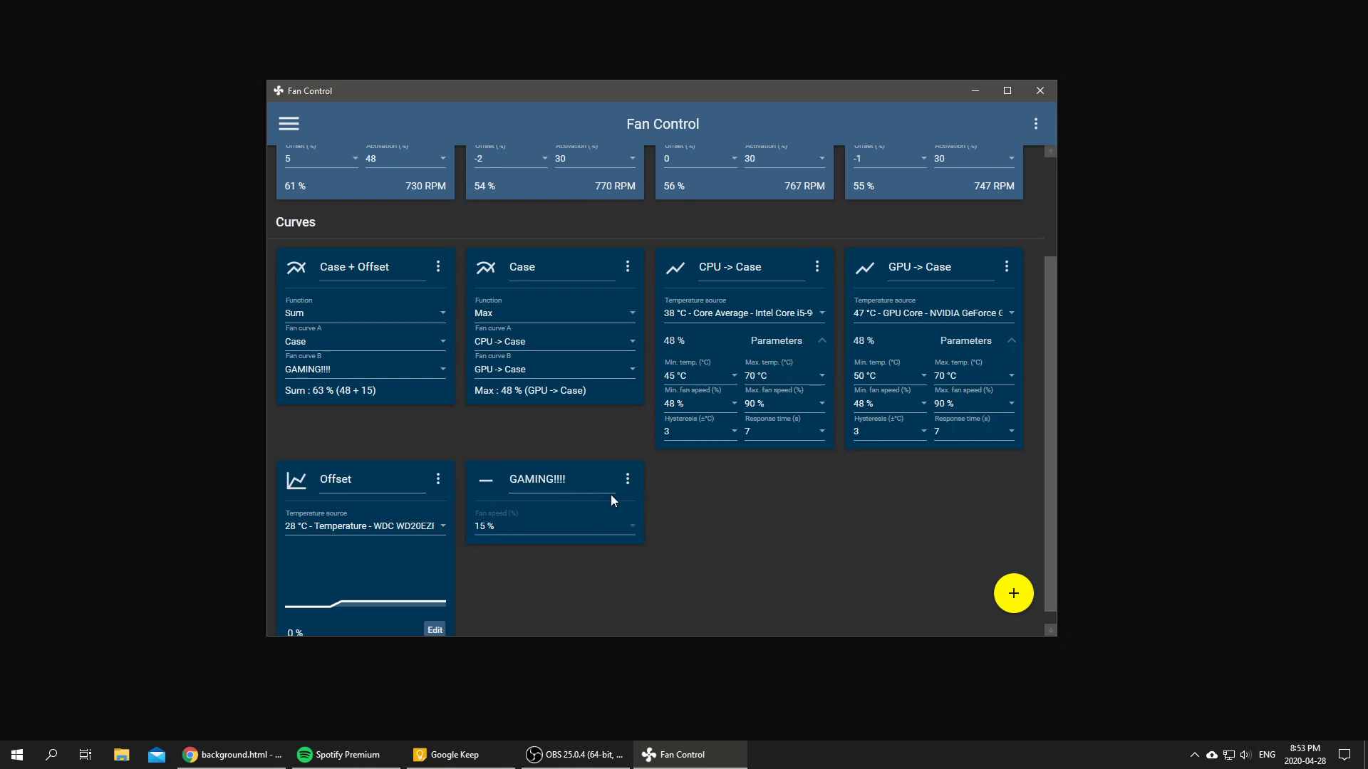
pyautogui.scroll(3)
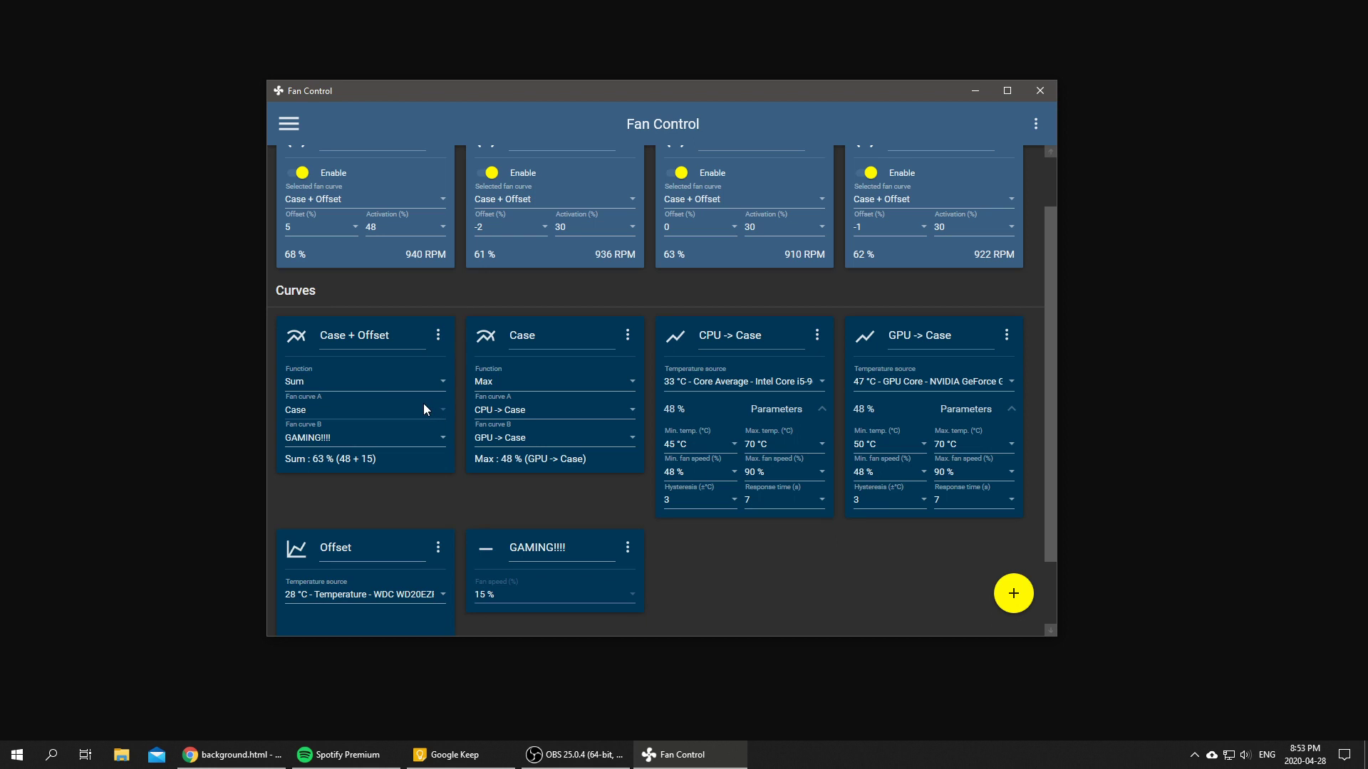
pyautogui.scroll(-3)
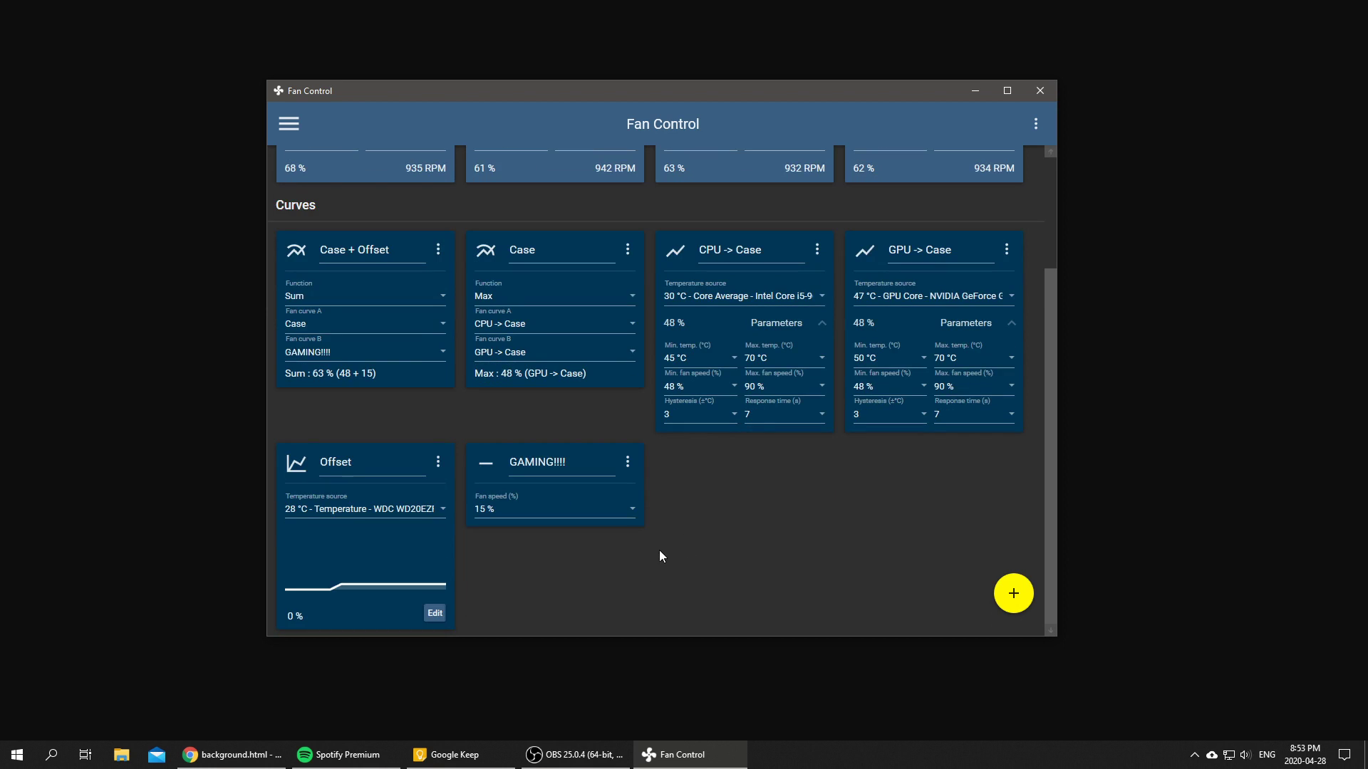
pyautogui.scroll(3)
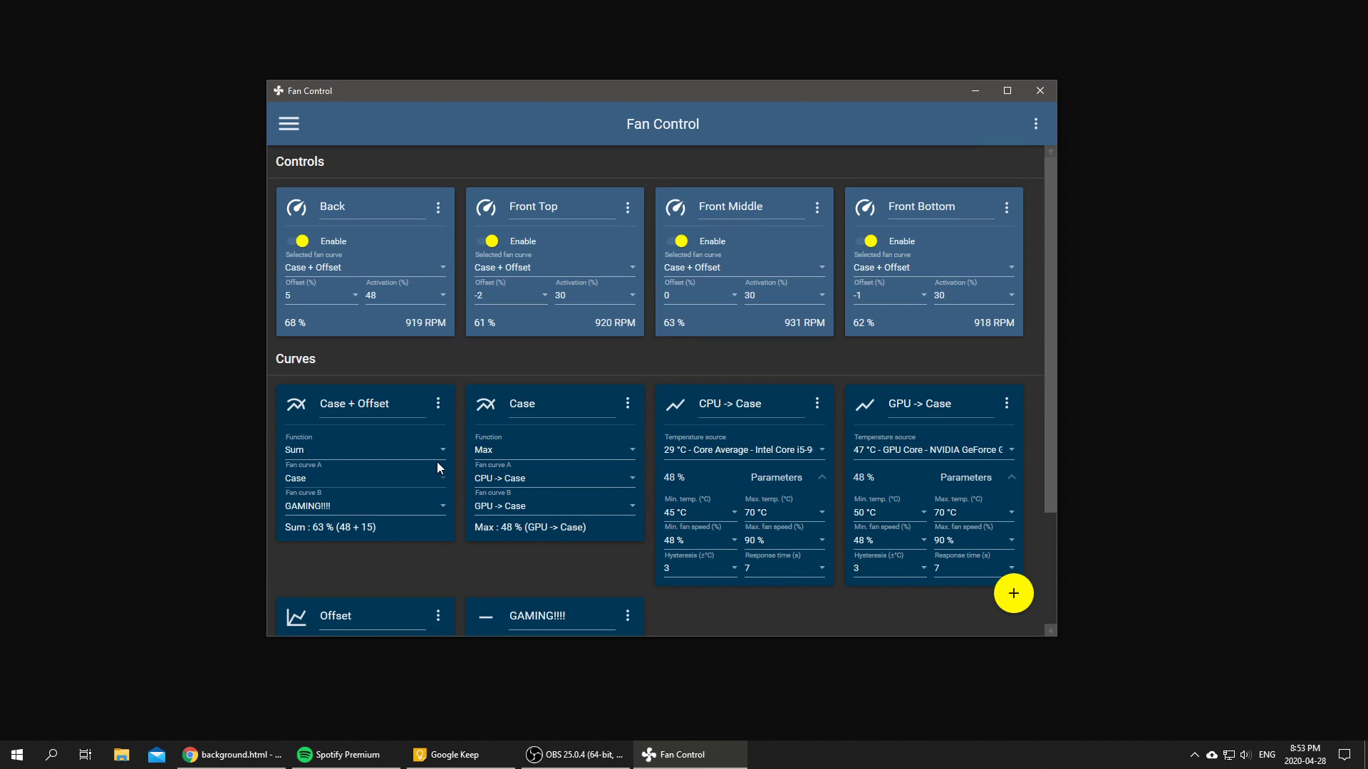
pyautogui.scroll(-3)
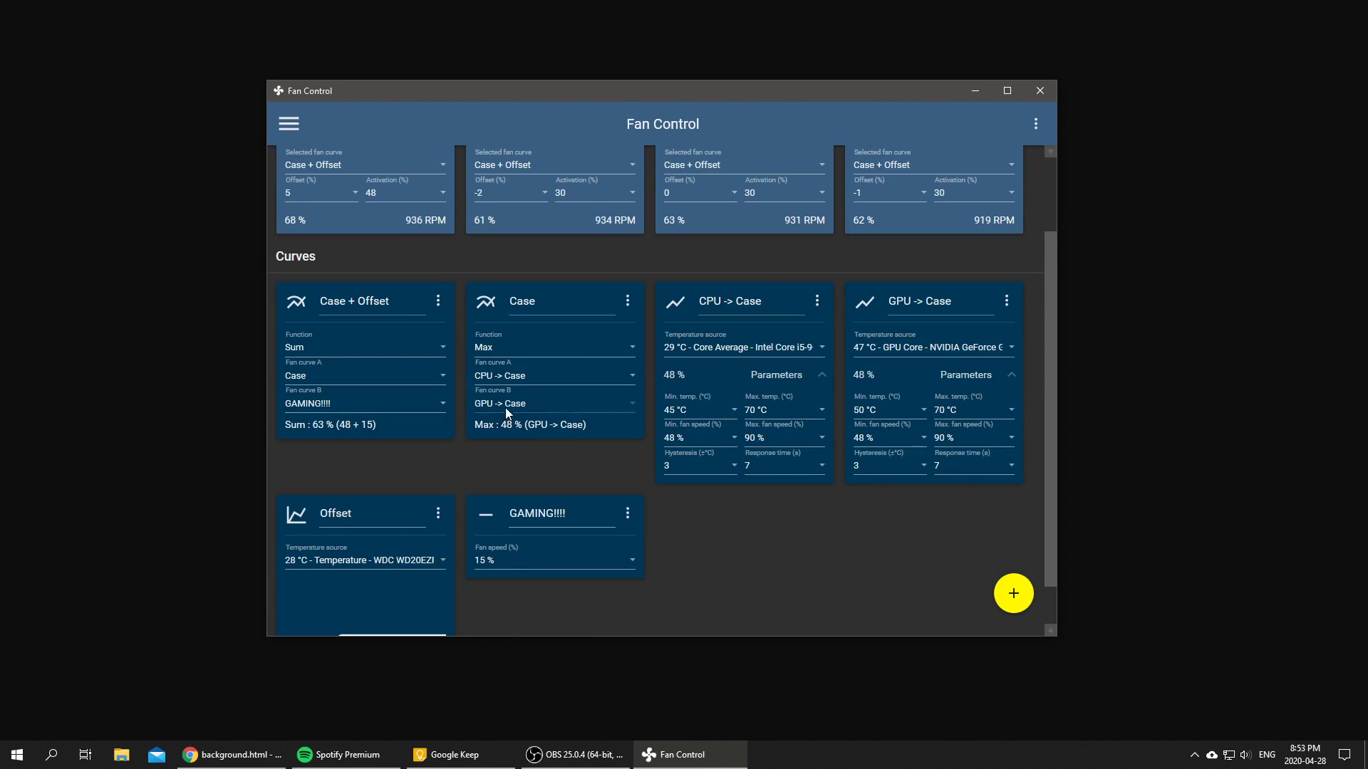
pyautogui.scroll(3)
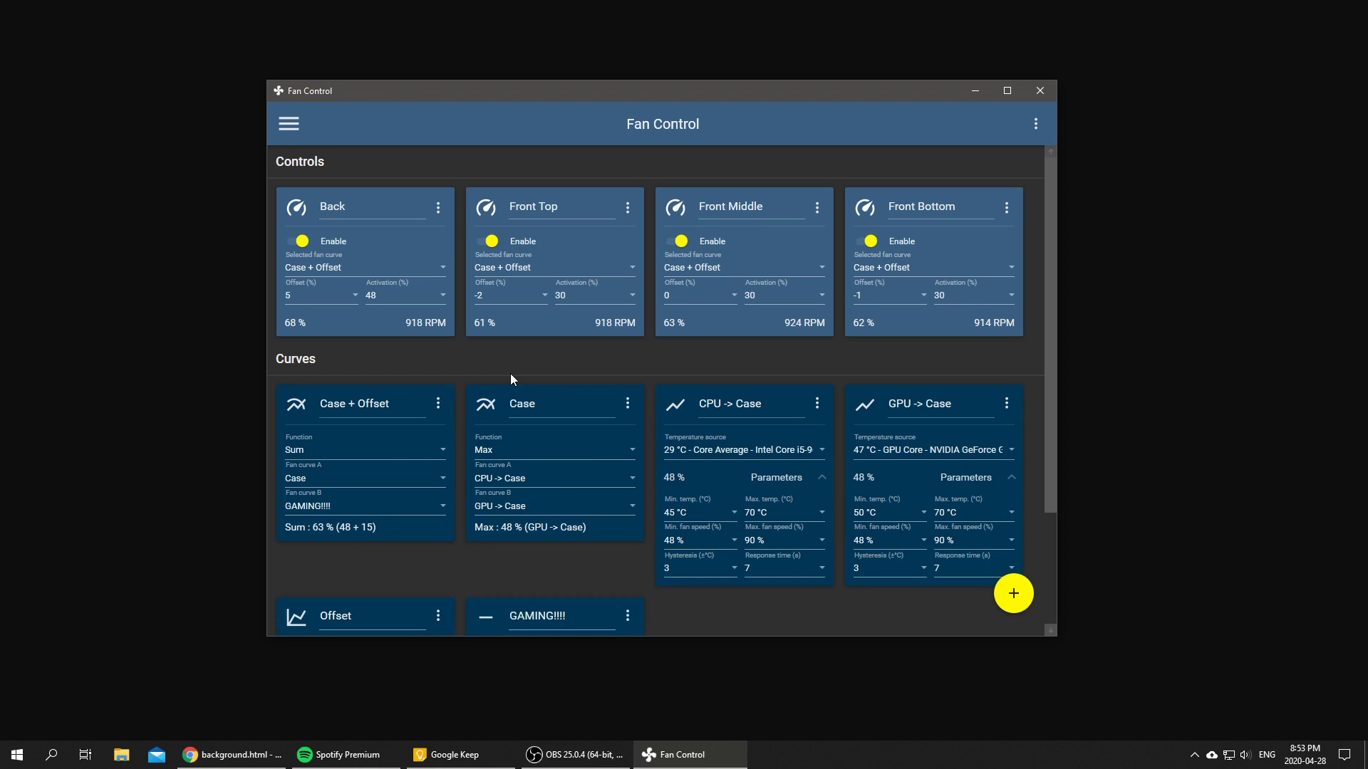